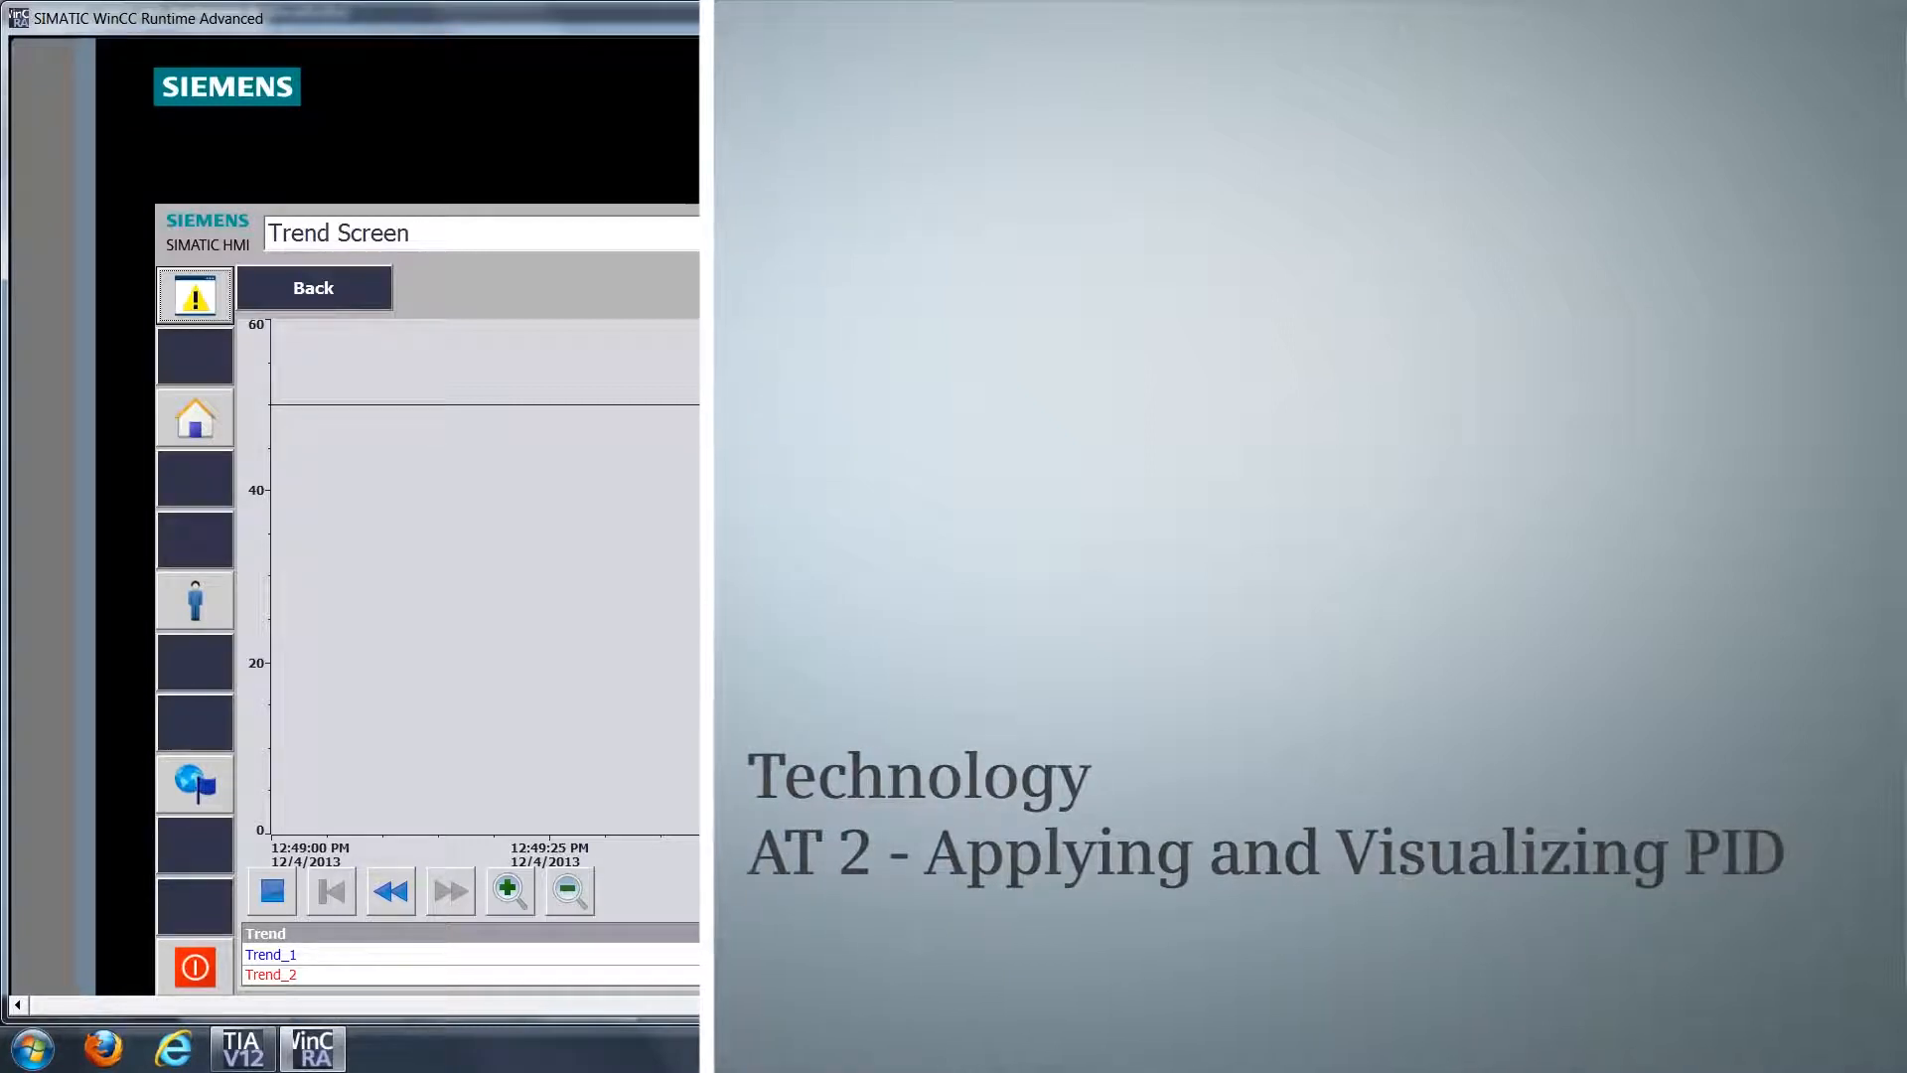
Step: Switch from WinCC Runtime to TIA Portal to see PLC_1's module rack in Device view
left_click(240, 1047)
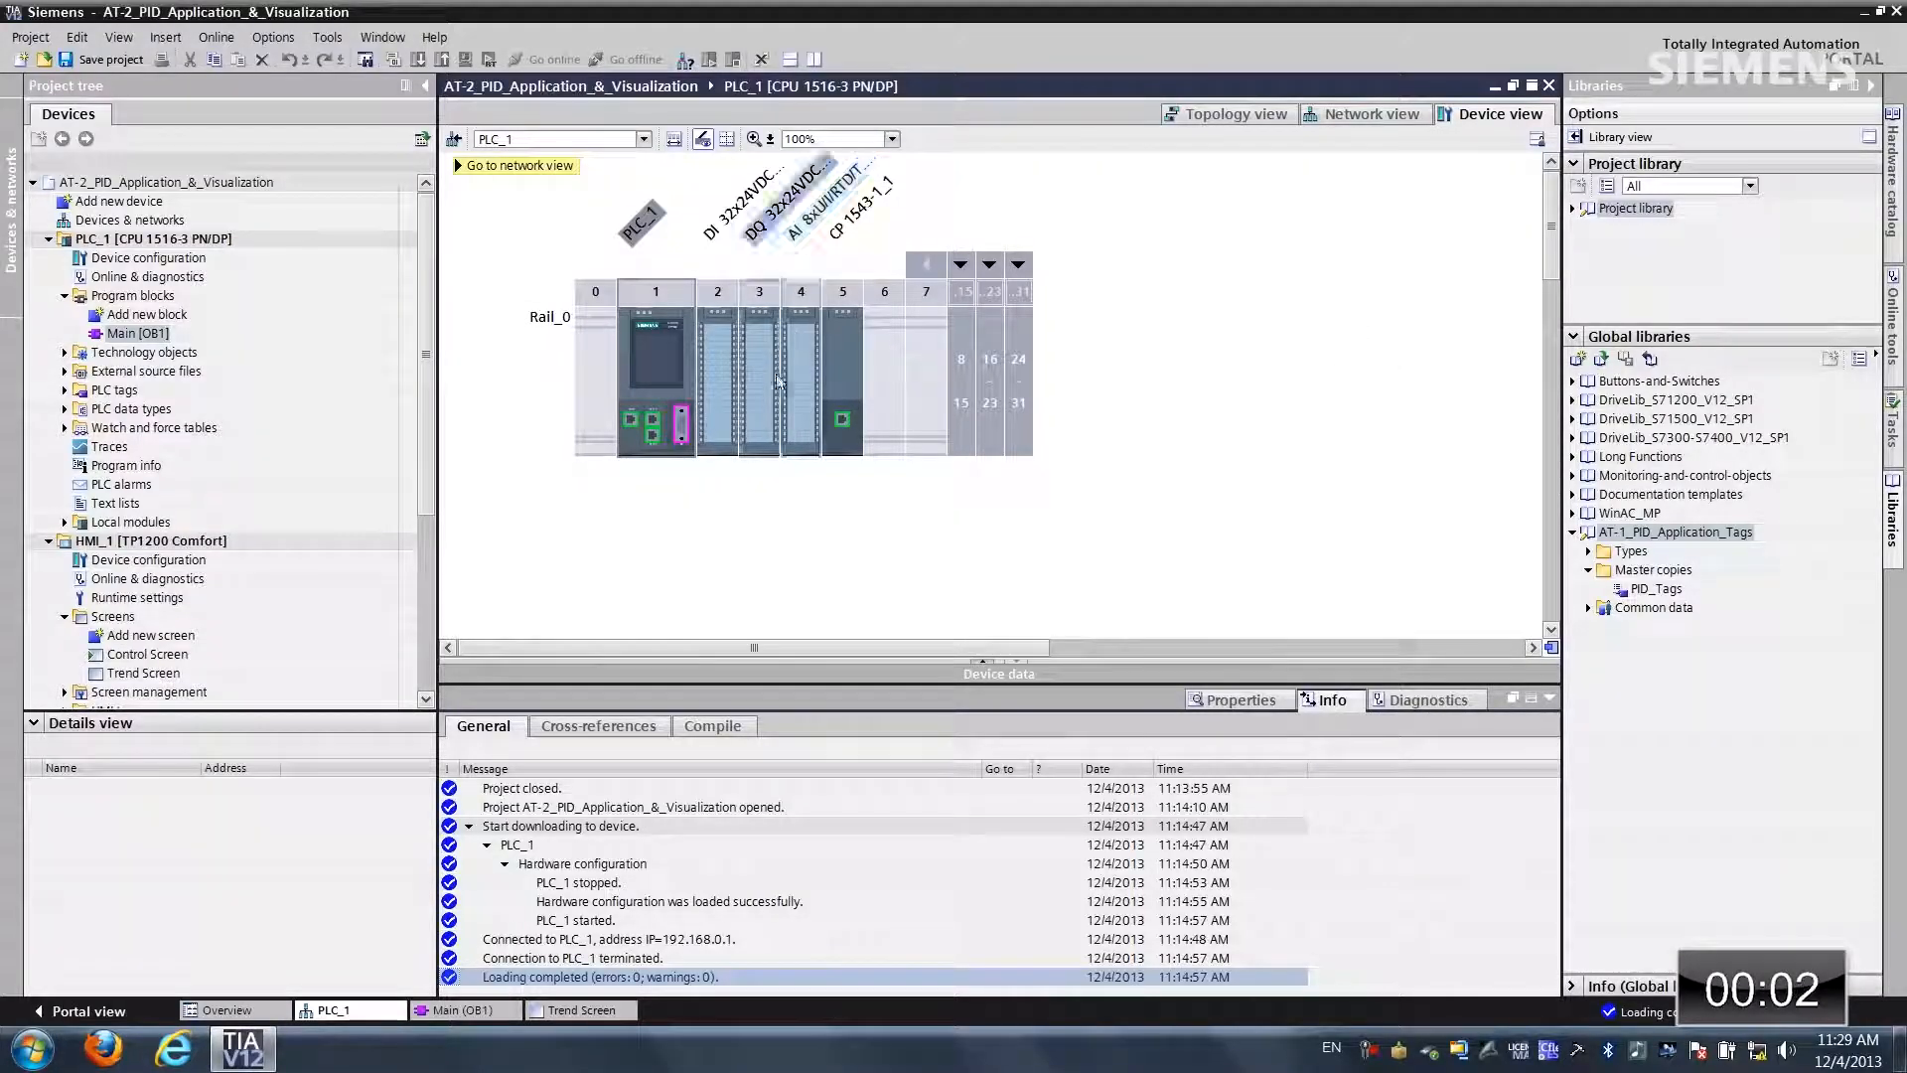
Step: In the slot 4 analog input module properties, keep Channel 0 measurement type as Voltage
right_click(800, 377)
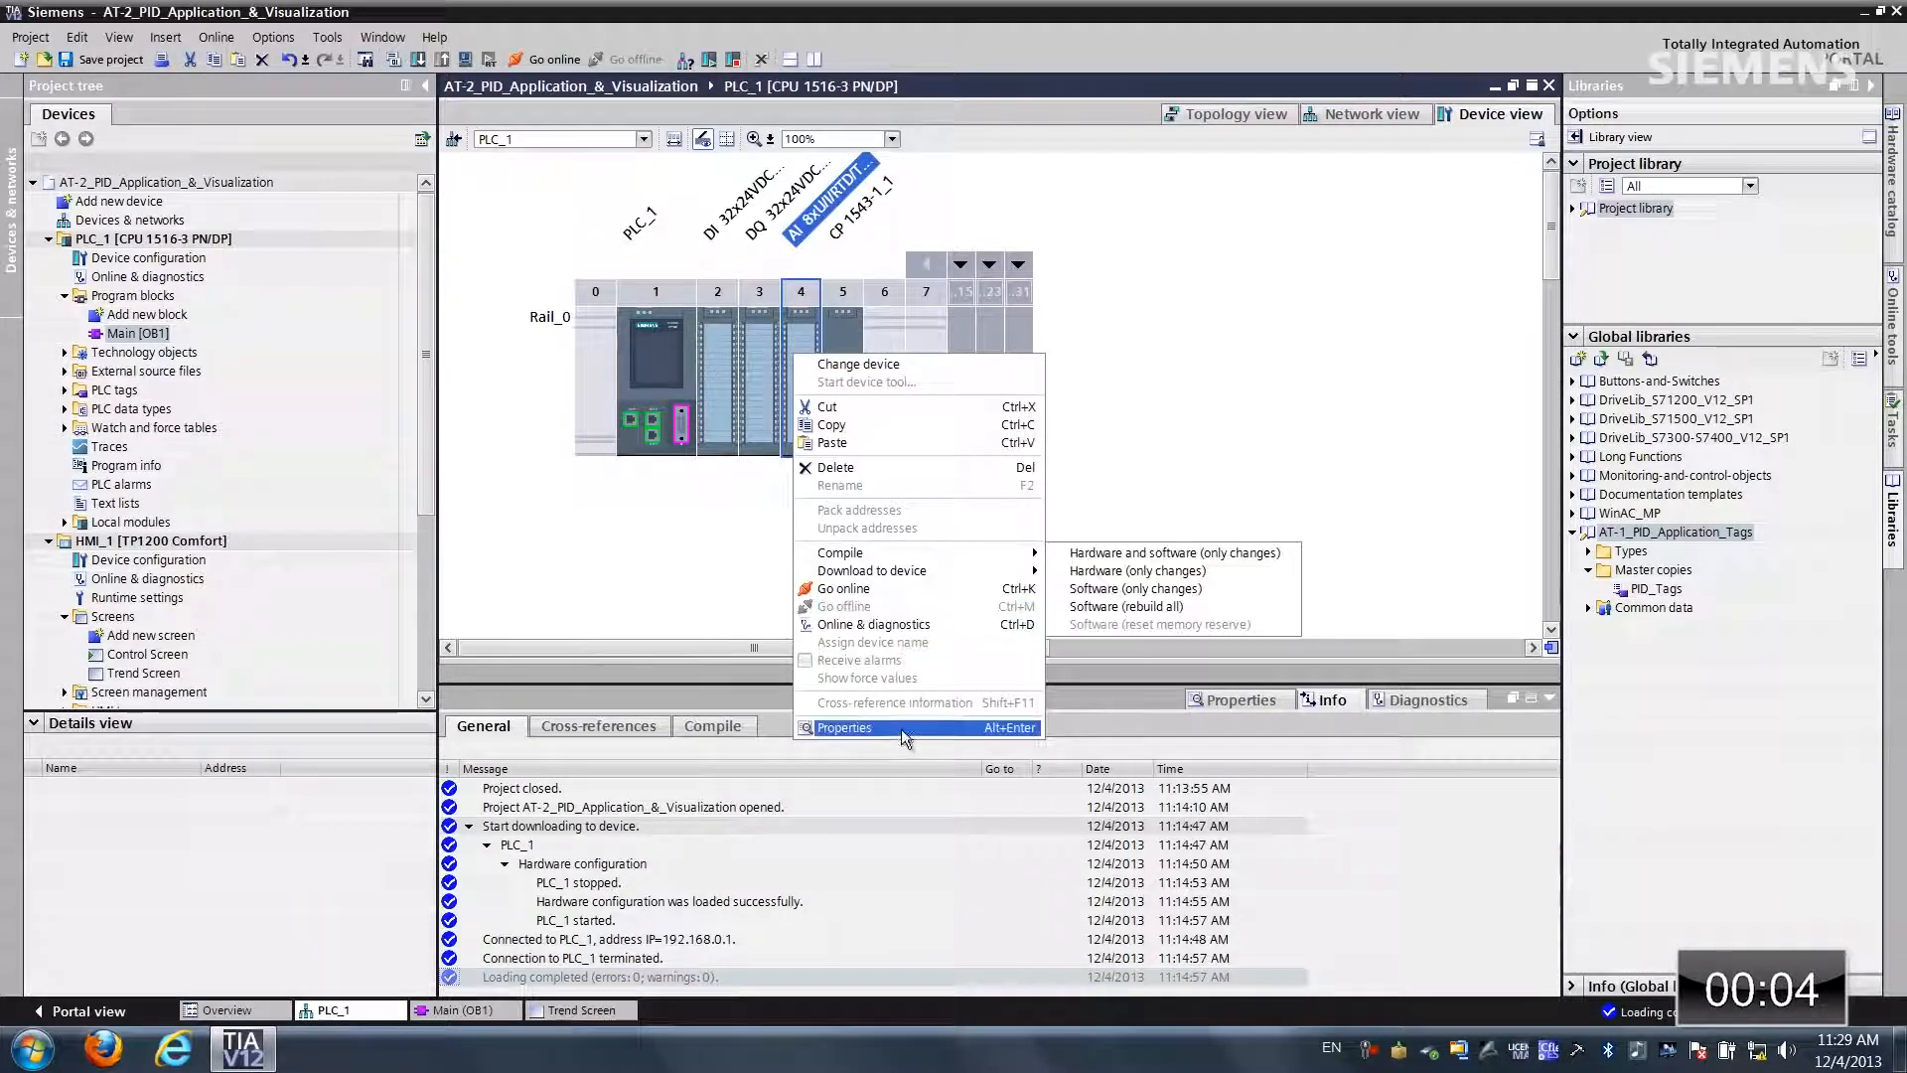
left_click(844, 726)
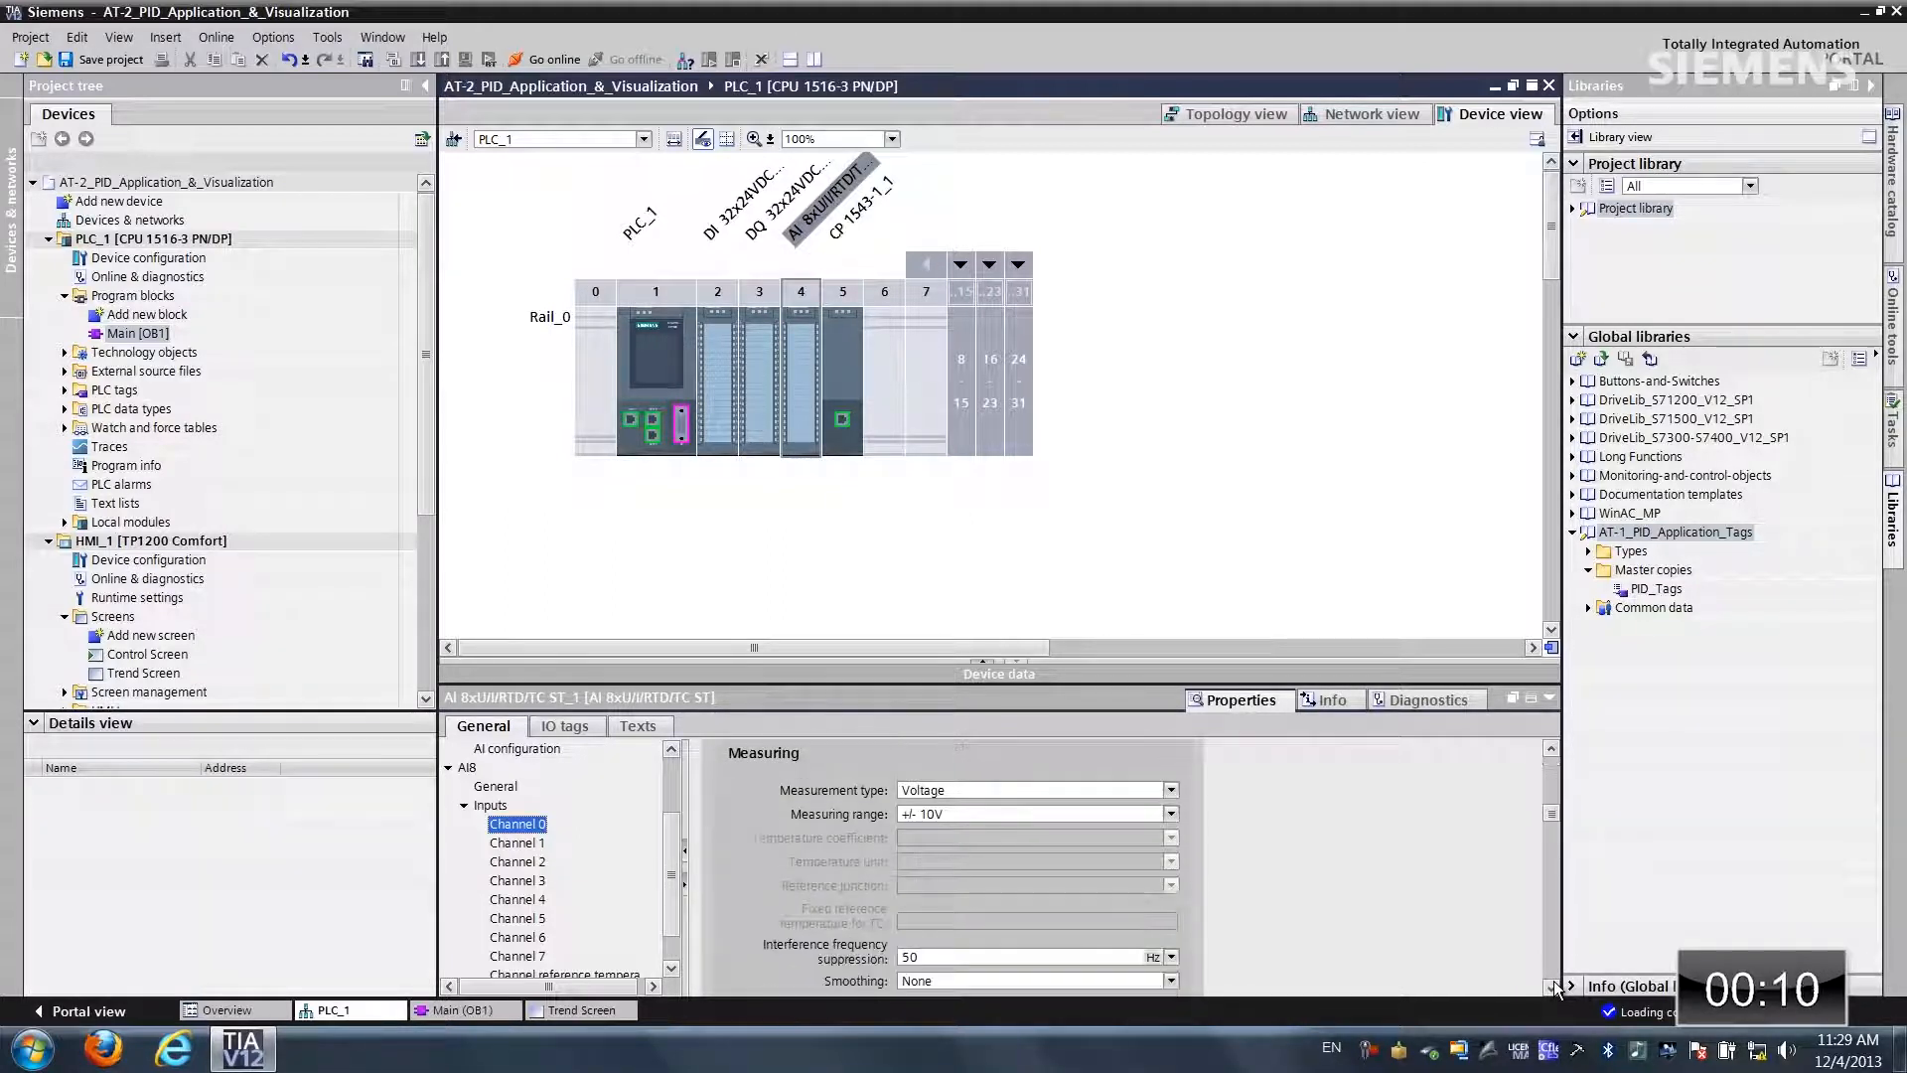
left_click(1169, 789)
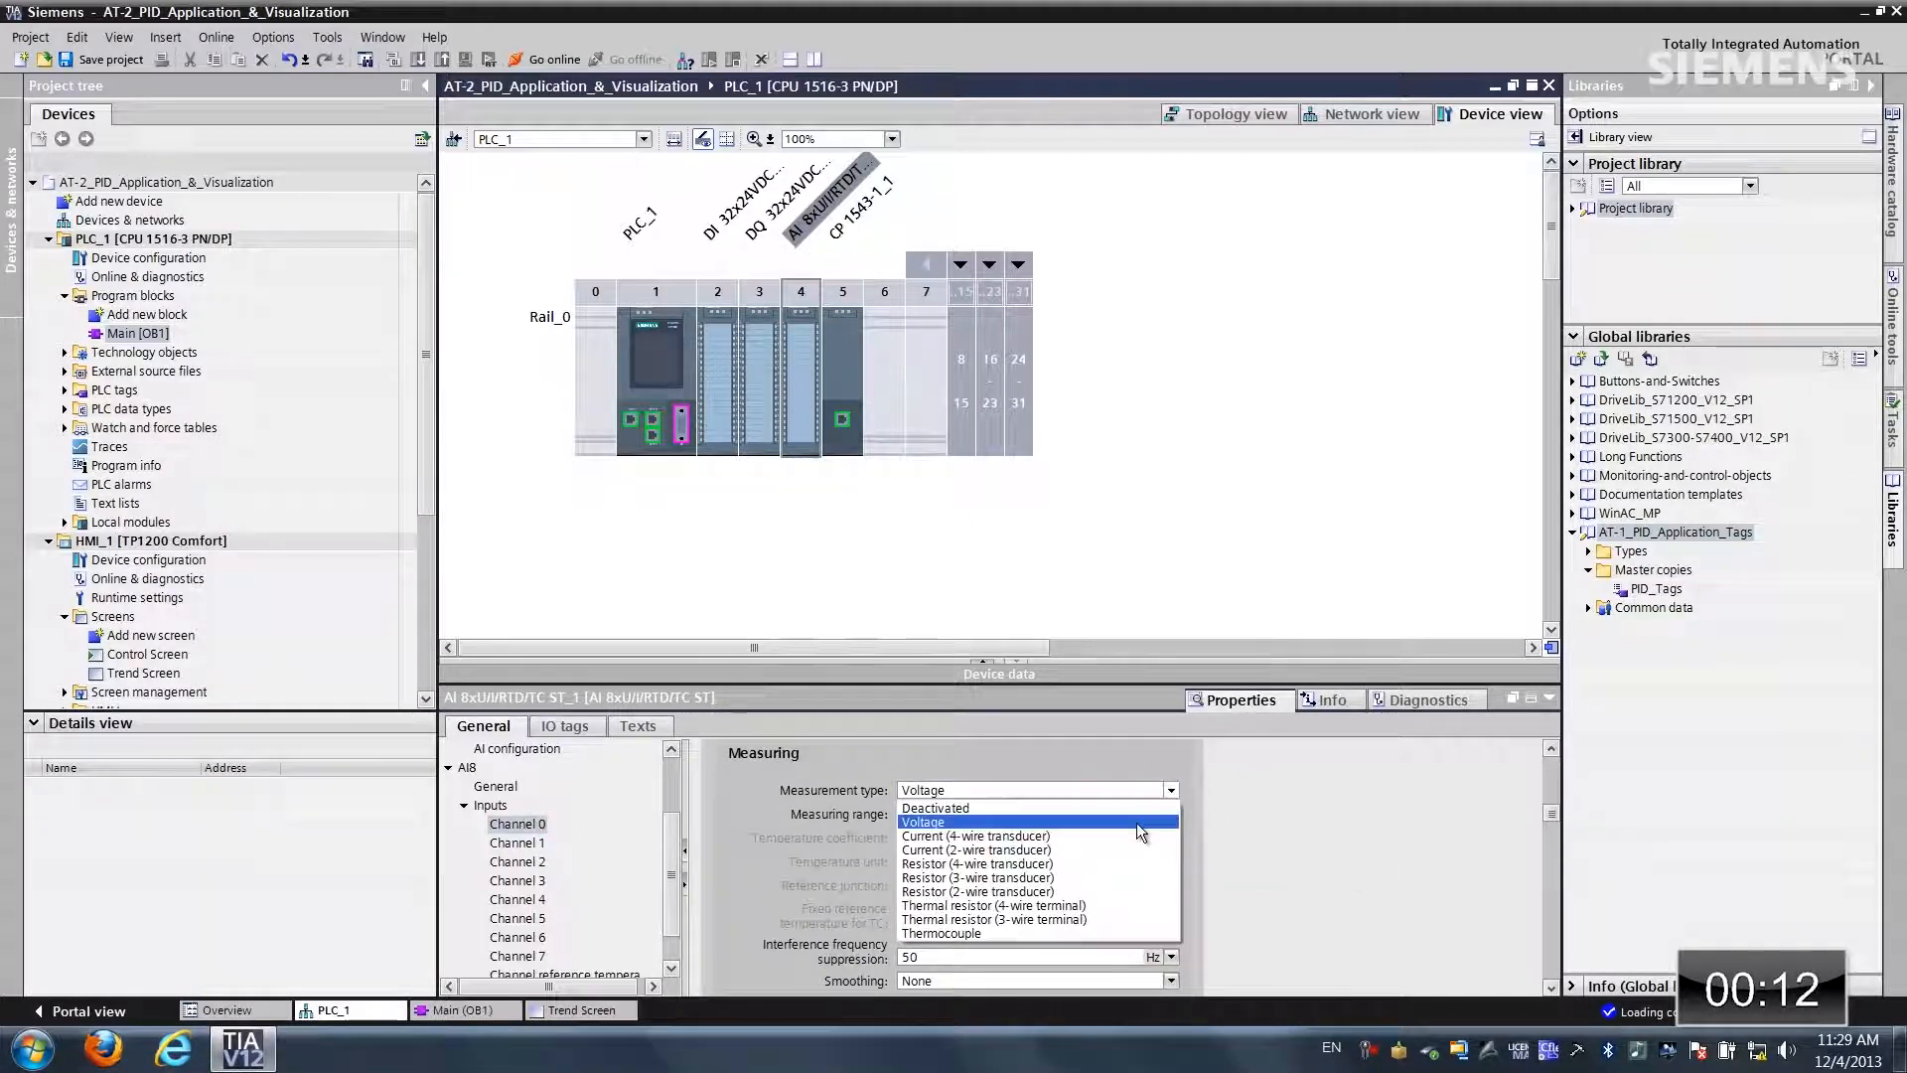
double_click(137, 334)
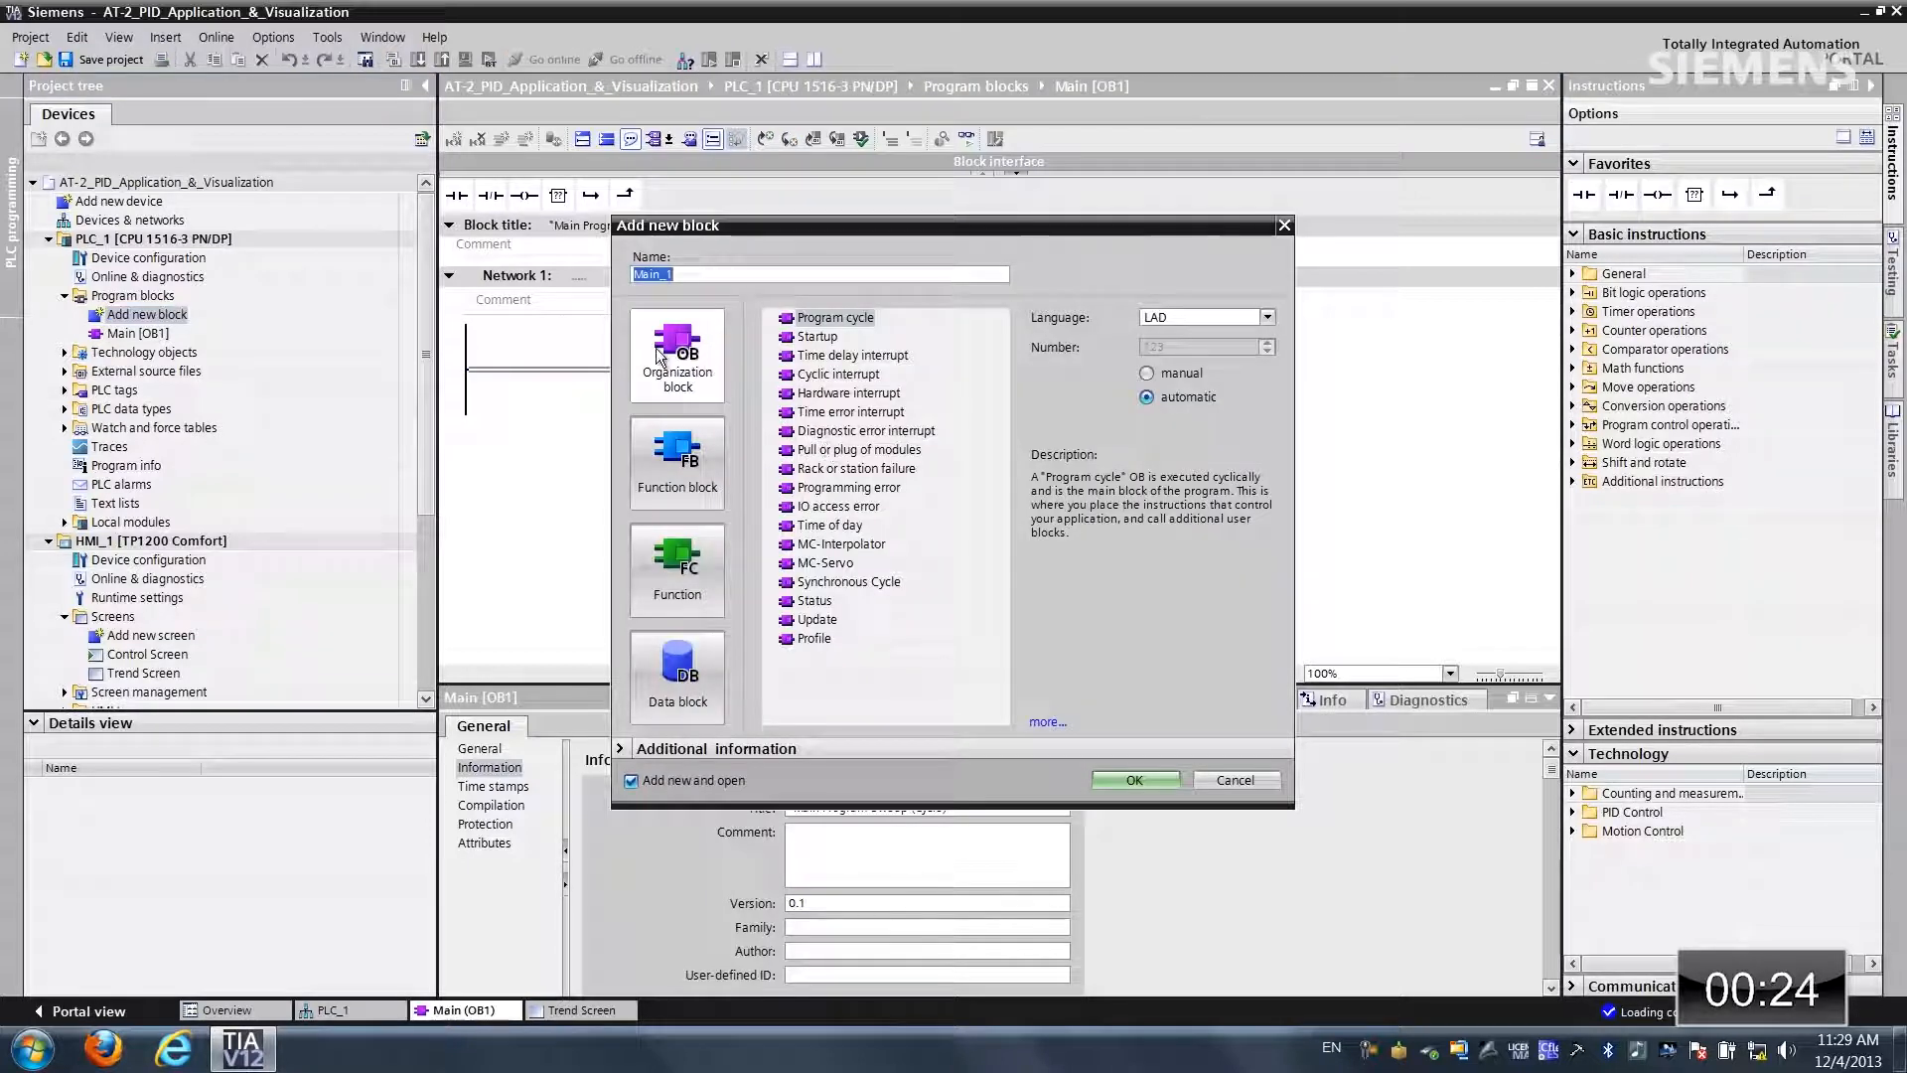
Step: Create the Cyclic interrupt organization block OB30 and open it
left_click(836, 373)
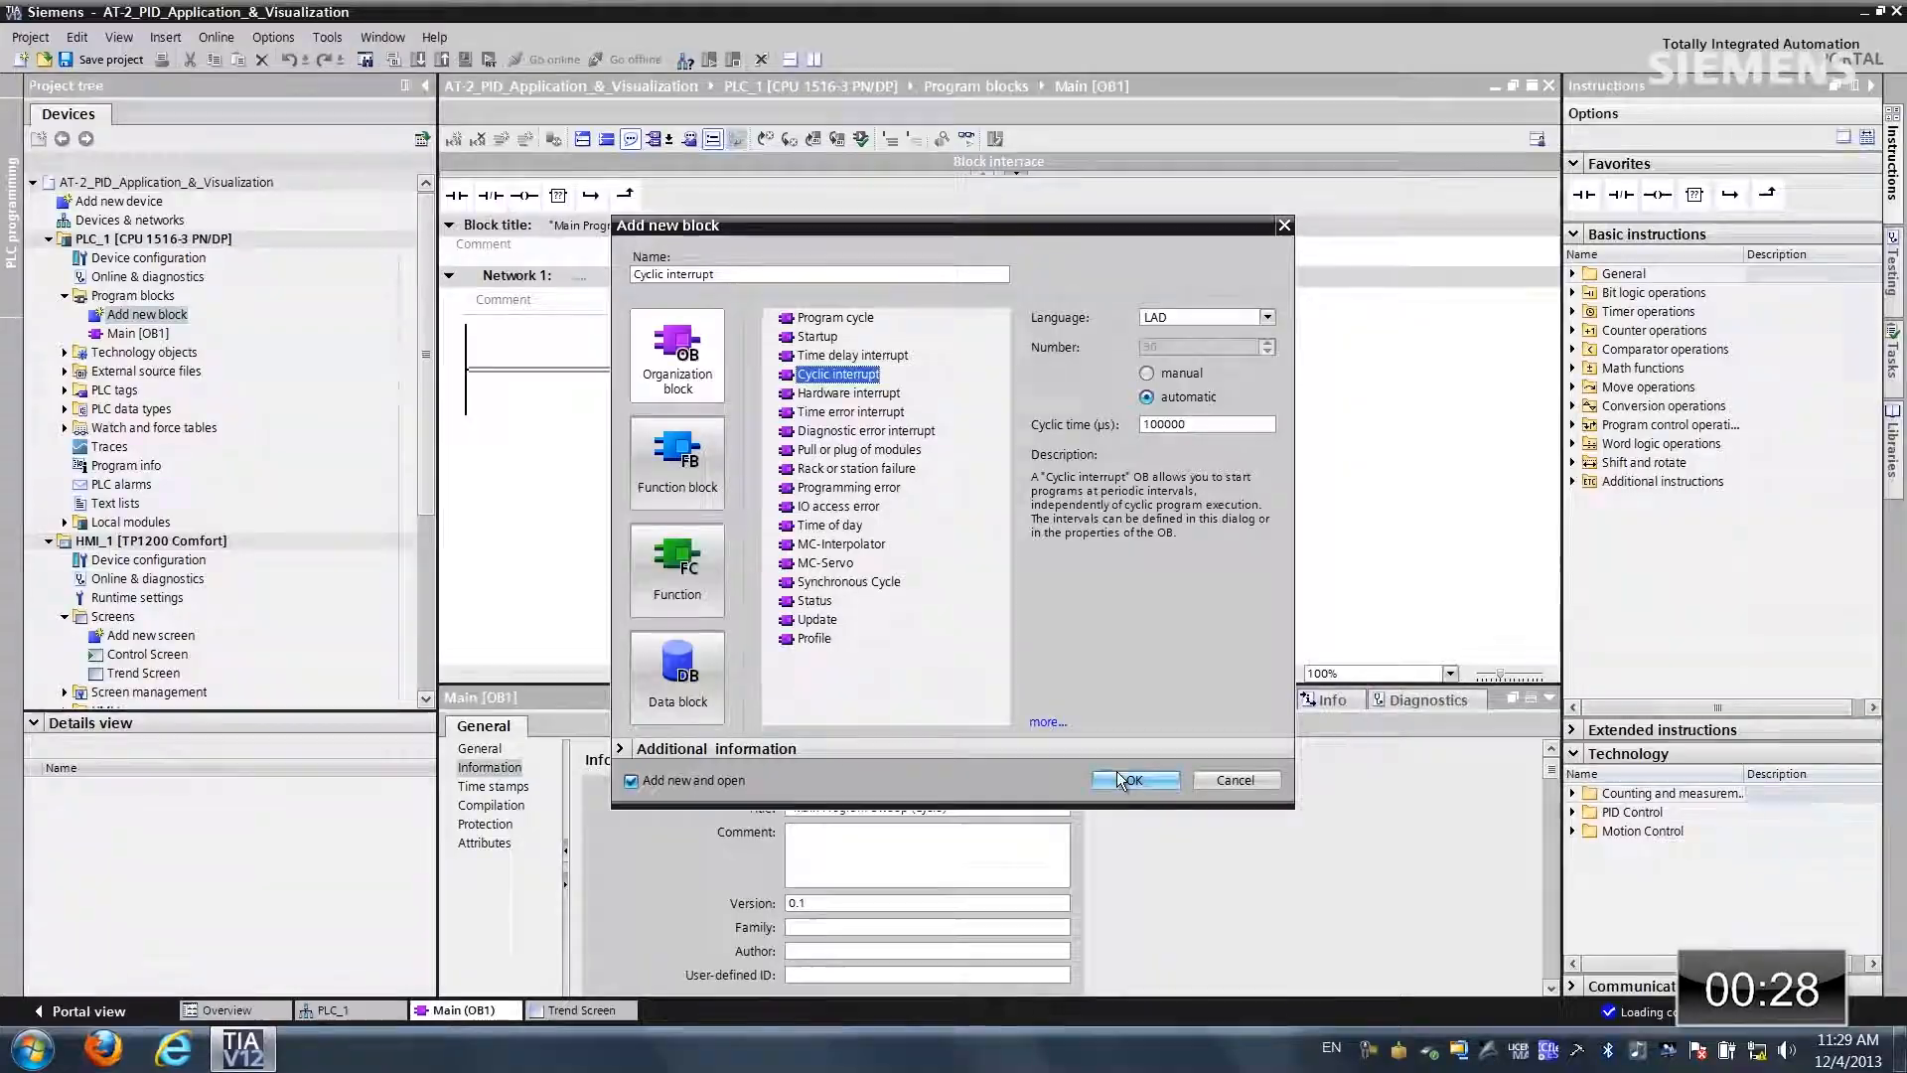
left_click(1131, 779)
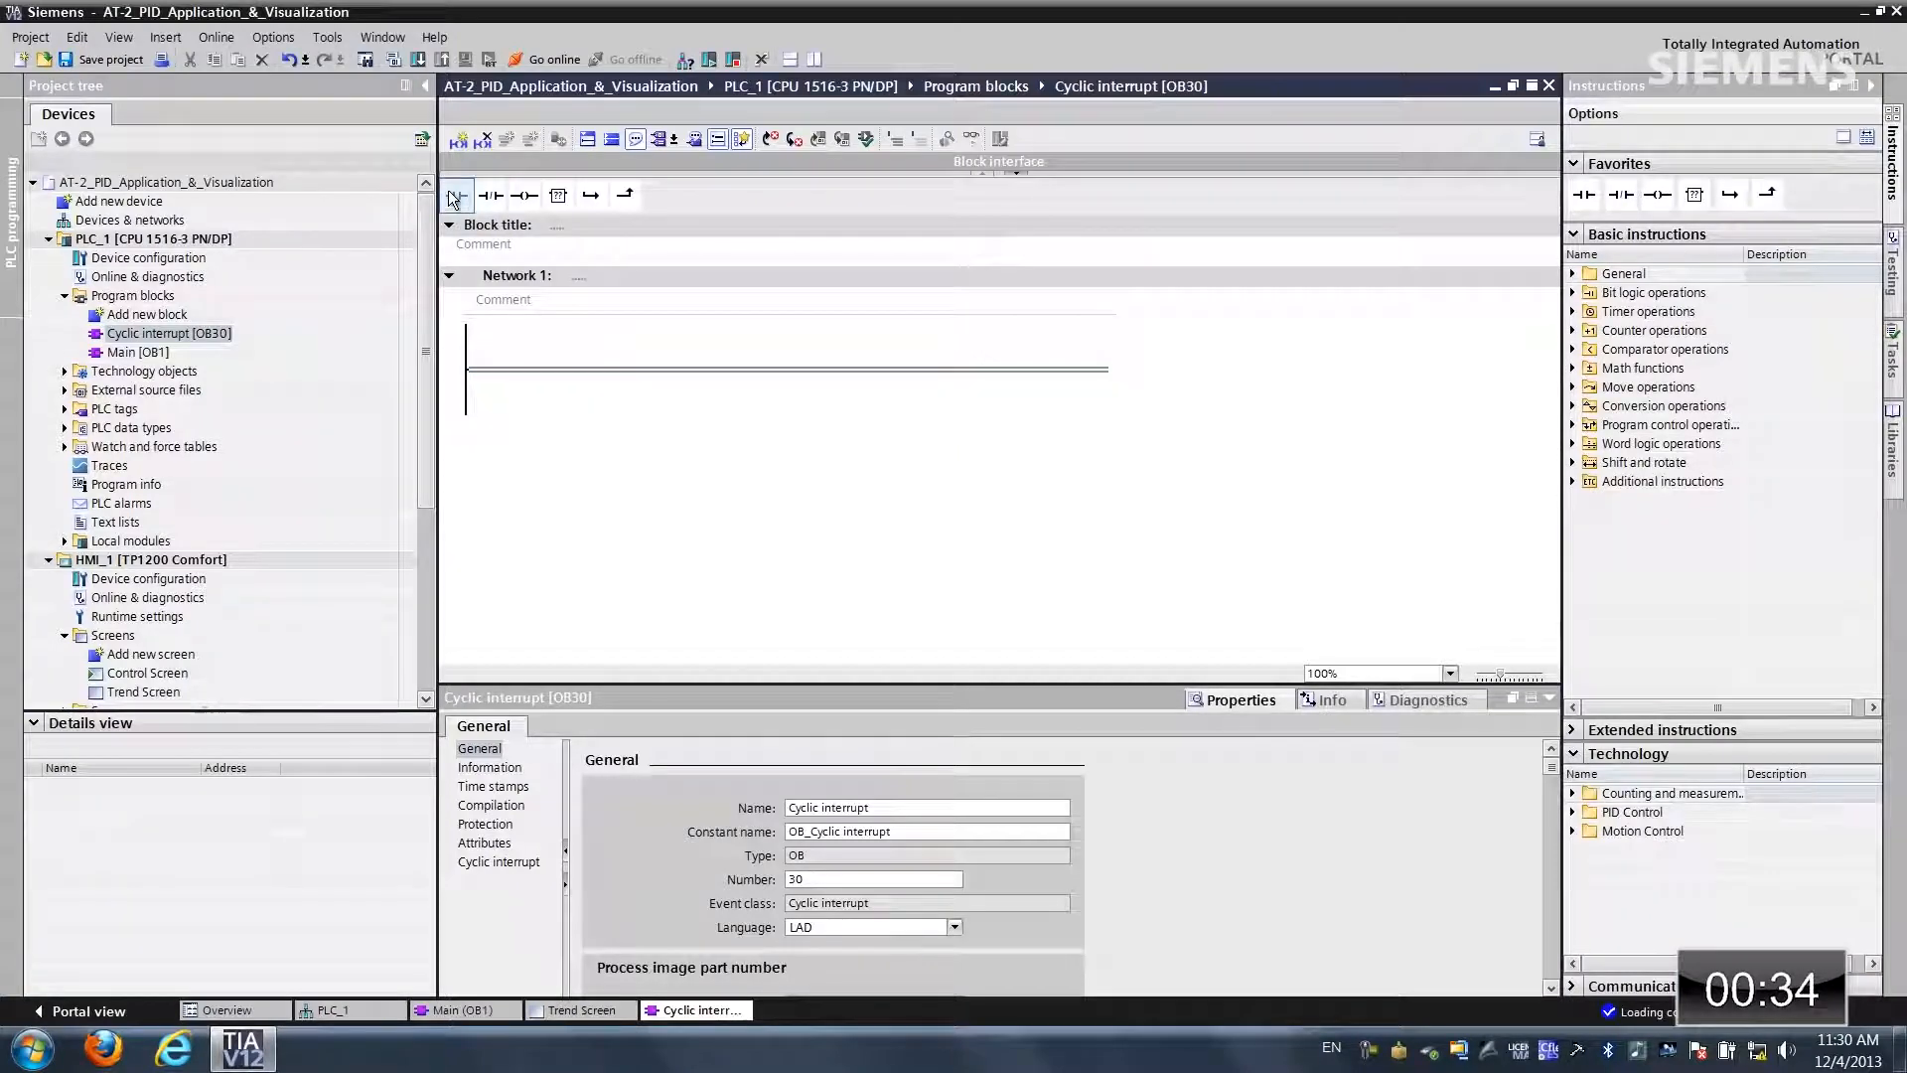
Step: Insert contacts and MOVE boxes, and add a NORM_X box from the conversion operations
left_click(456, 194)
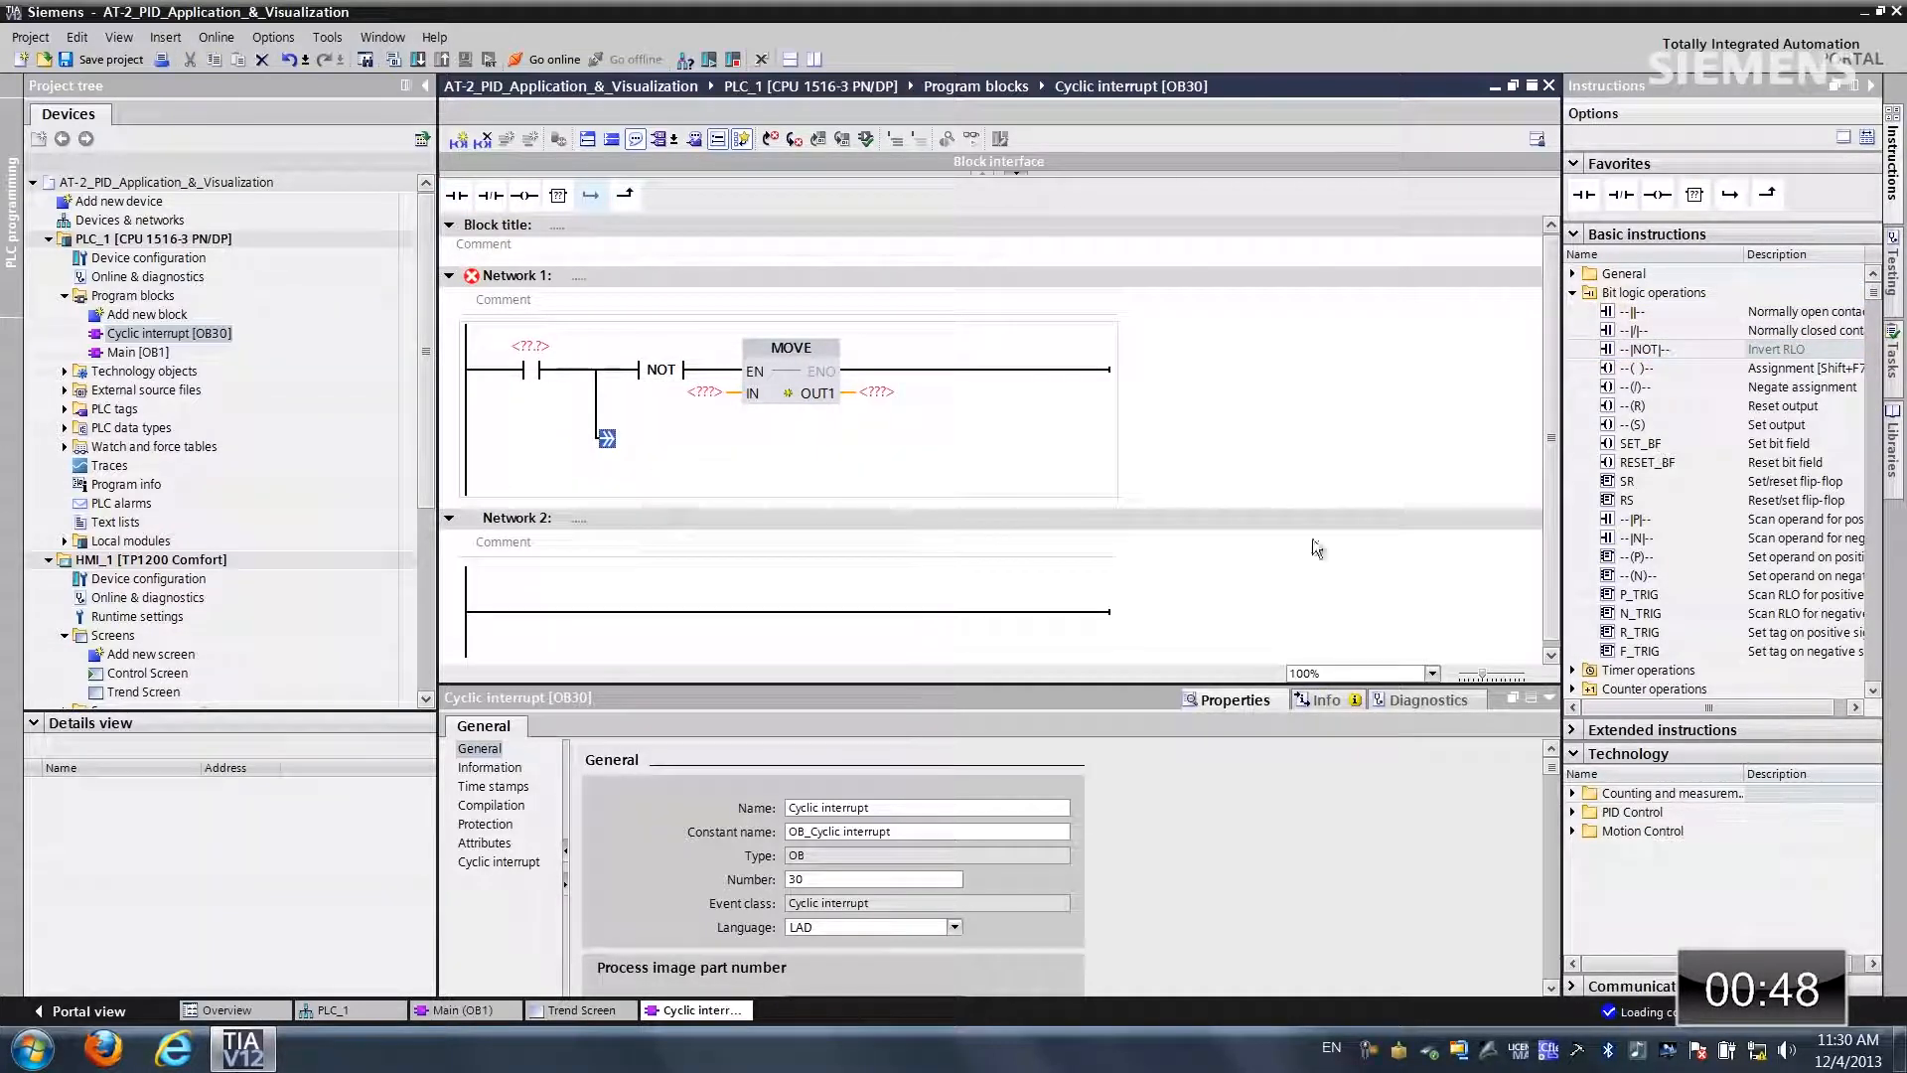
left_click(1654, 292)
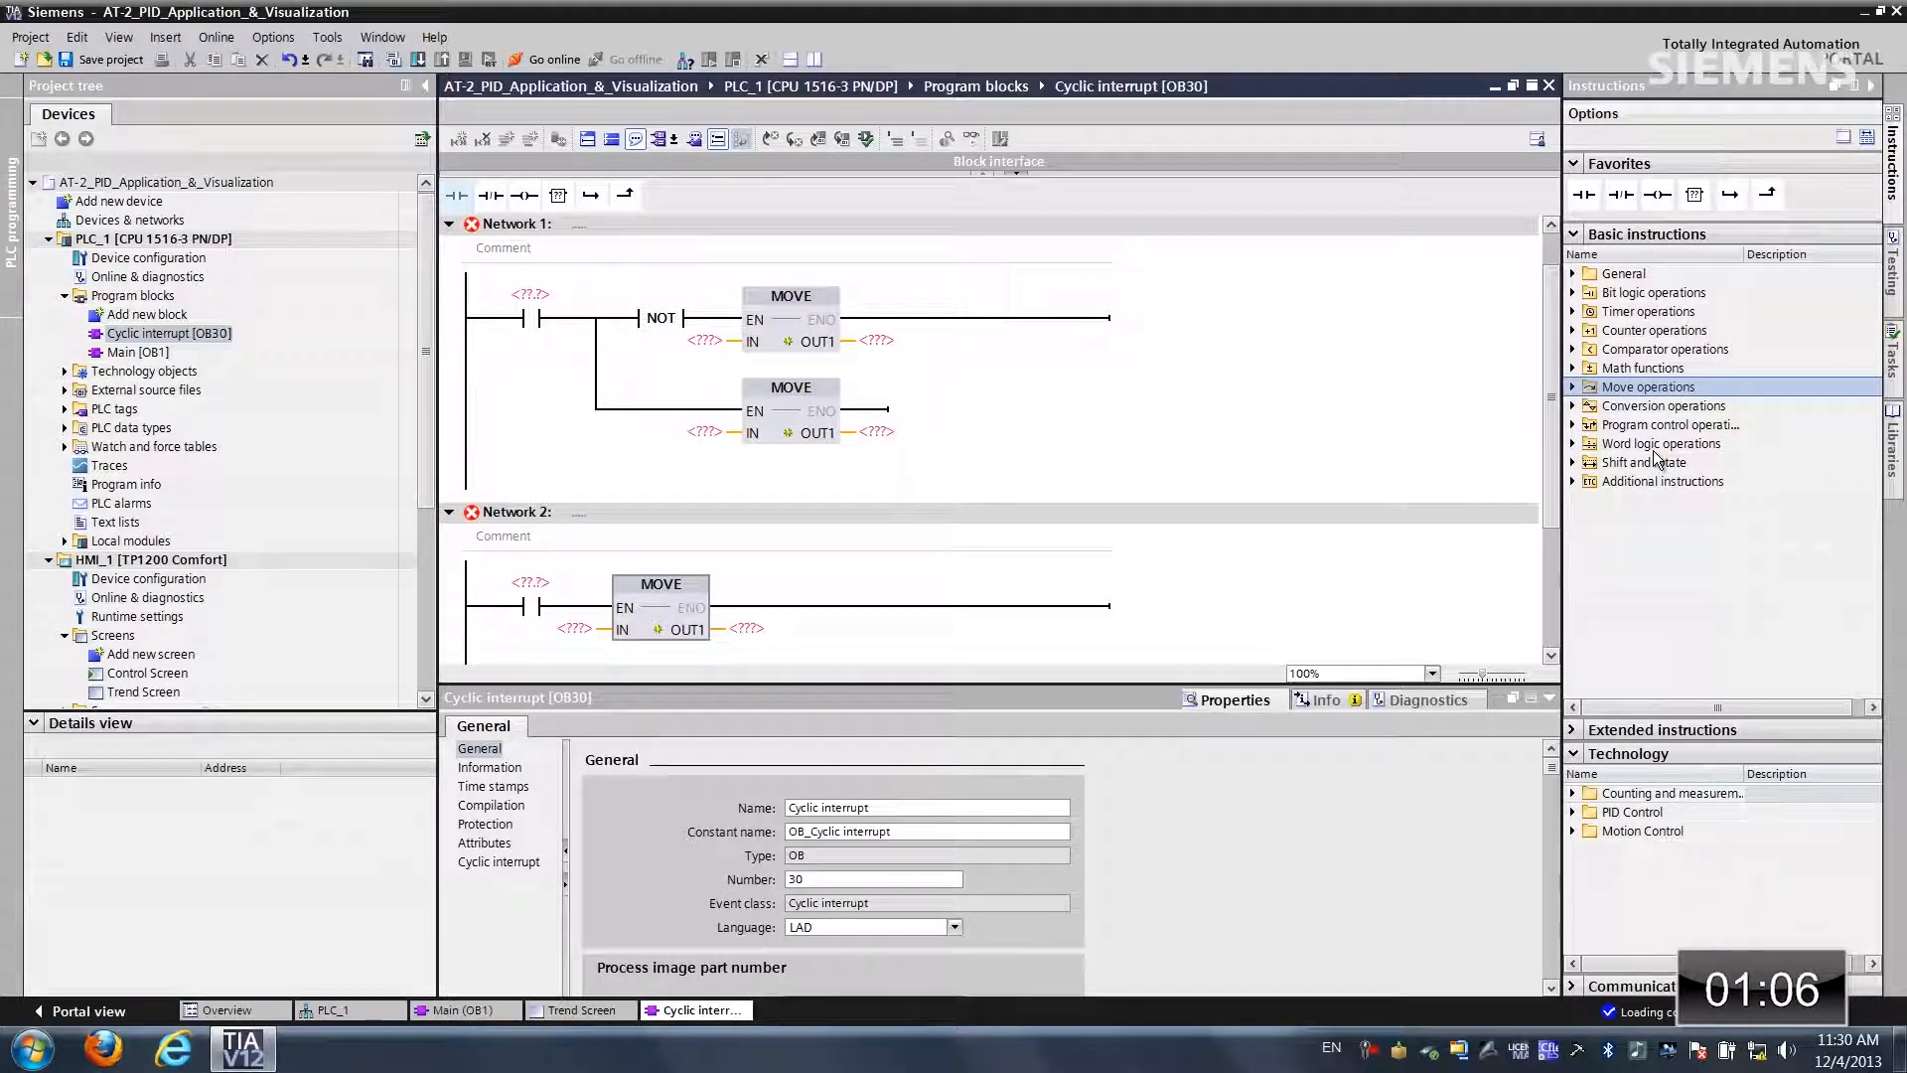
left_click(1573, 405)
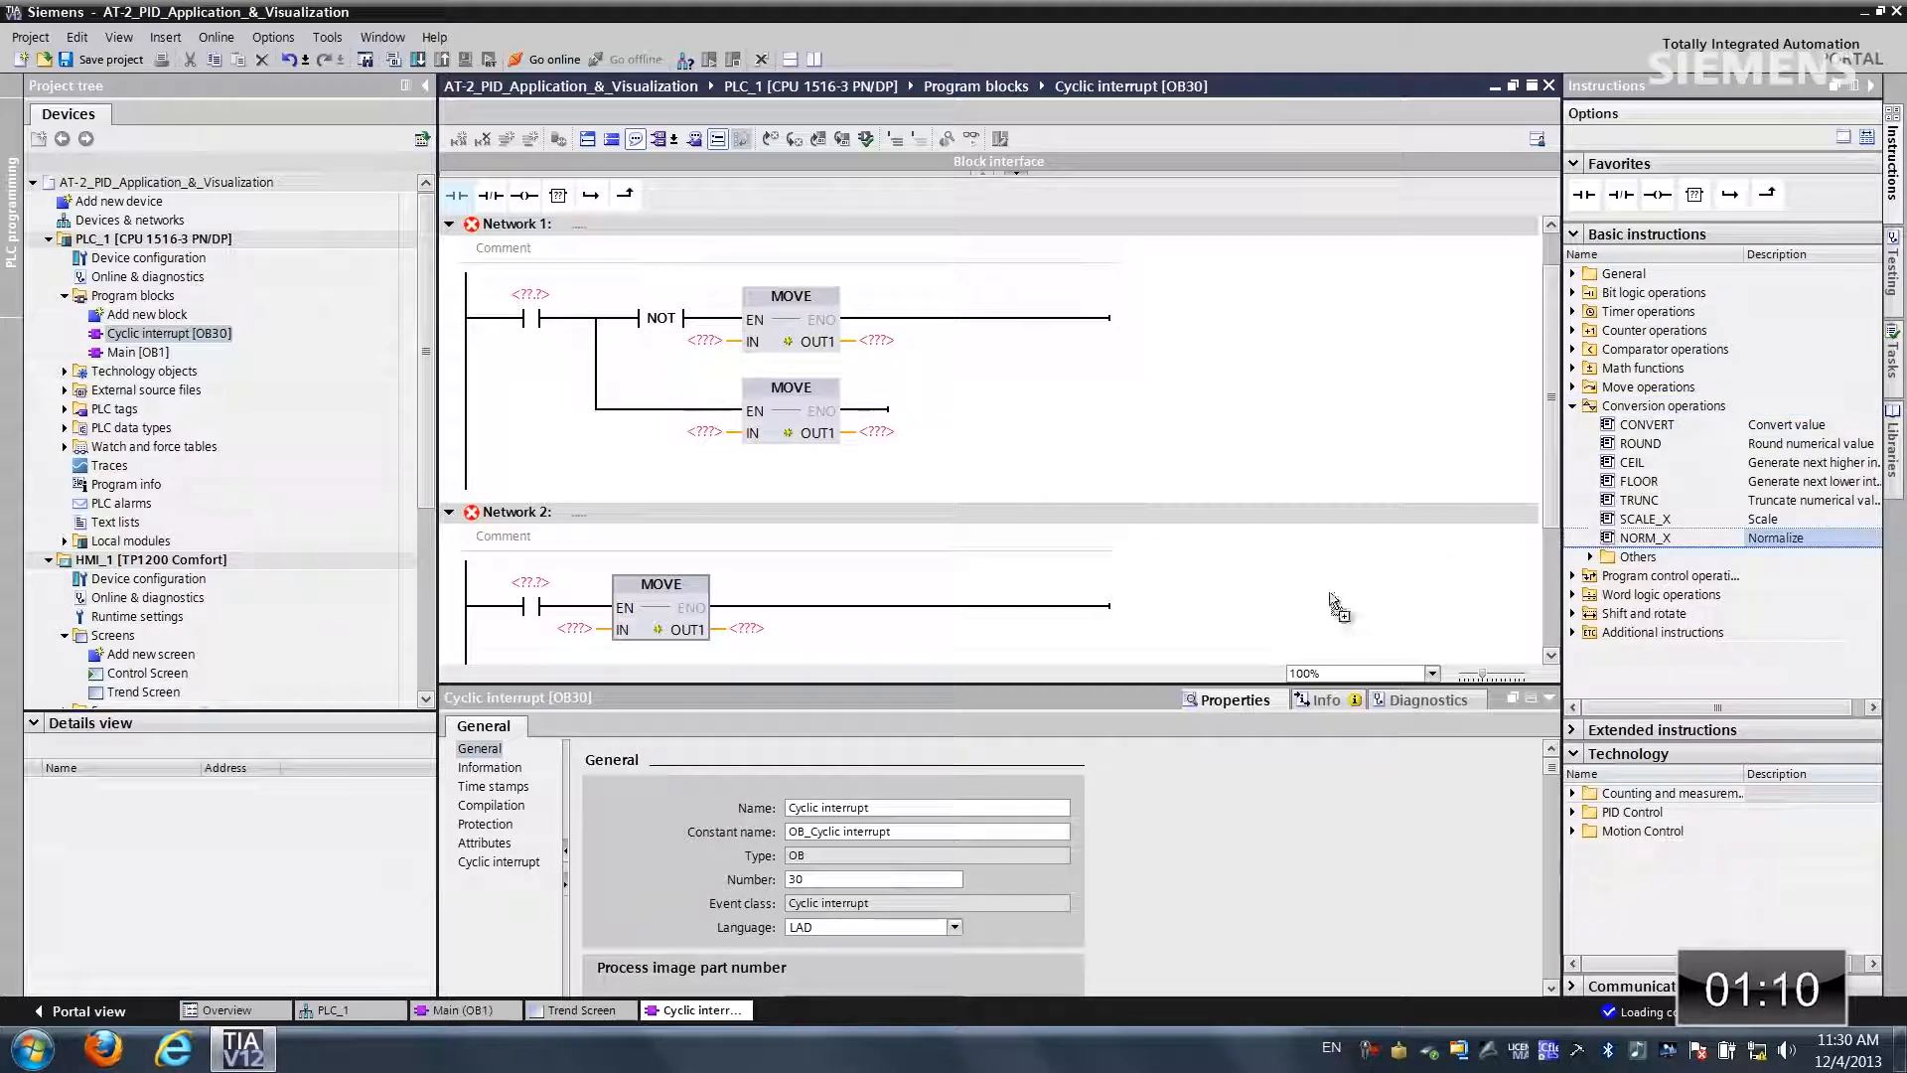
scroll("down", 3)
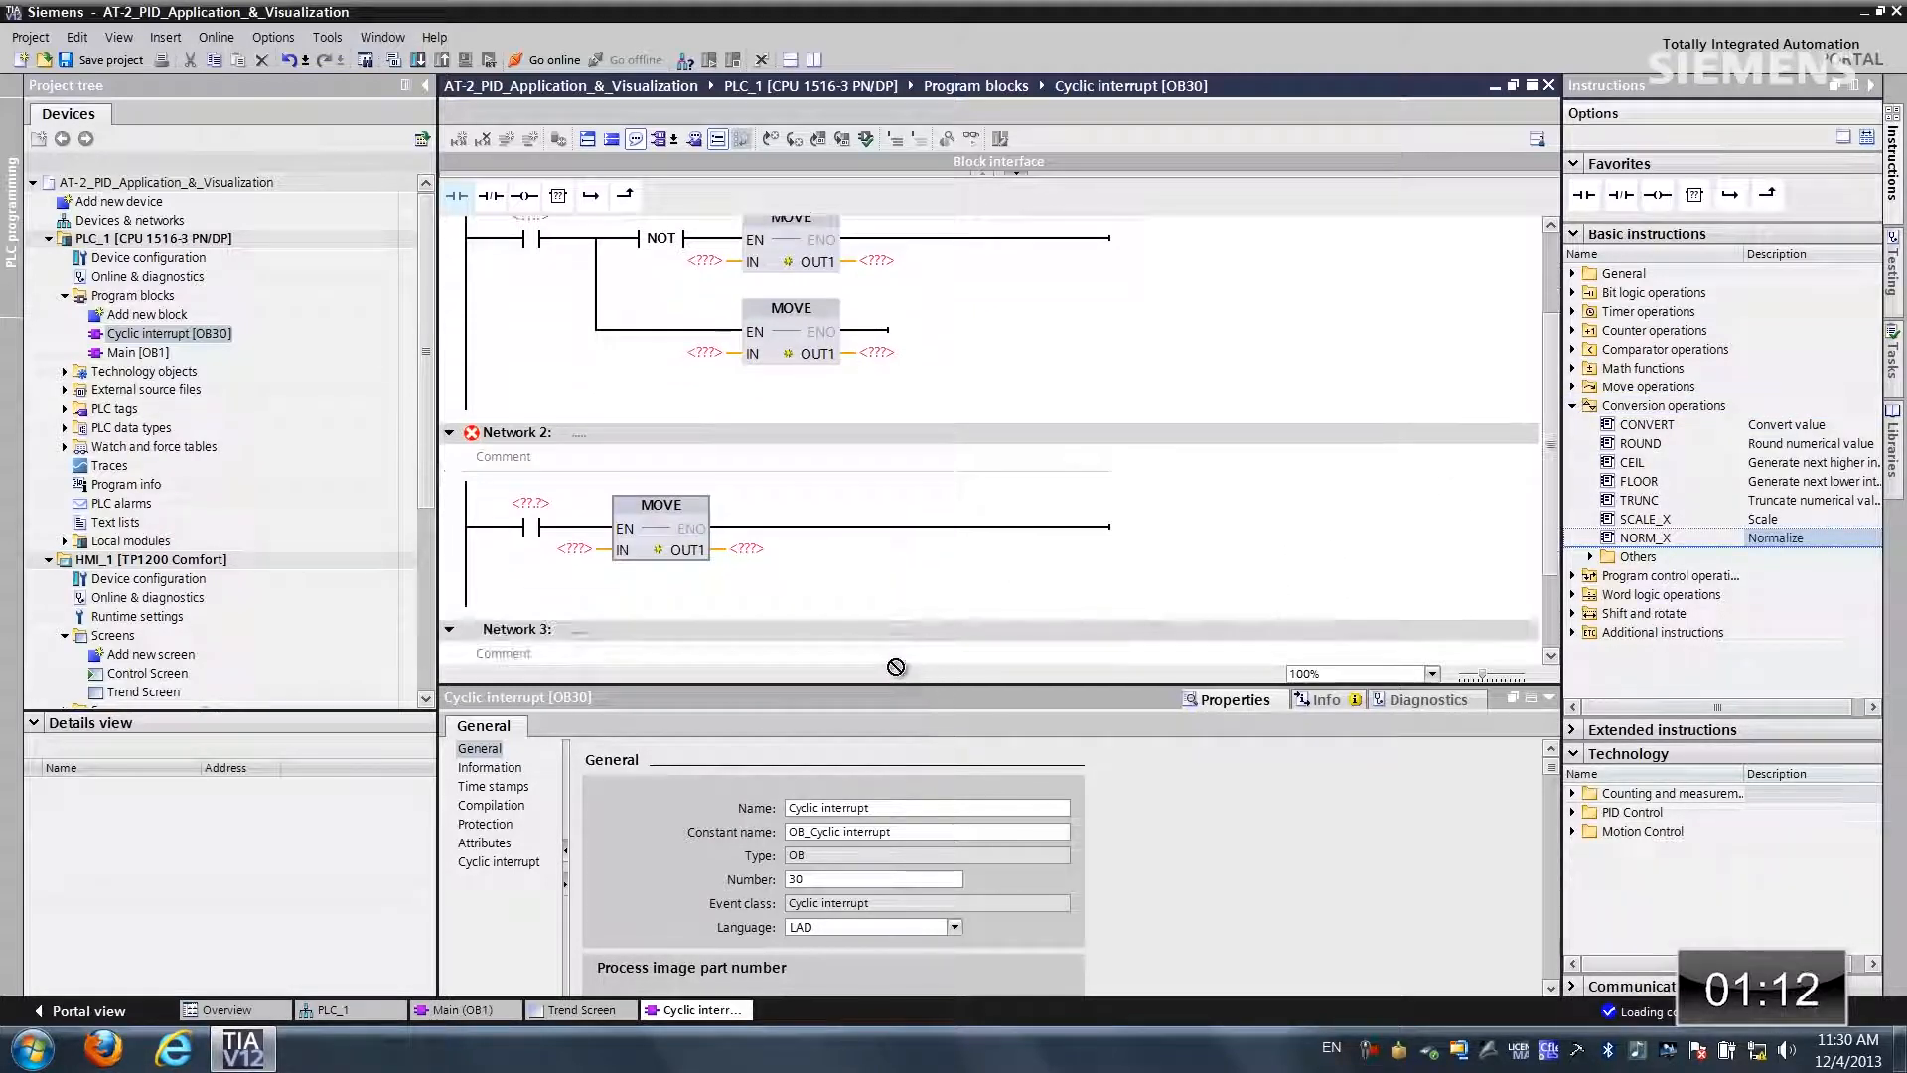
scroll("down", 3)
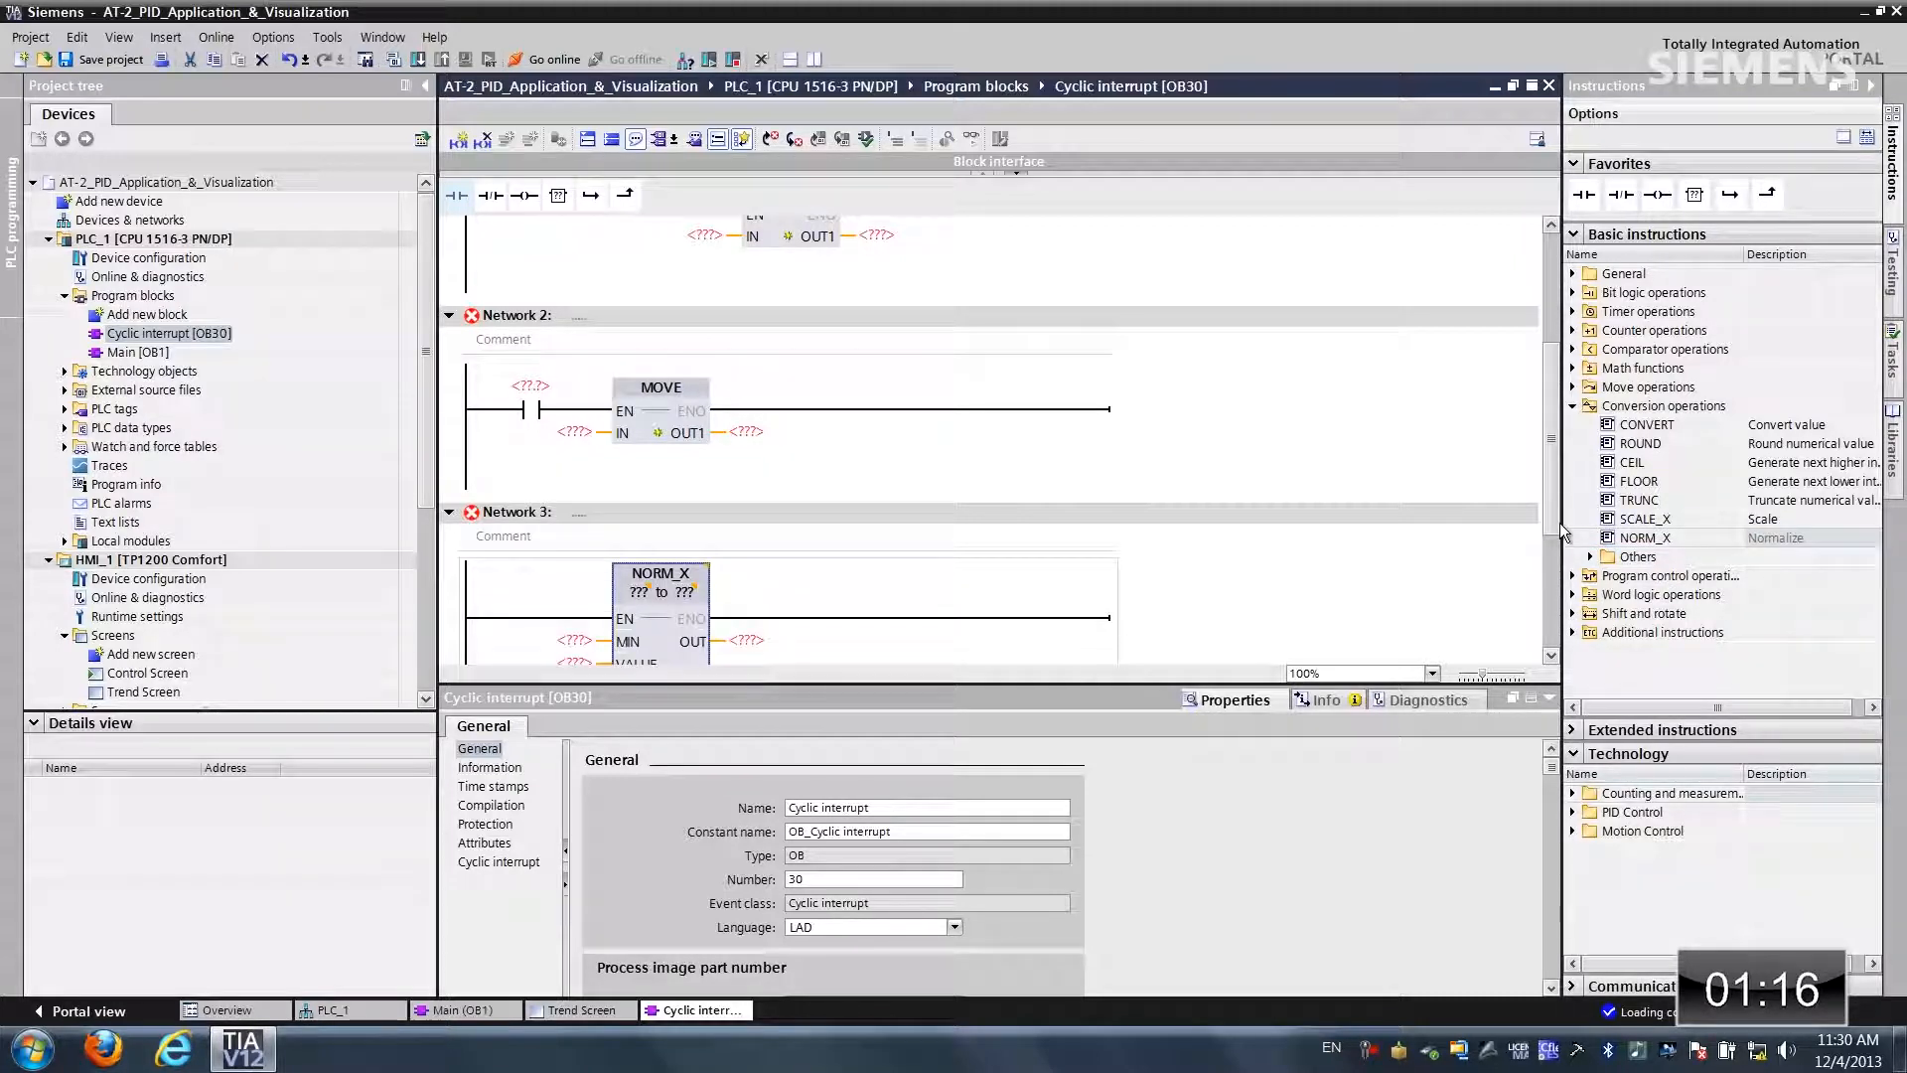
scroll("down", 3)
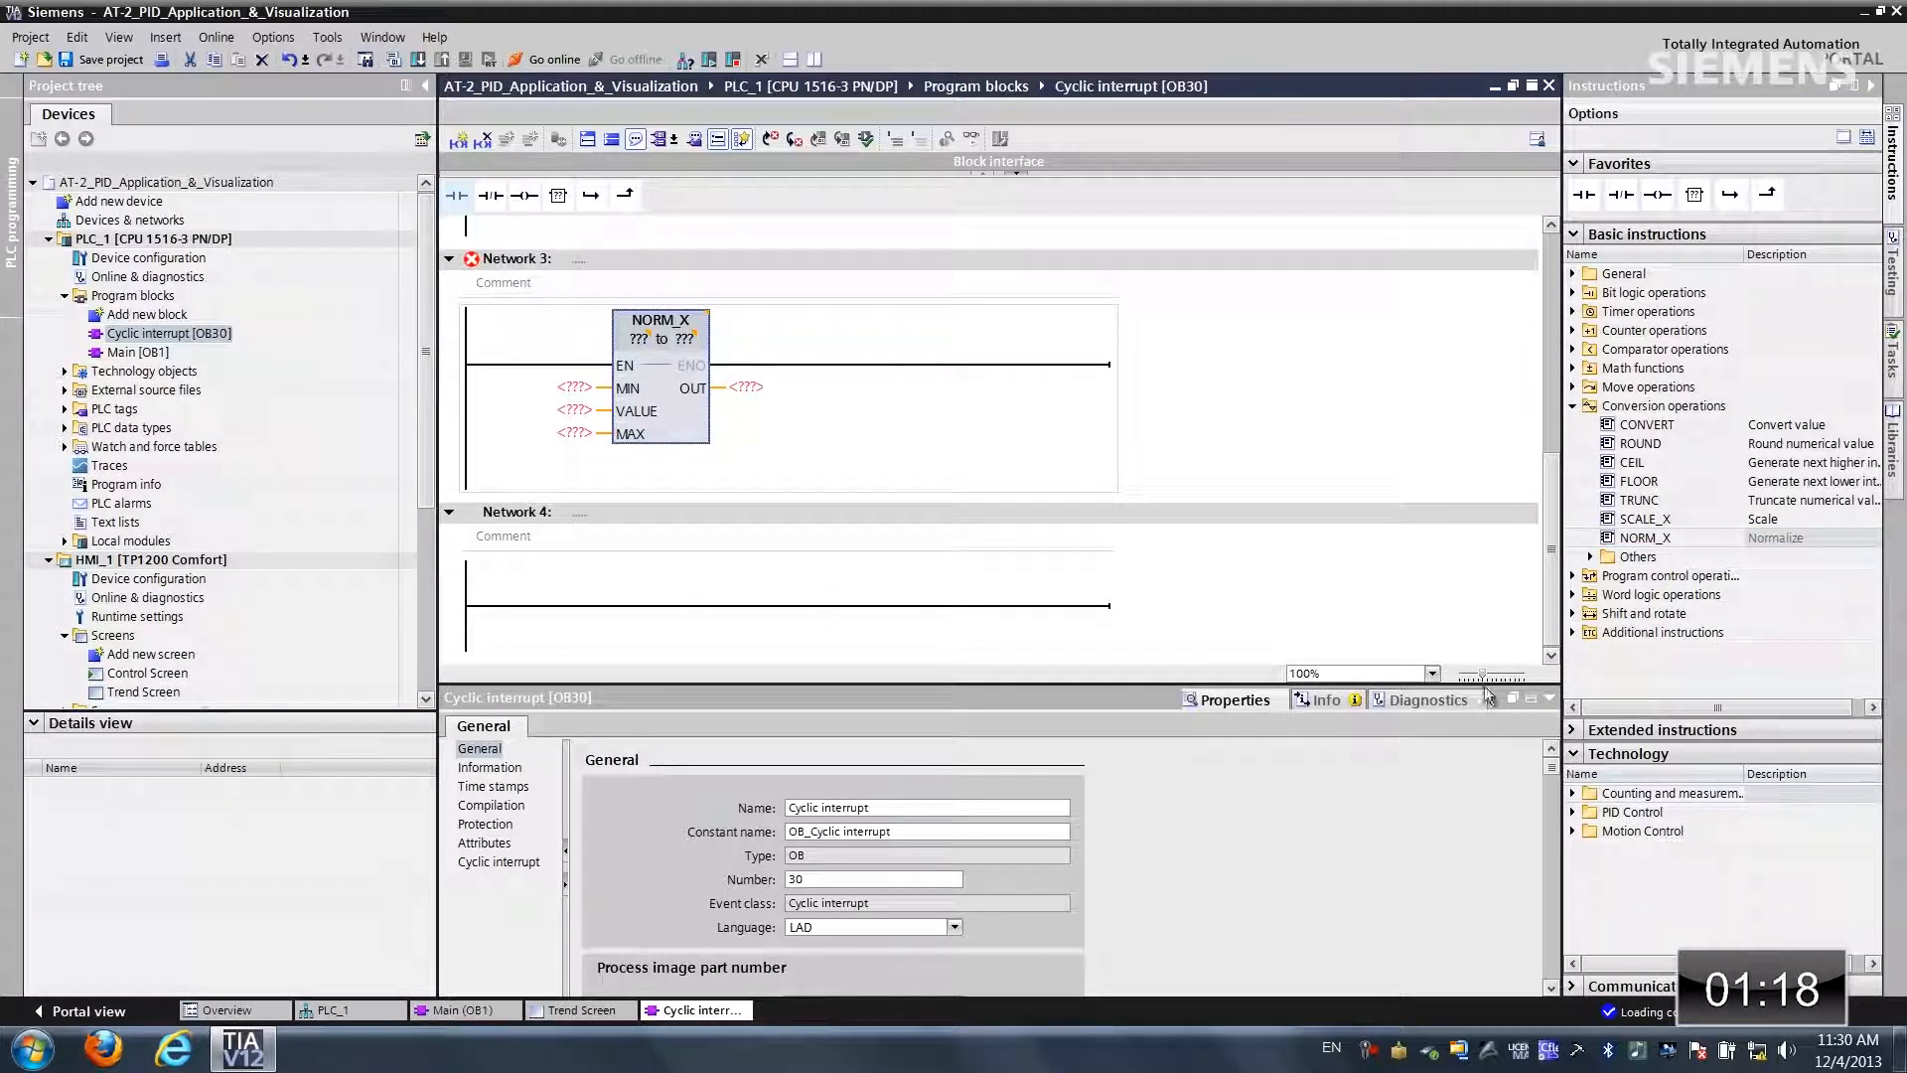
Step: Add a PID_Compact call from Compact PID, creating instance data block PID_Compact_1
left_click(1573, 812)
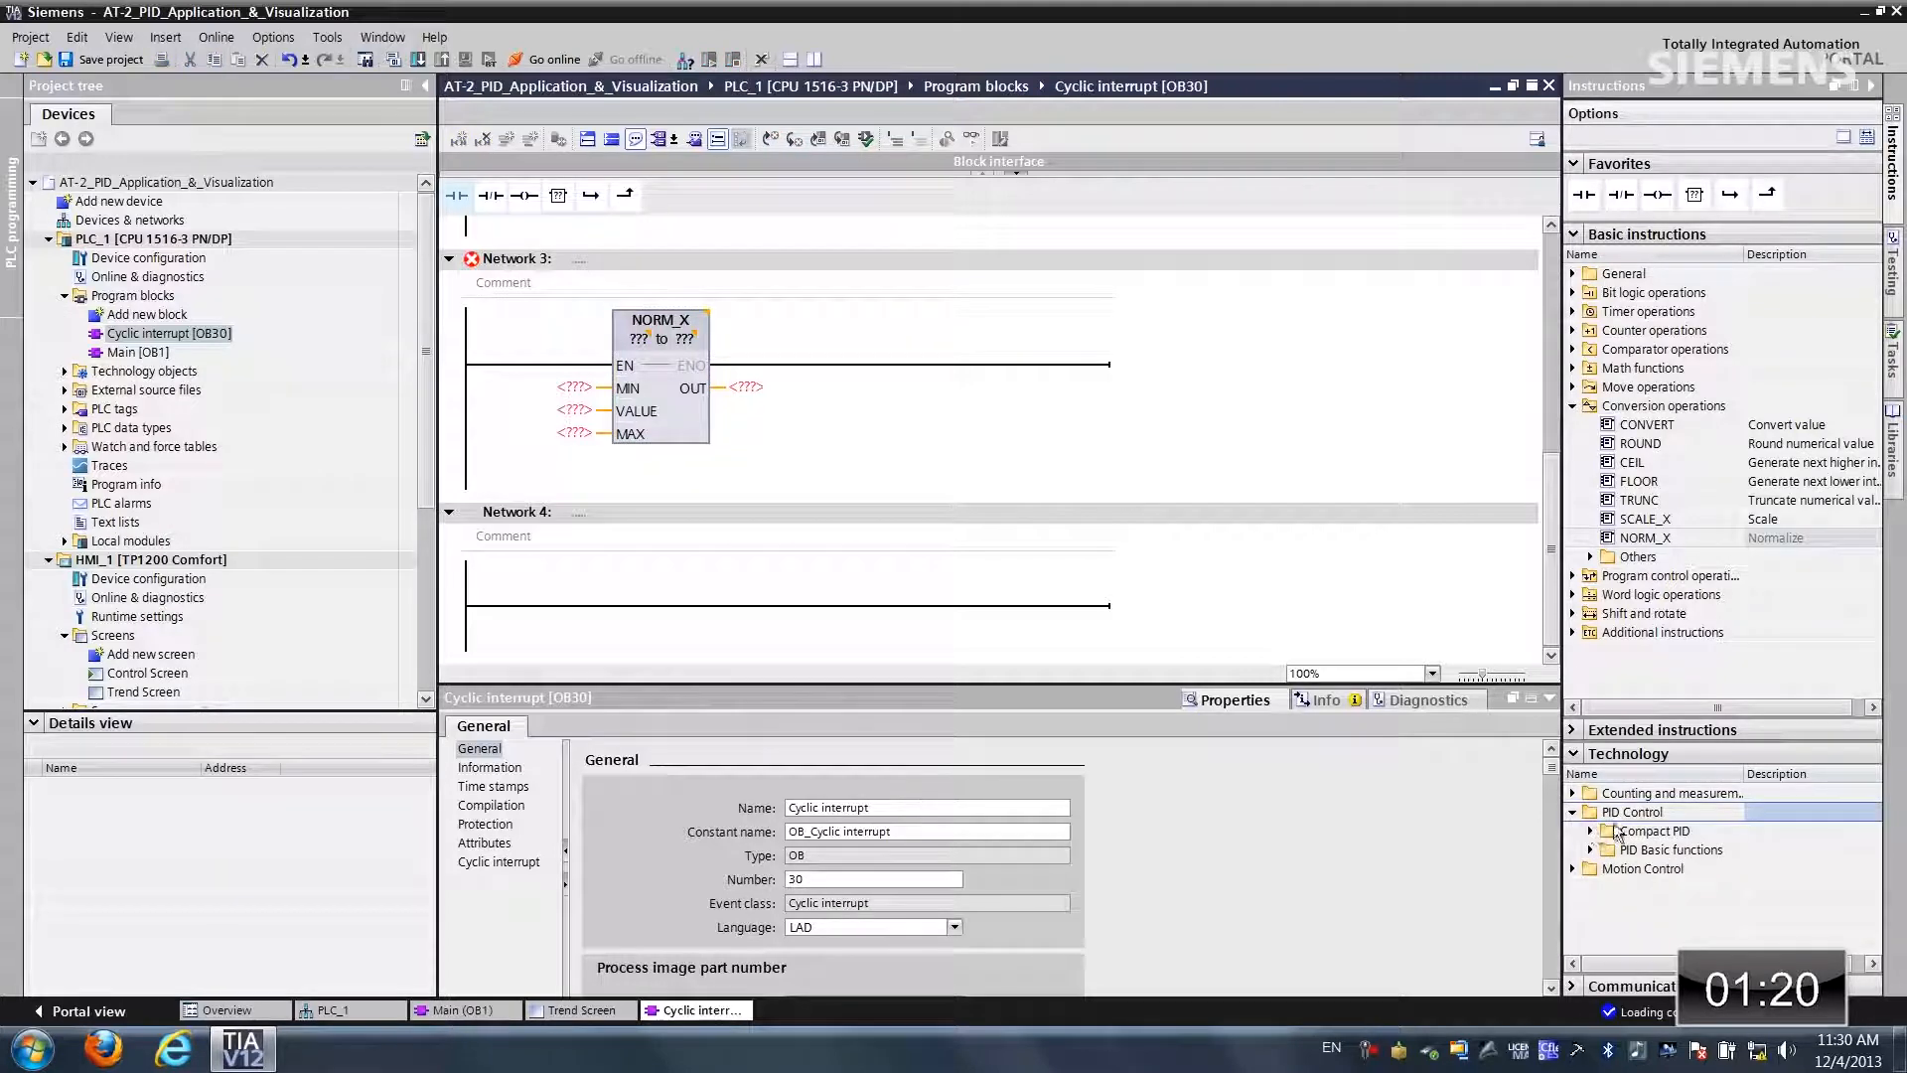
left_click(1588, 831)
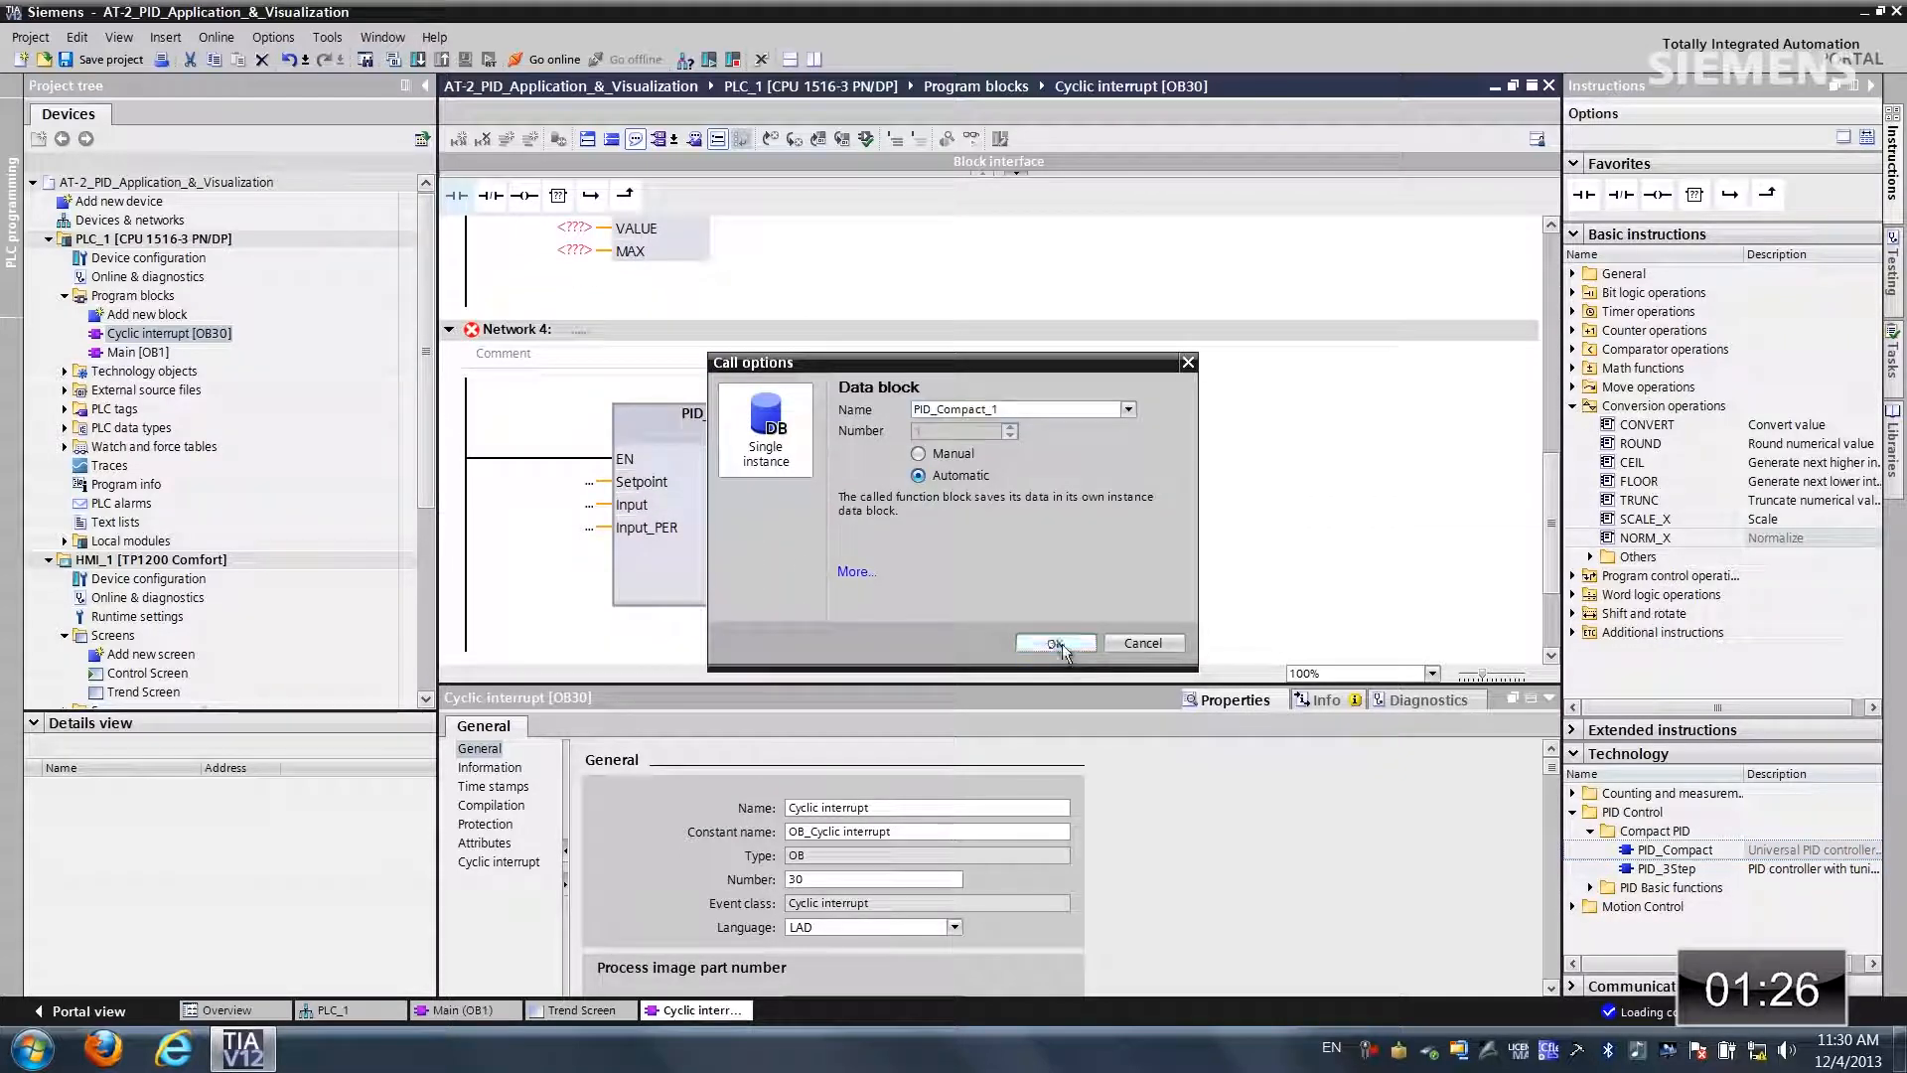
left_click(1053, 642)
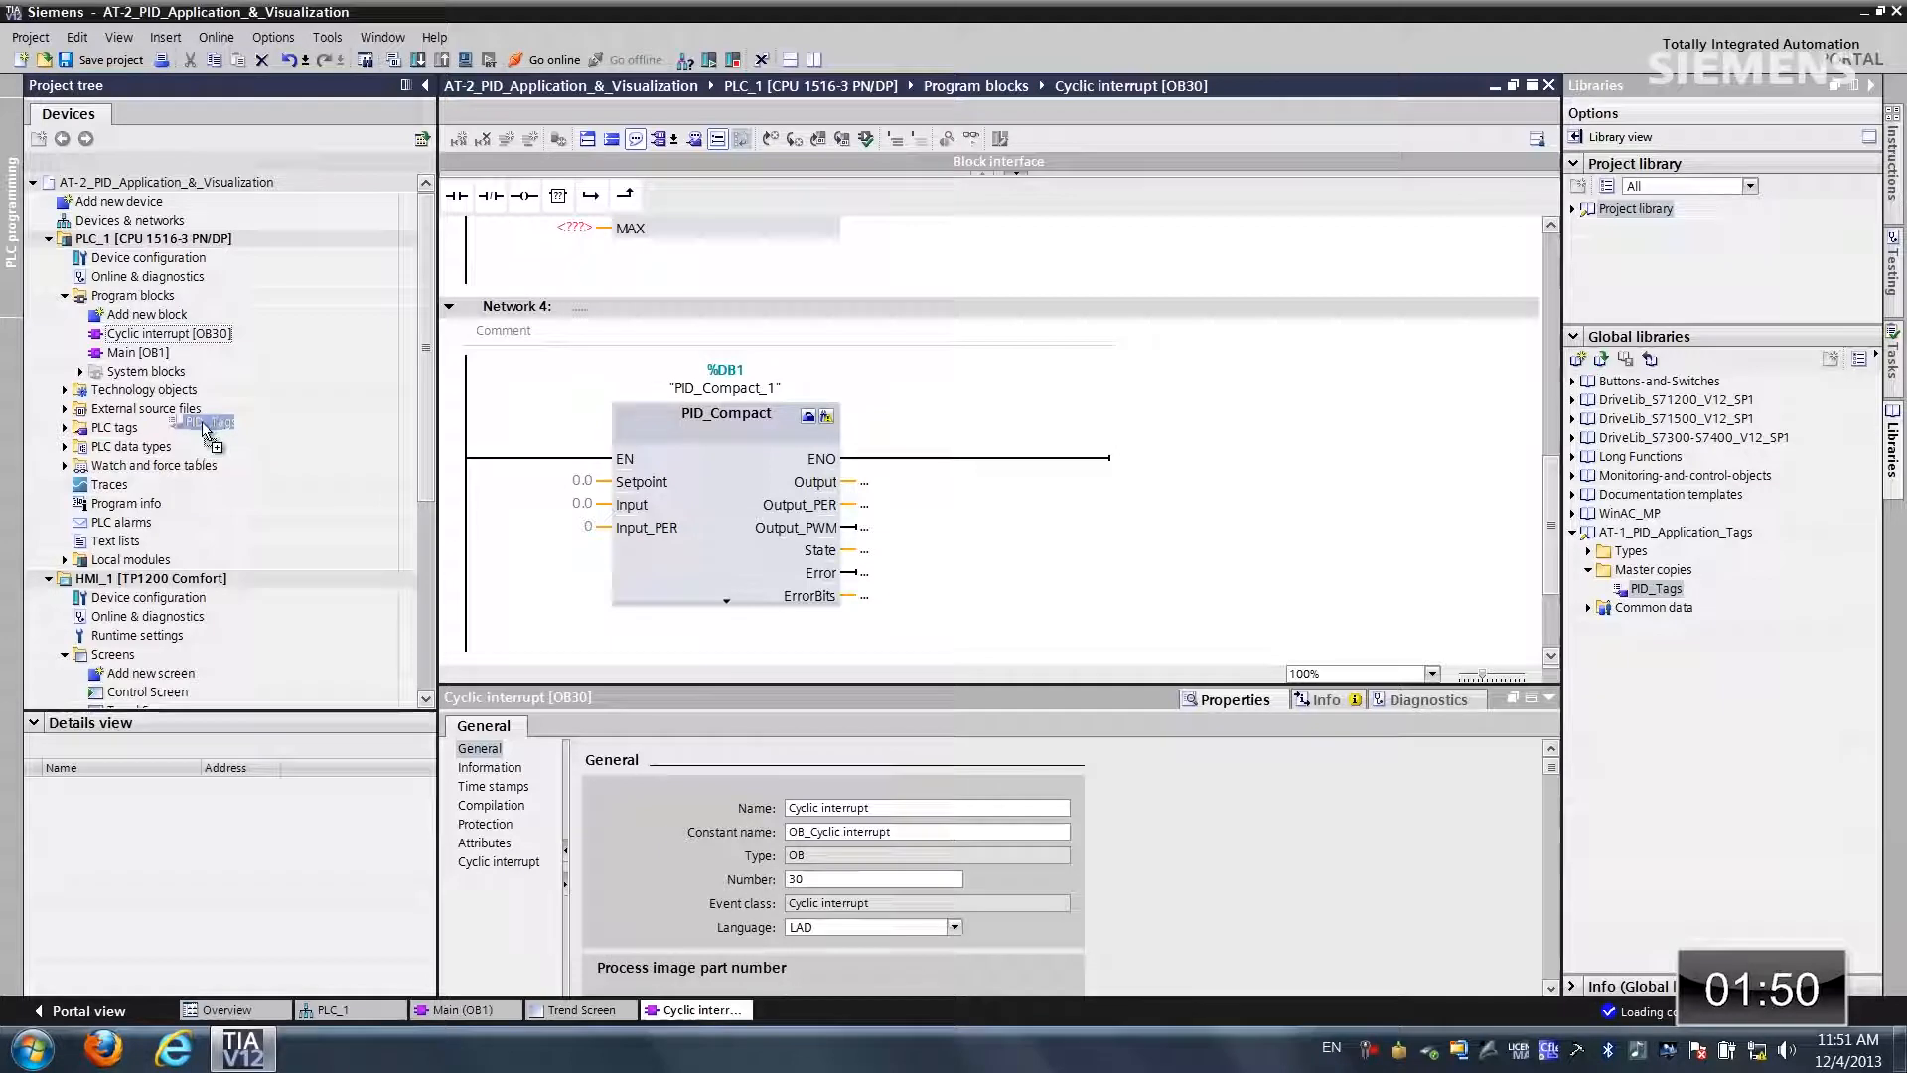
Step: Show the six tags, including Start, Setpoint and ActualTemp, in PID_Tags
left_click(65, 427)
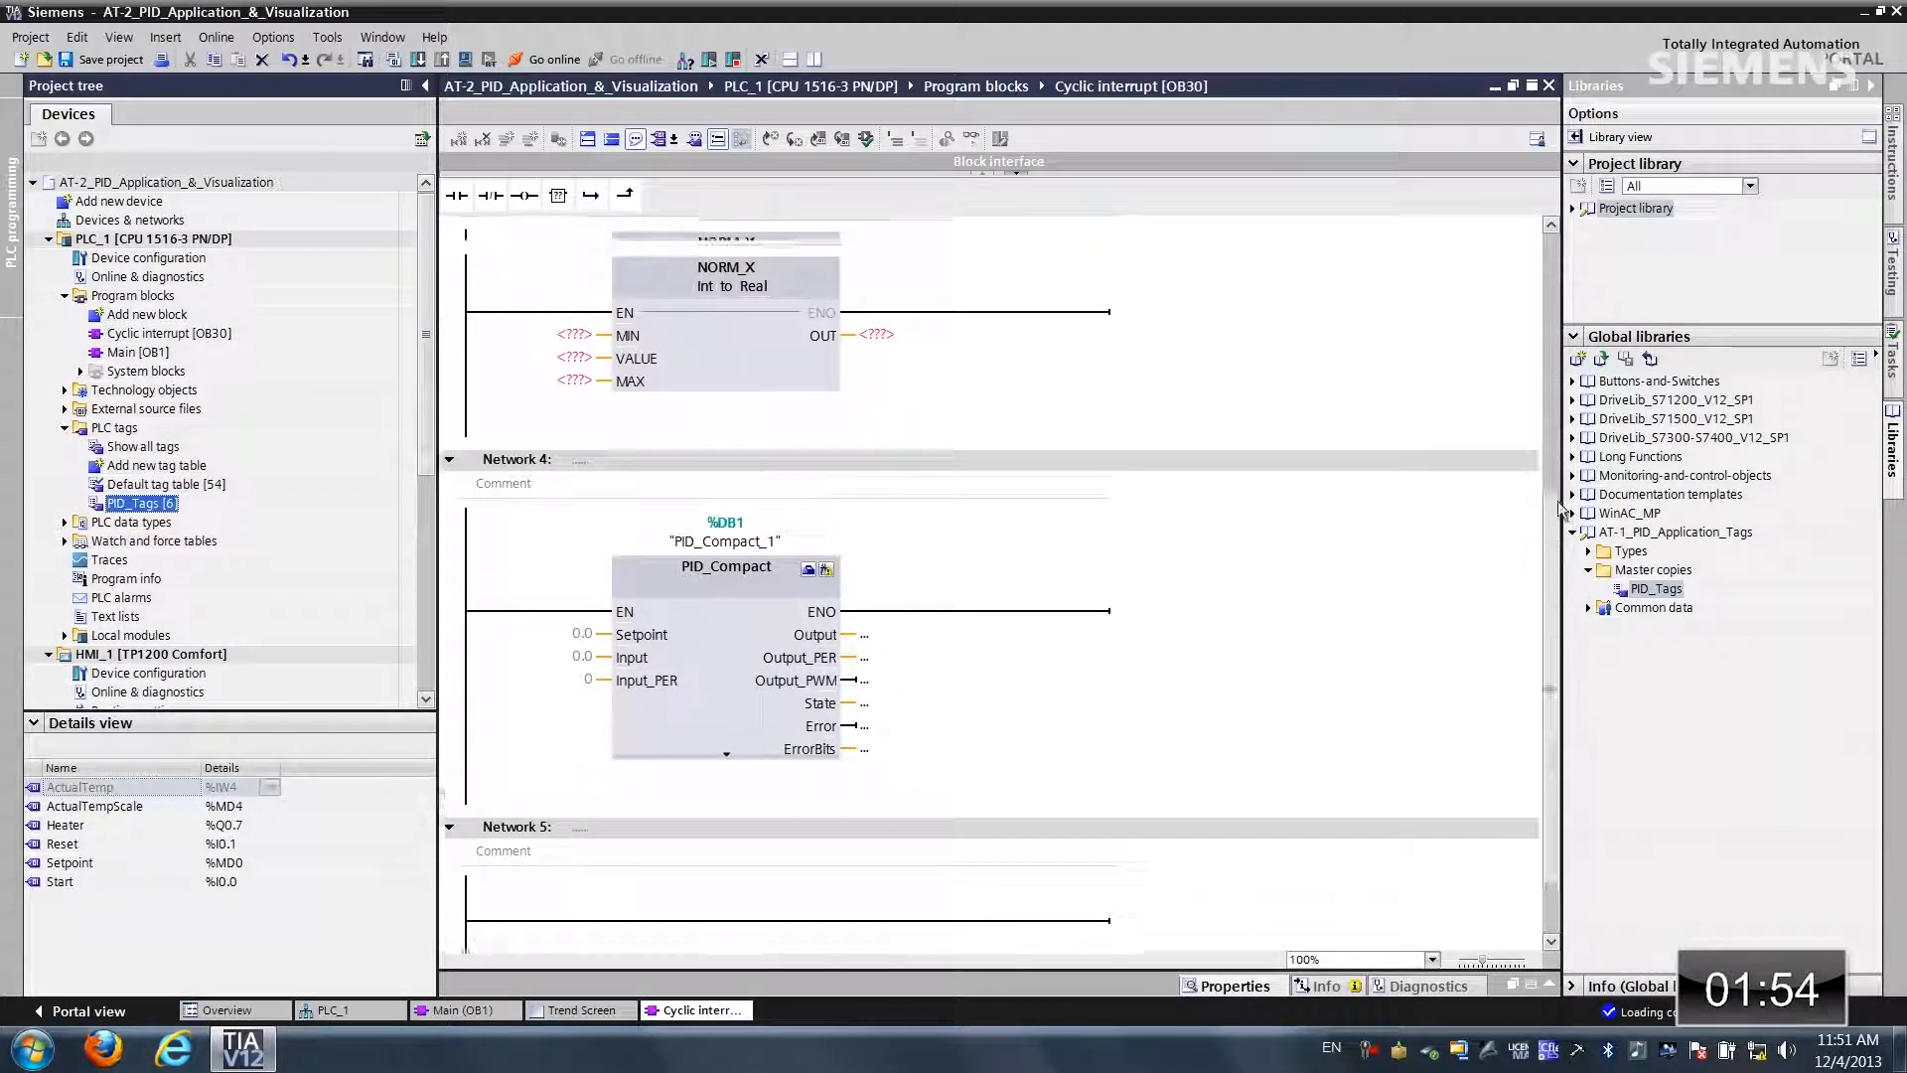
Step: Assign the Start tag to the first contact and Setpoint to both MOVE outputs
scroll("up", 3)
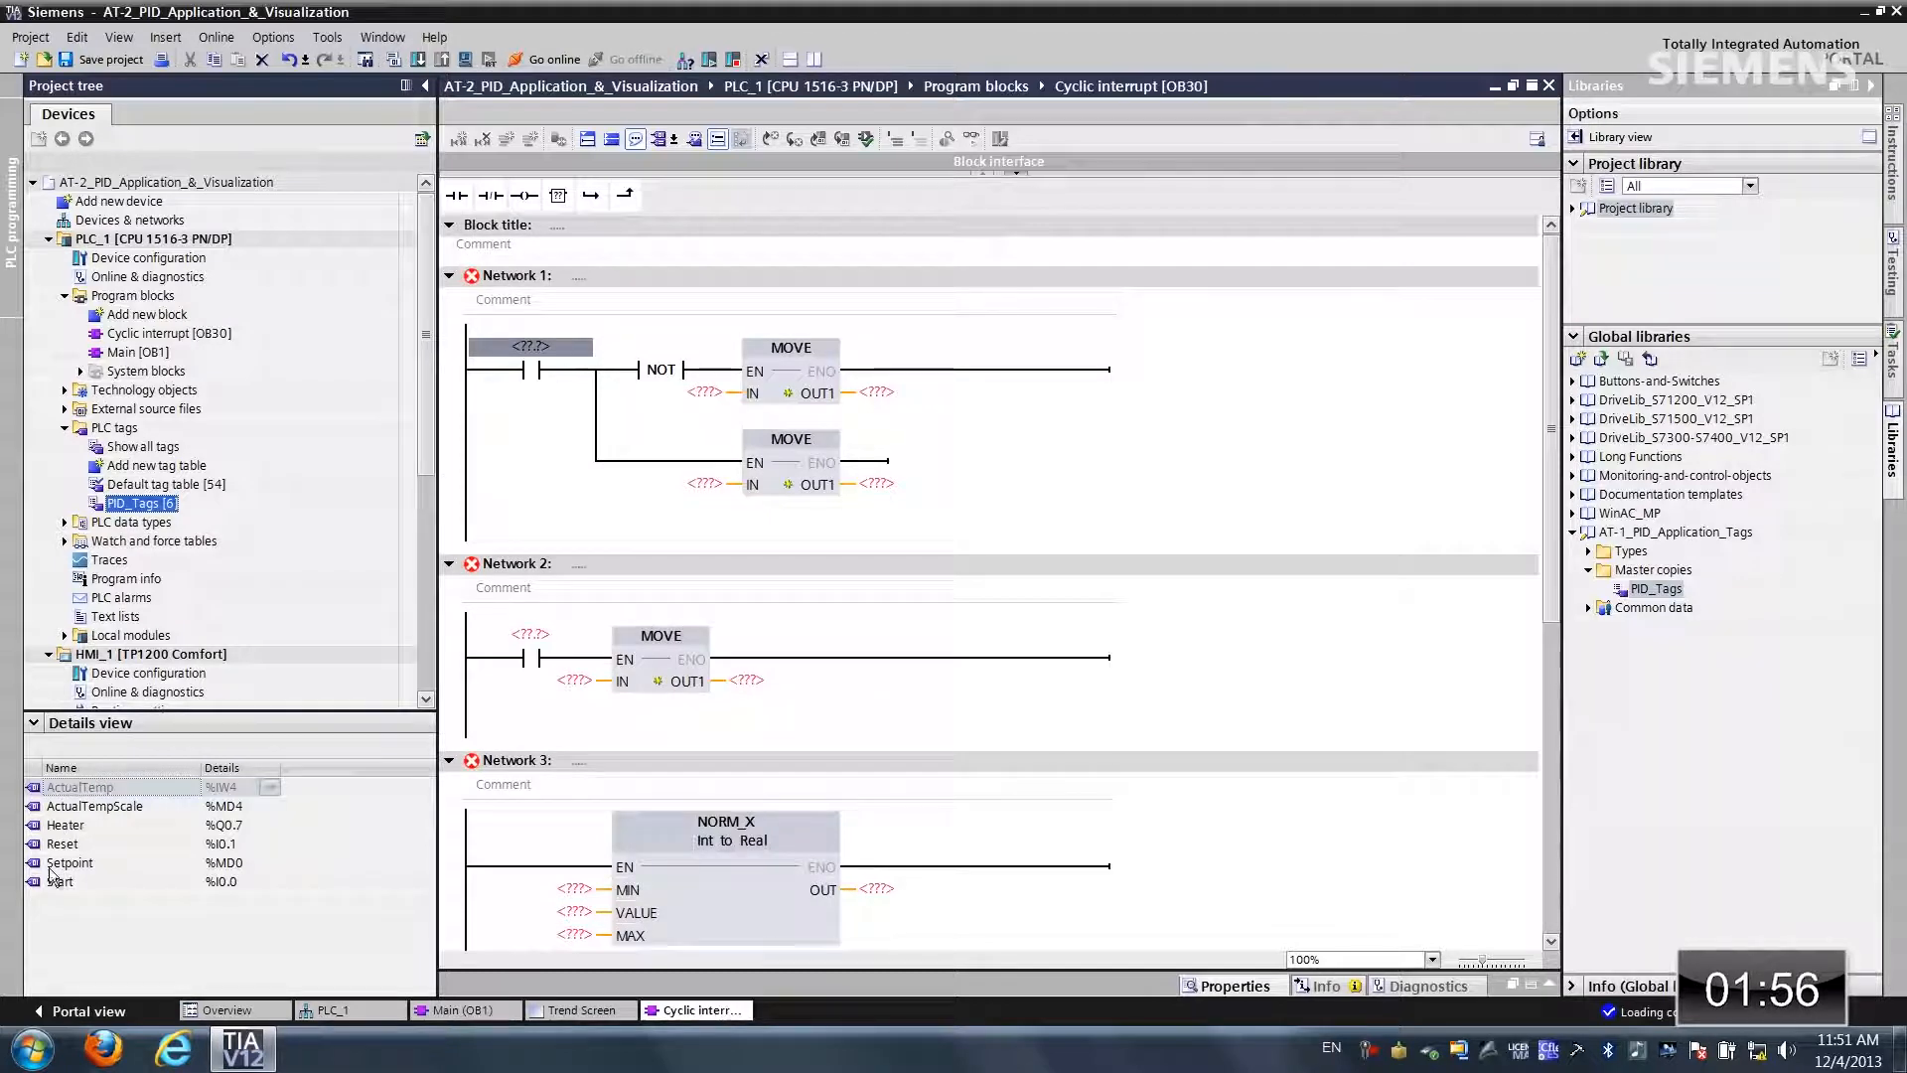
left_click(60, 880)
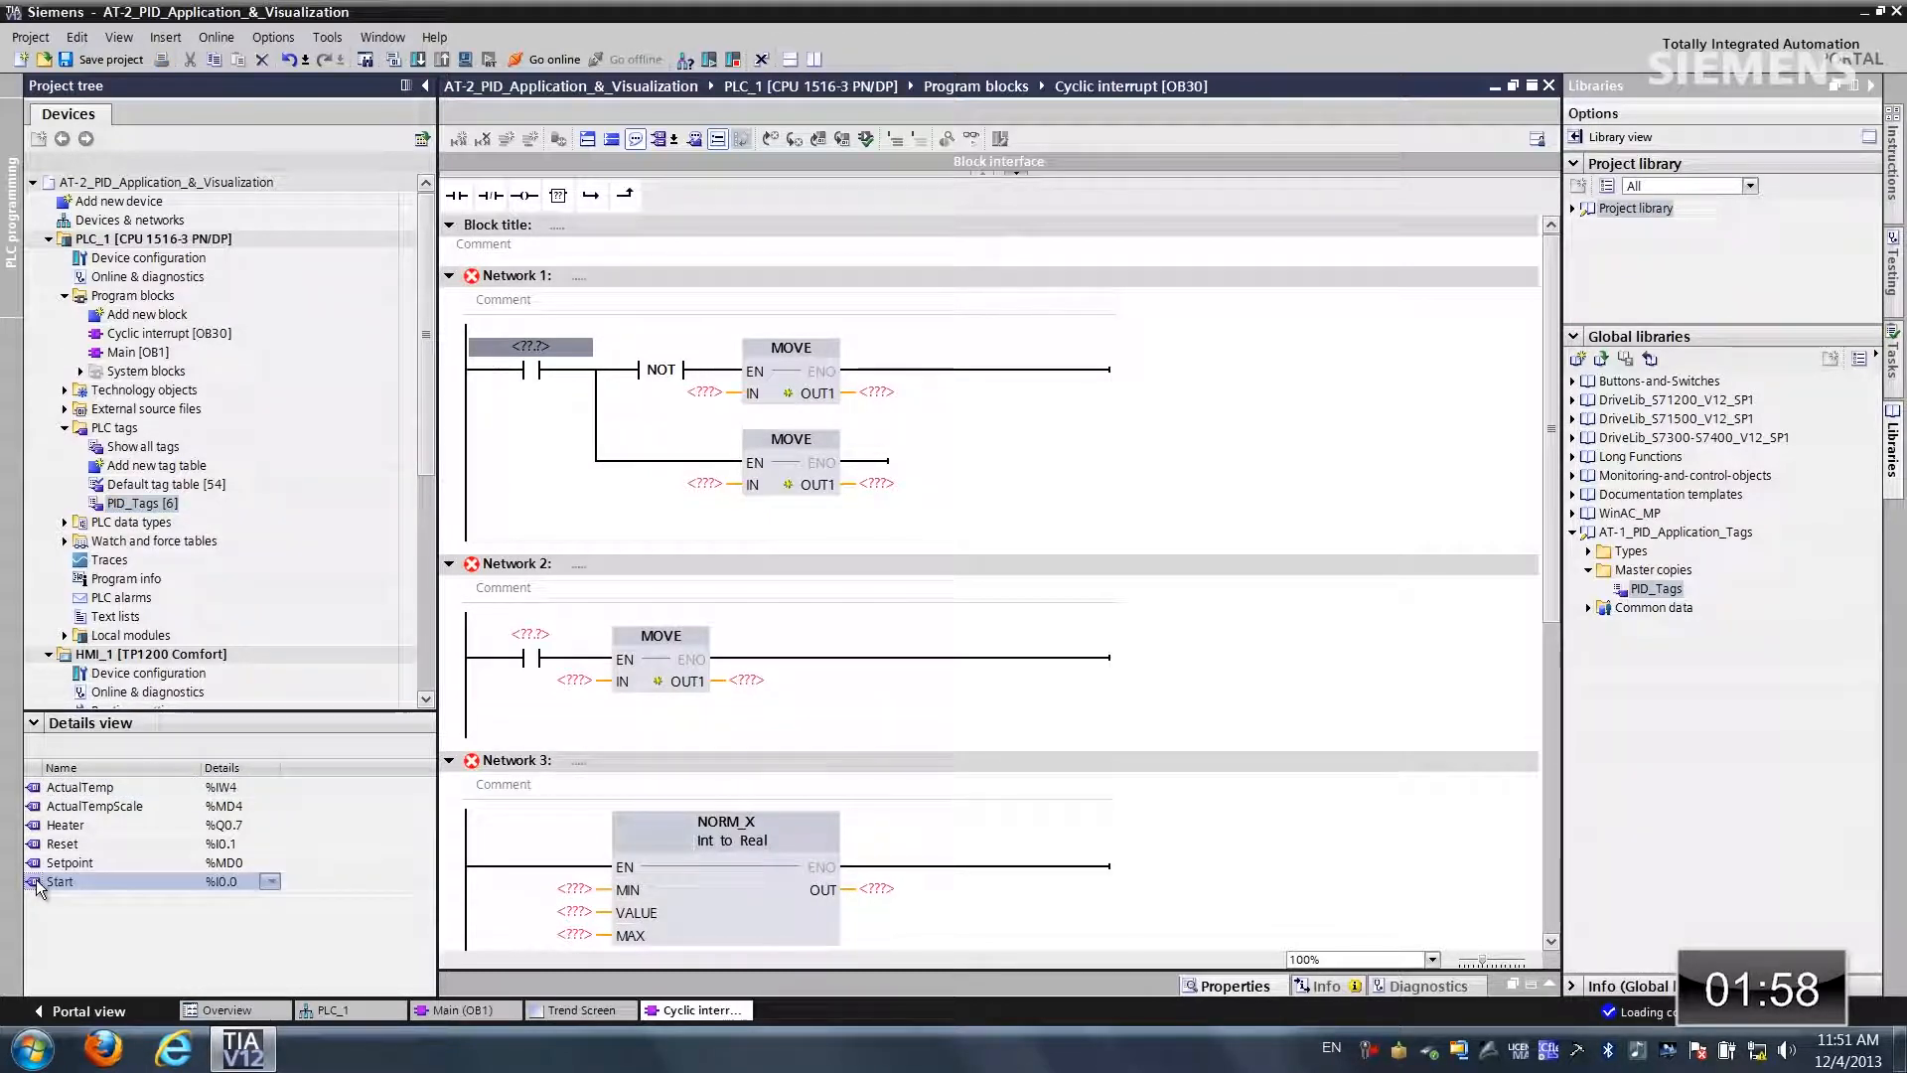
left_click(531, 346)
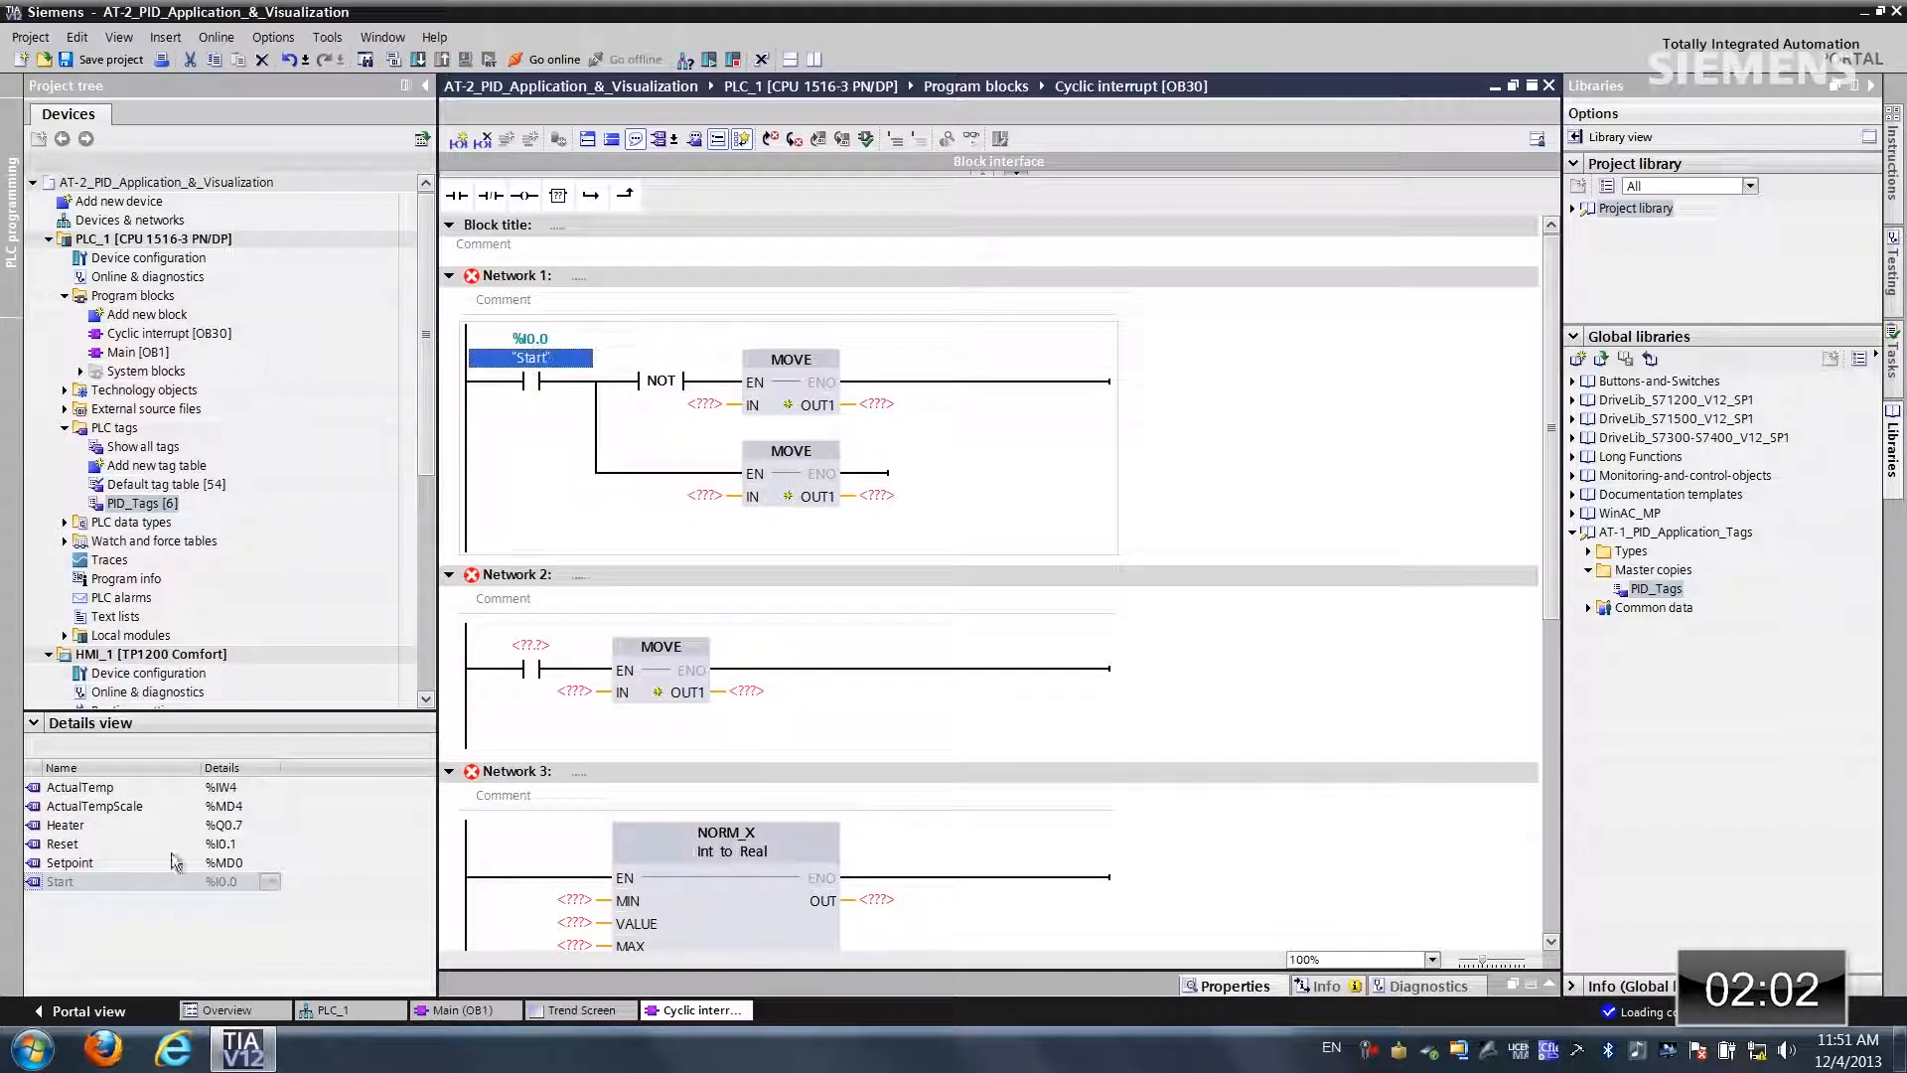
left_click(70, 862)
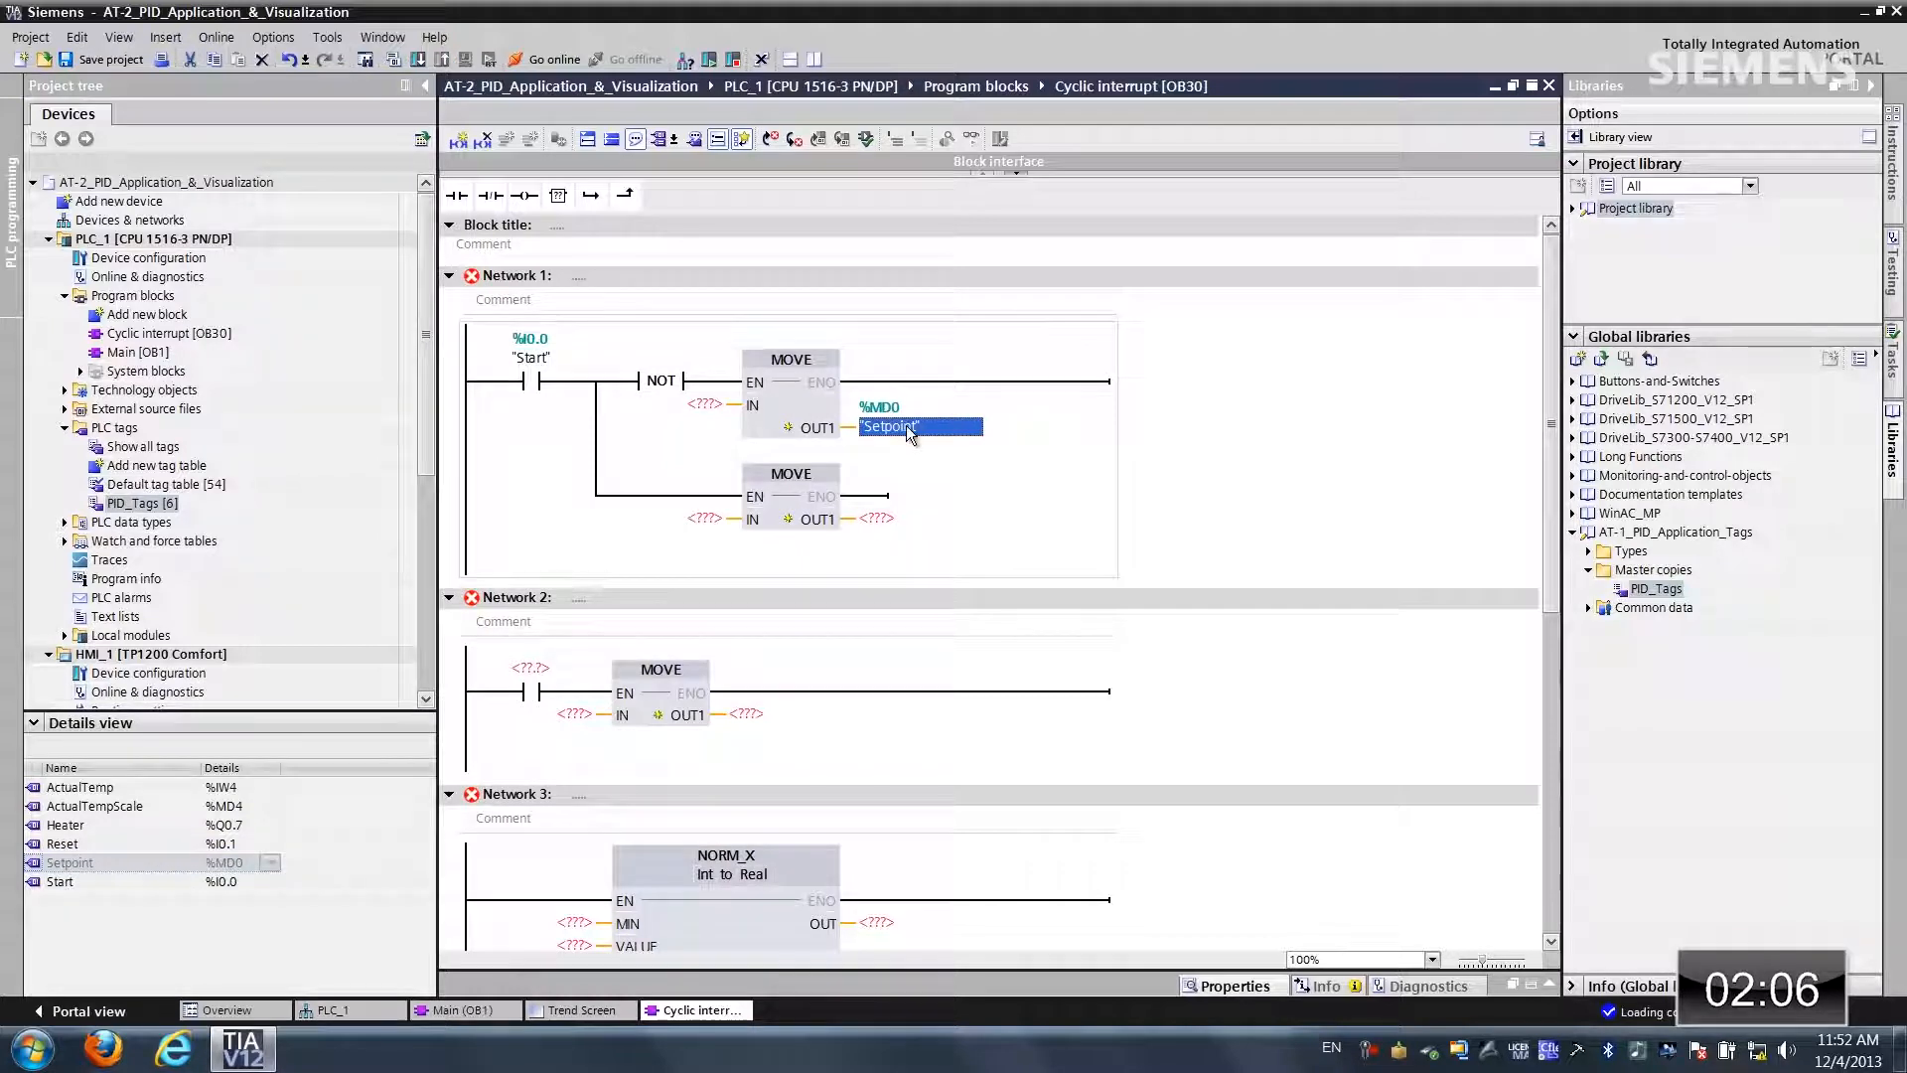
left_click(919, 541)
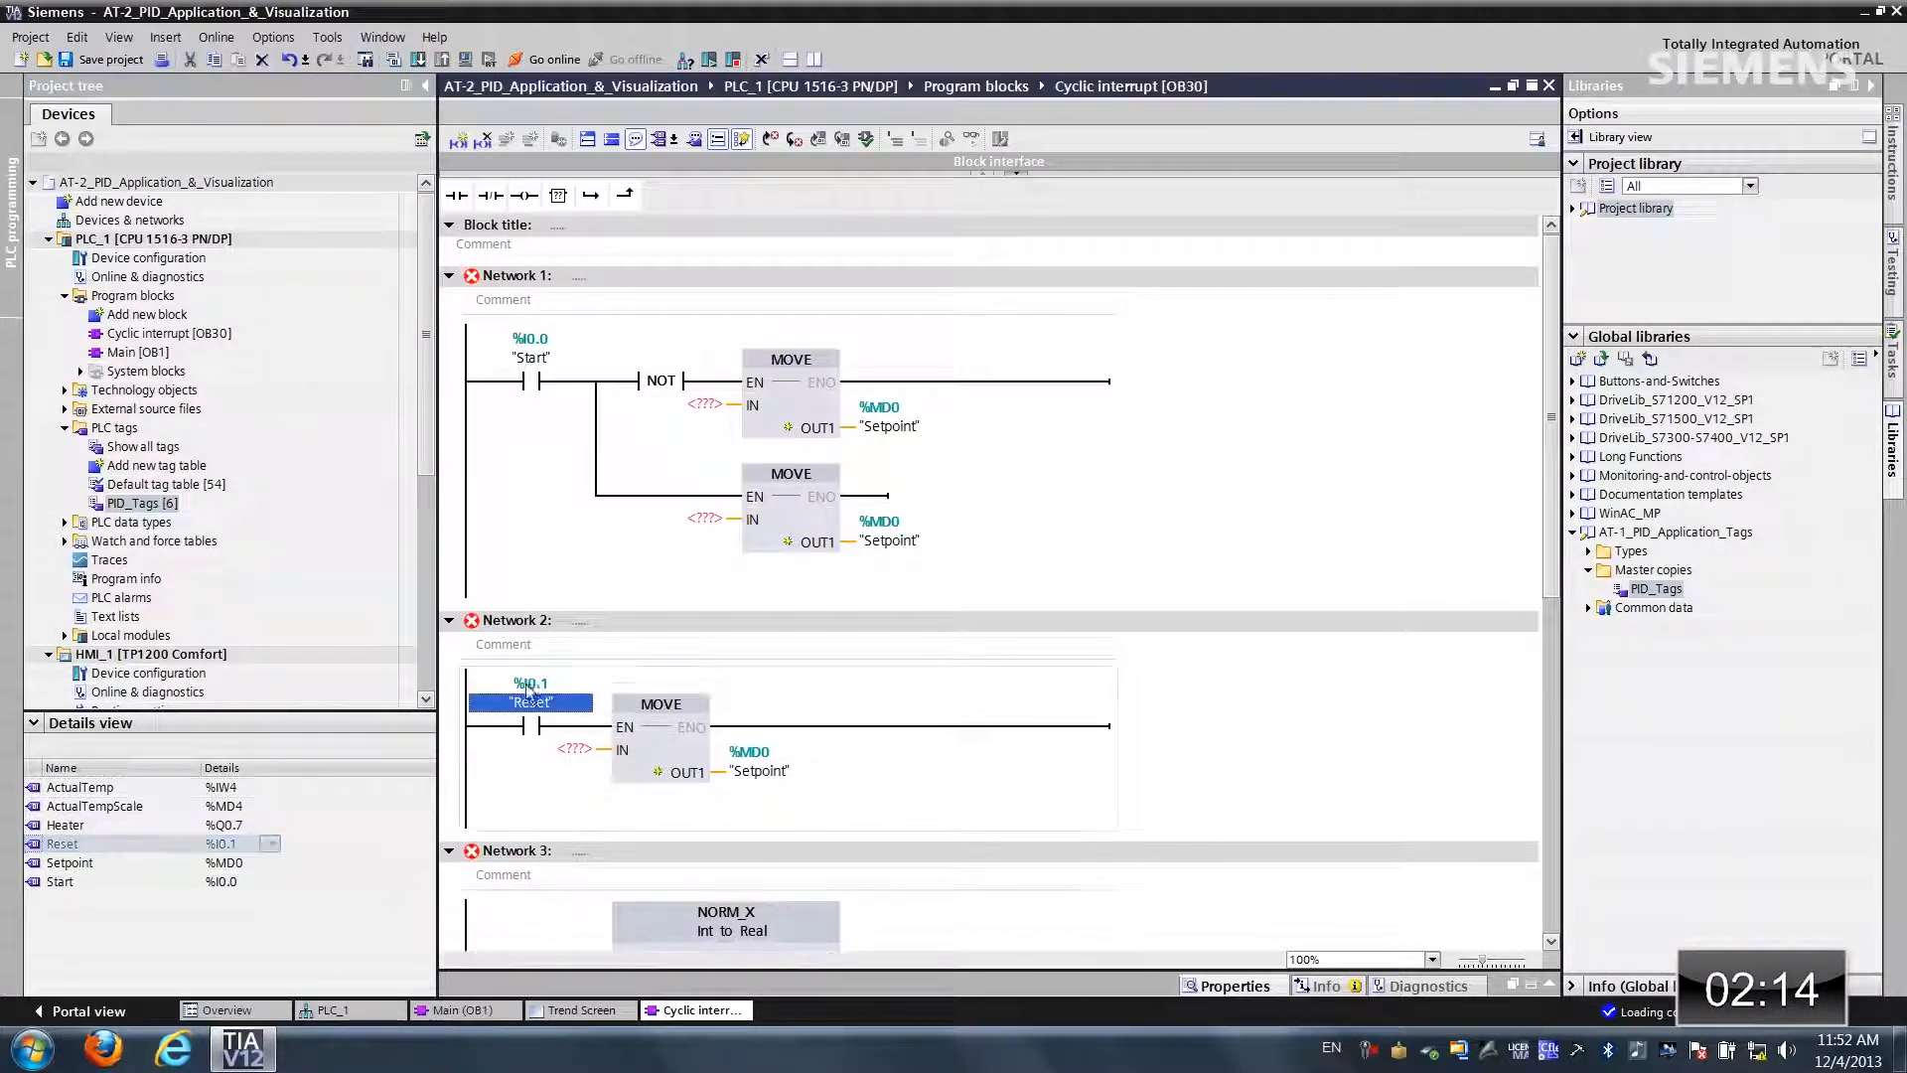
Step: Enter the MOVE input values, such as 60.0, for the Setpoint loads
left_click(702, 404)
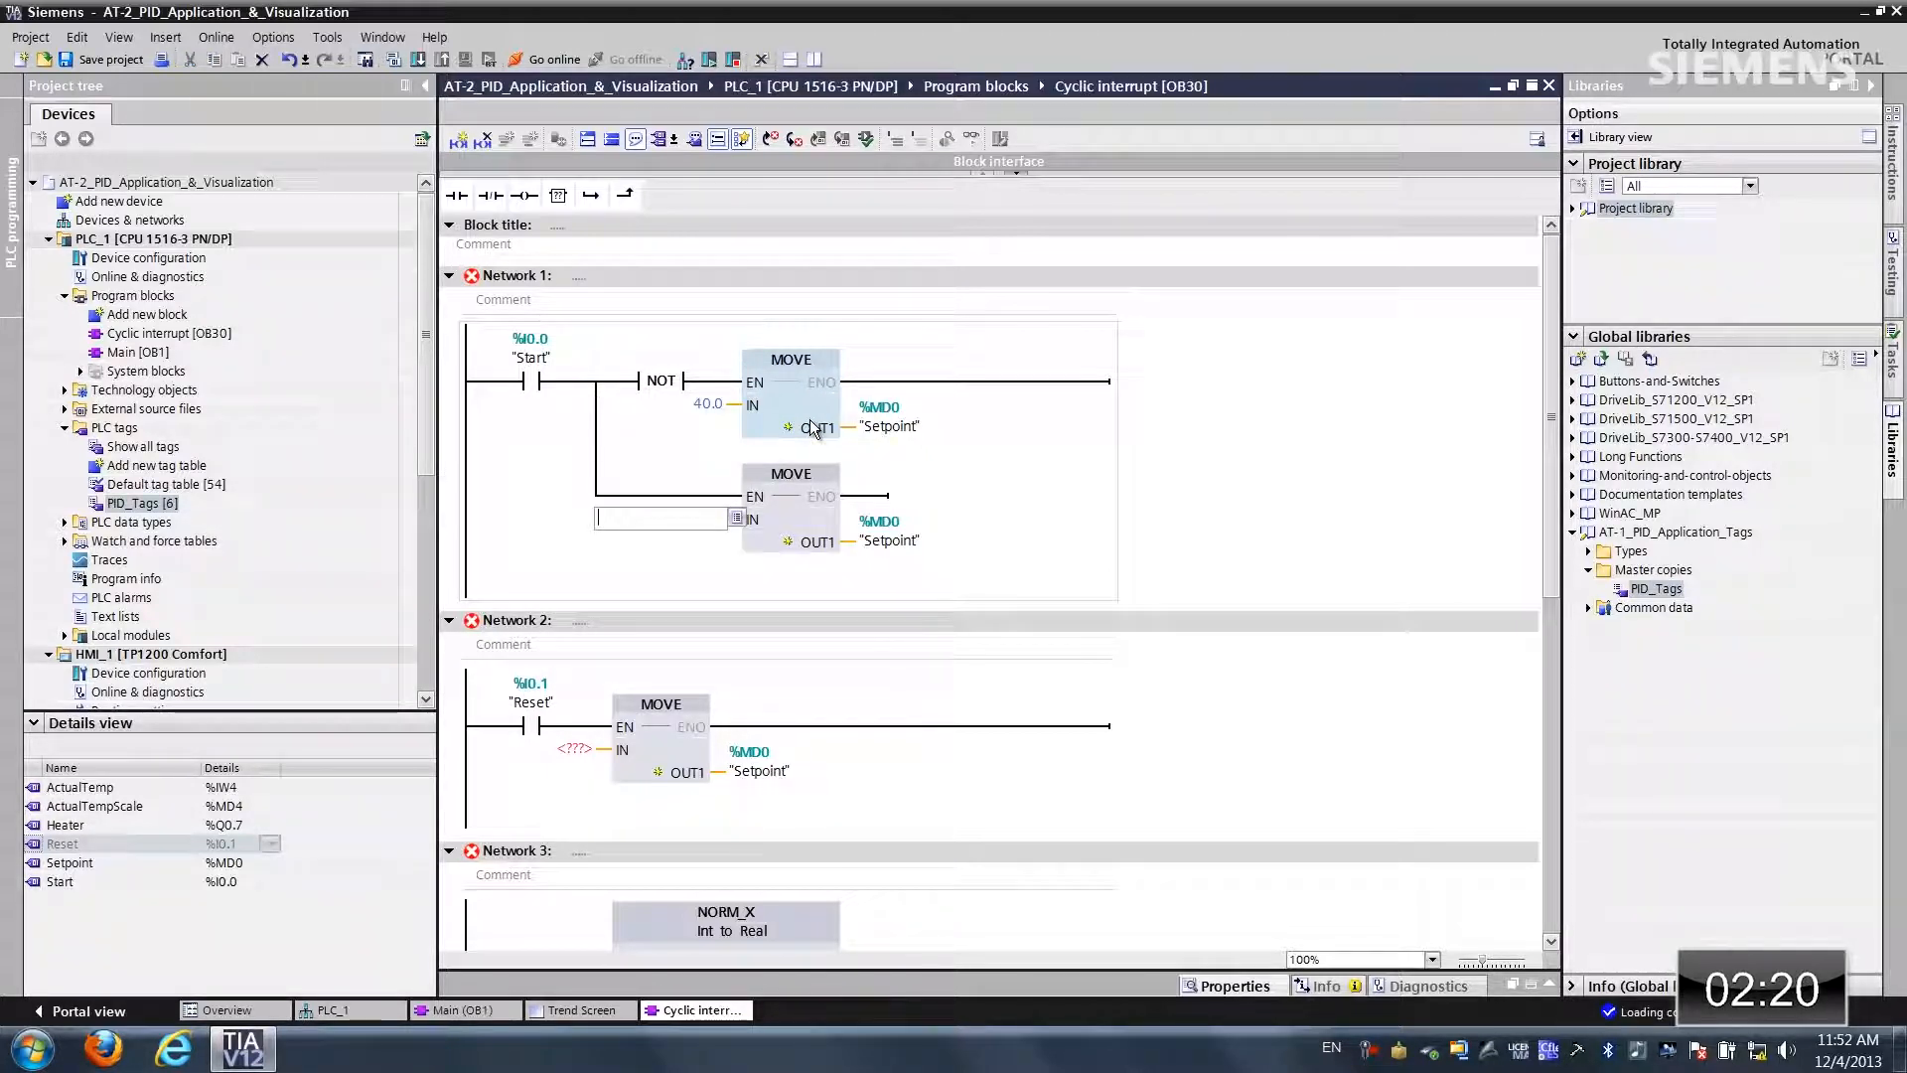
type("60.0")
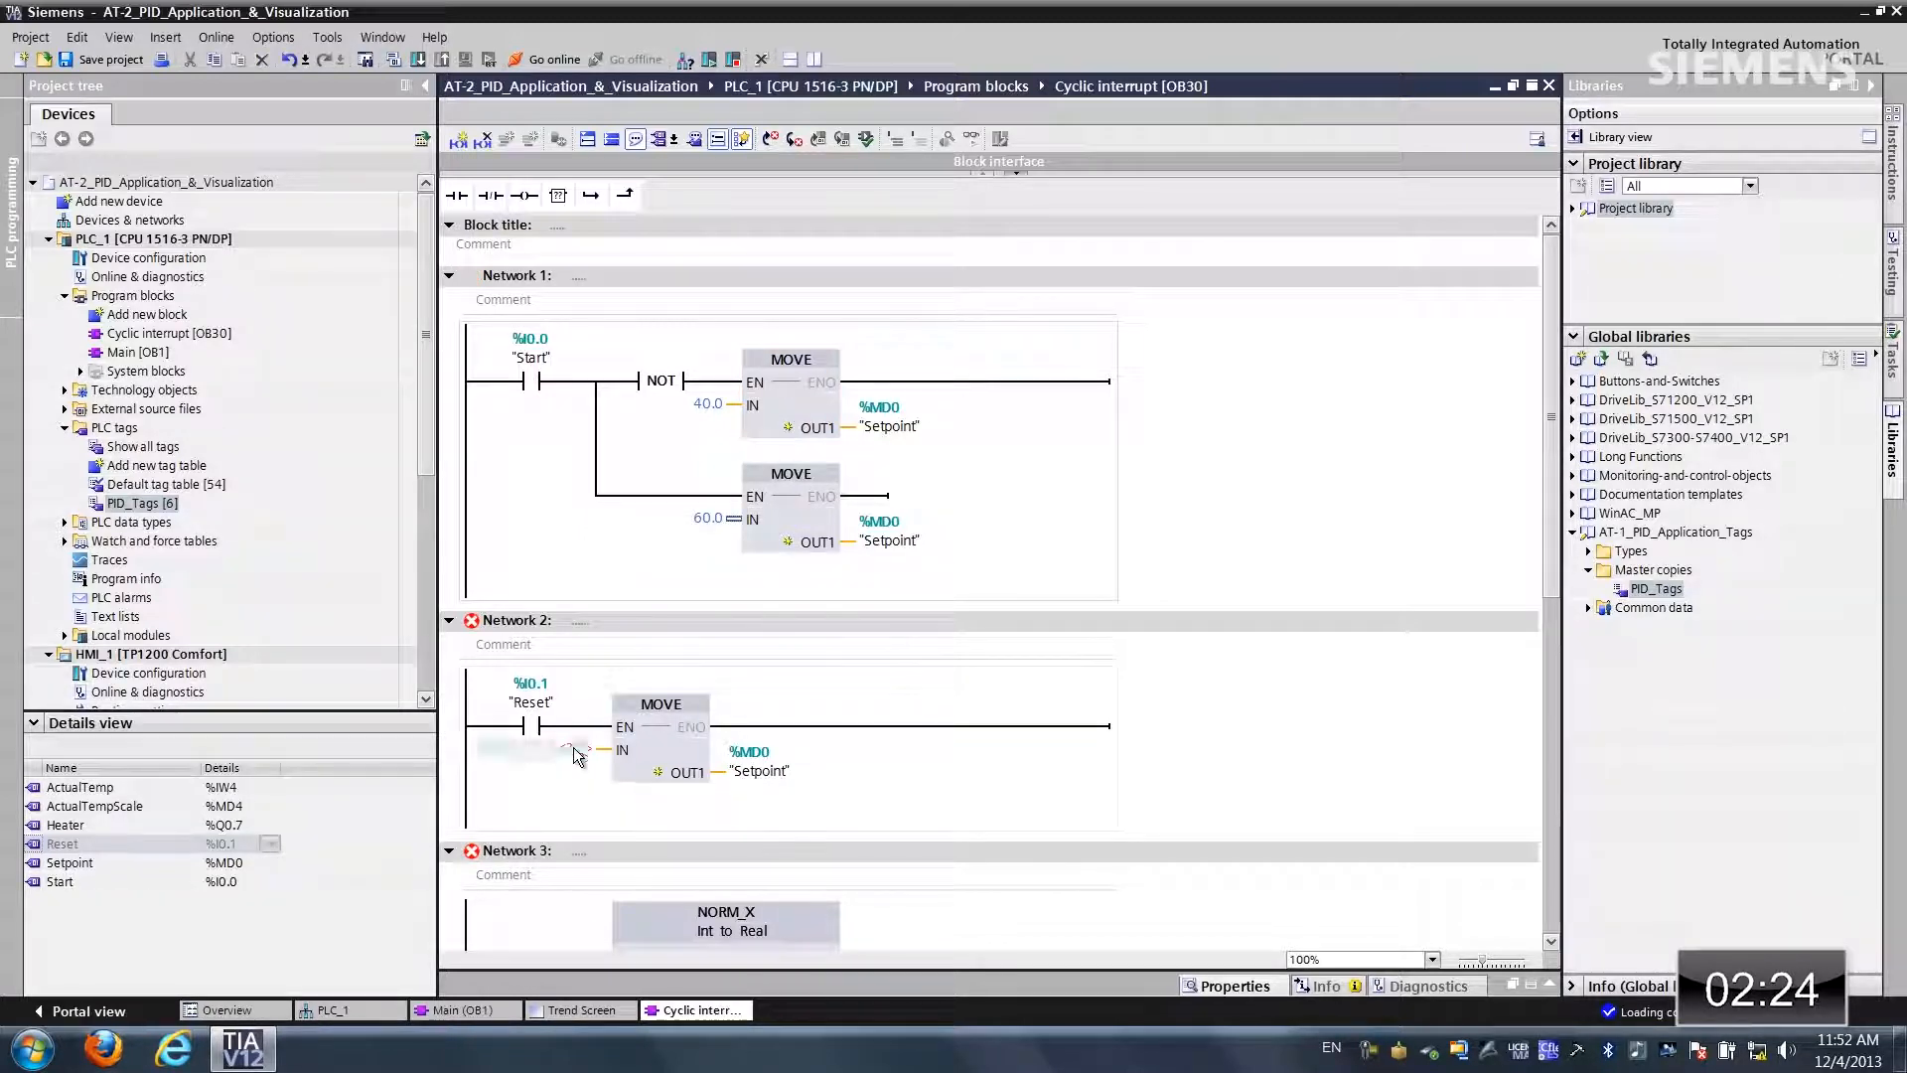
left_click(523, 747)
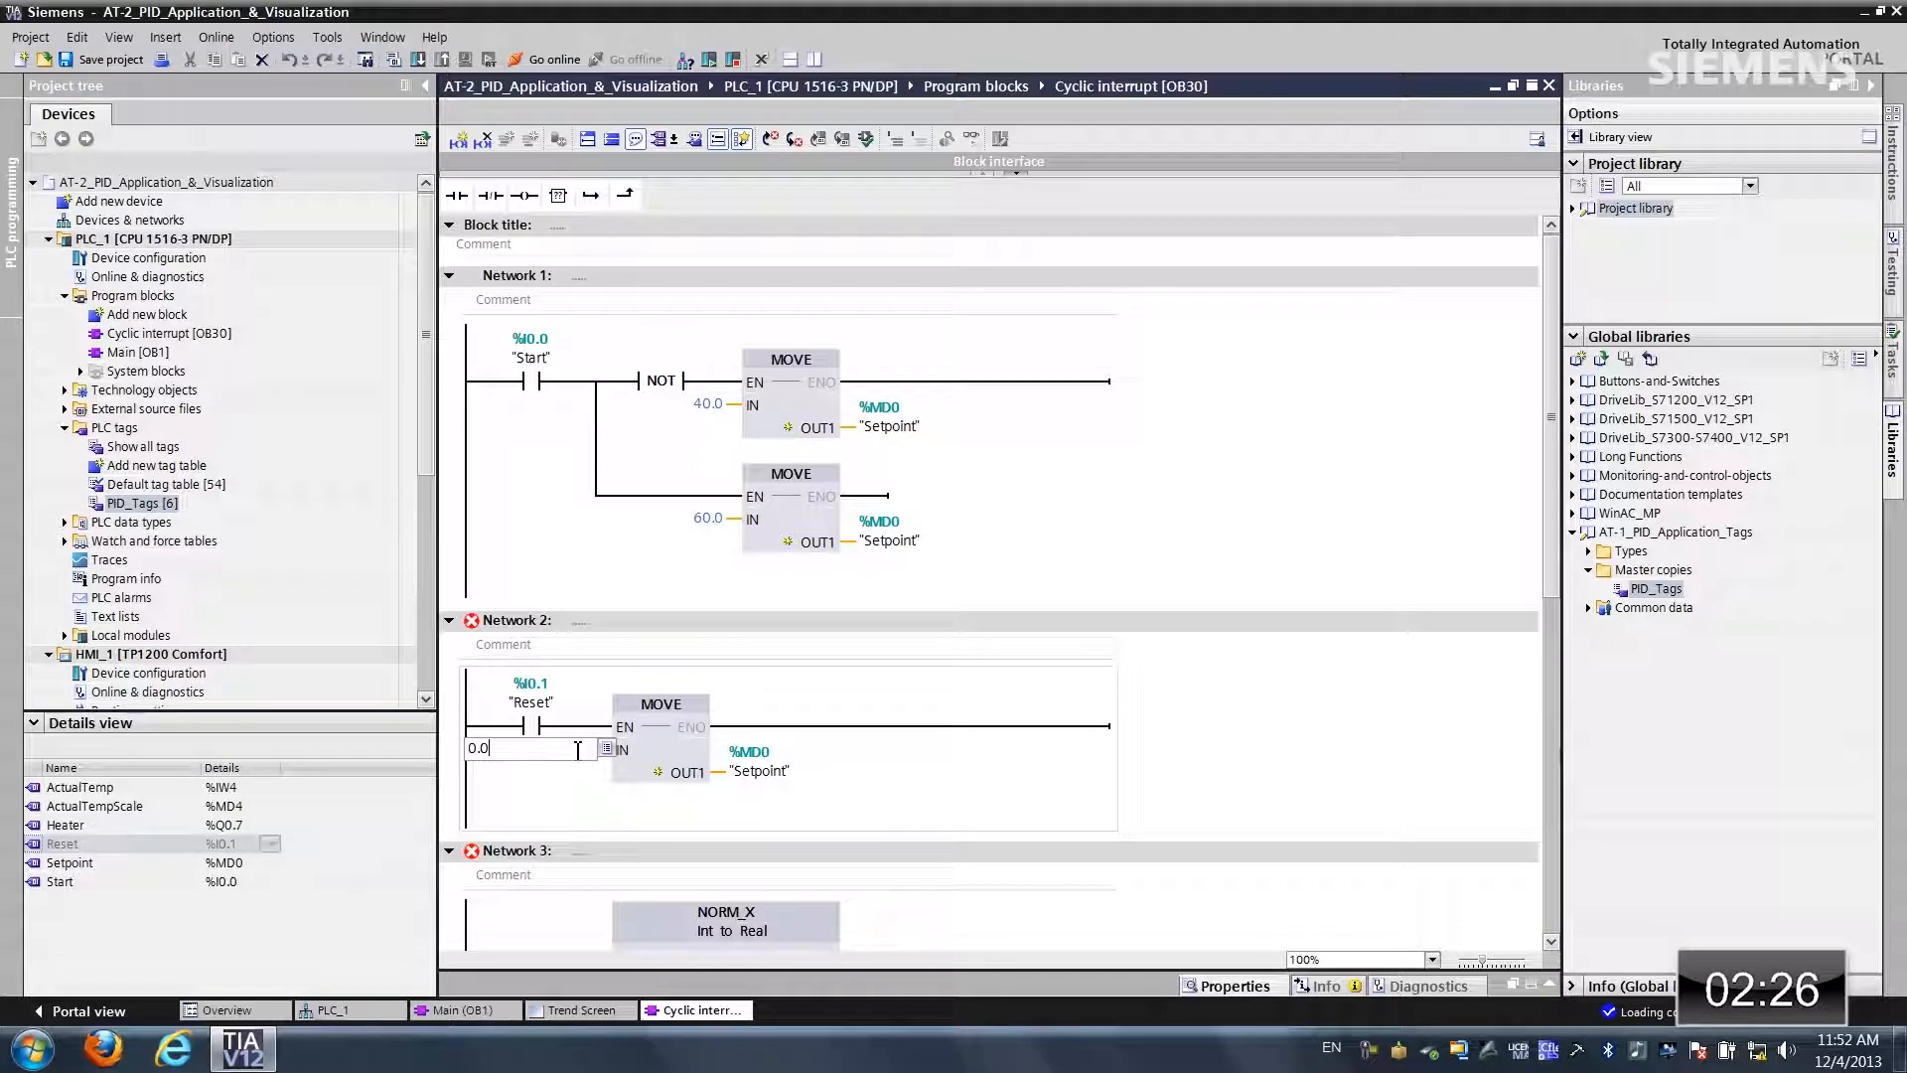
scroll("down", 3)
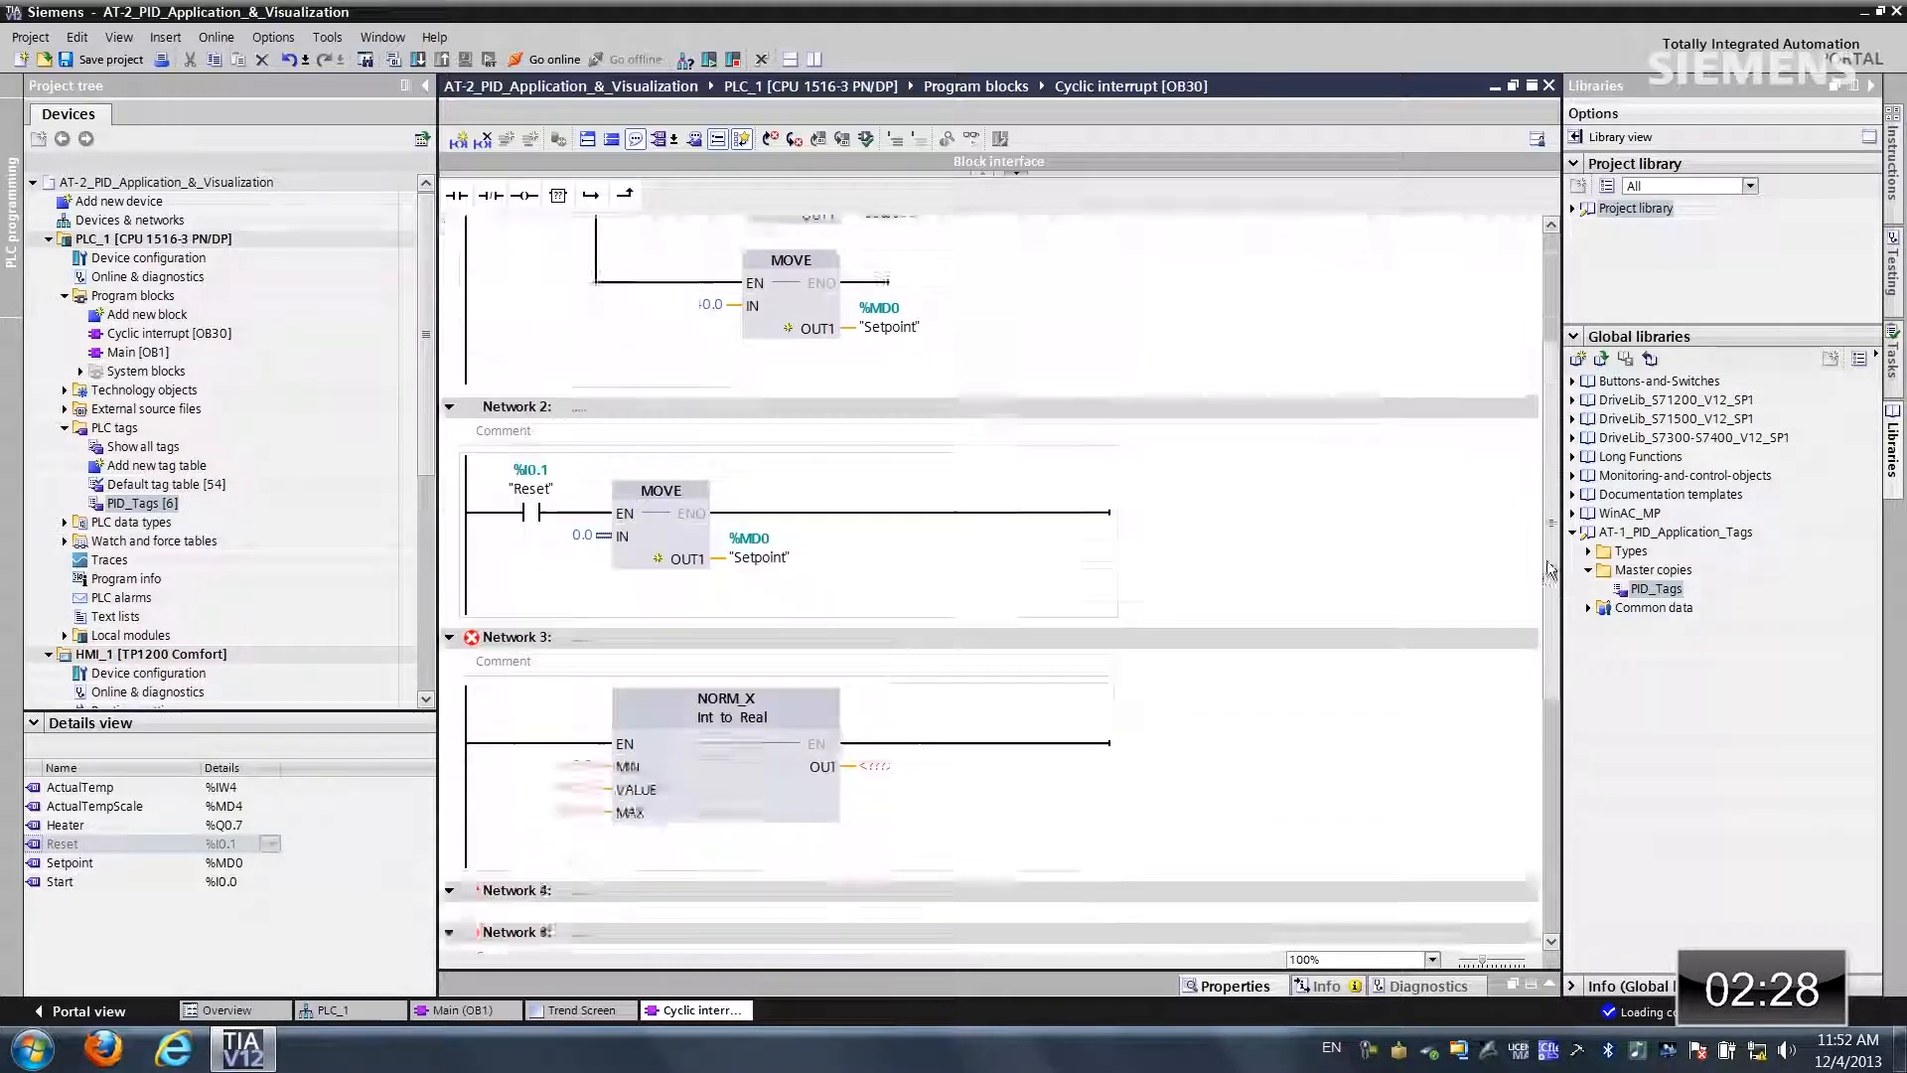
Step: Set the NORM_X conversion's MAX value to 10
scroll("down", 3)
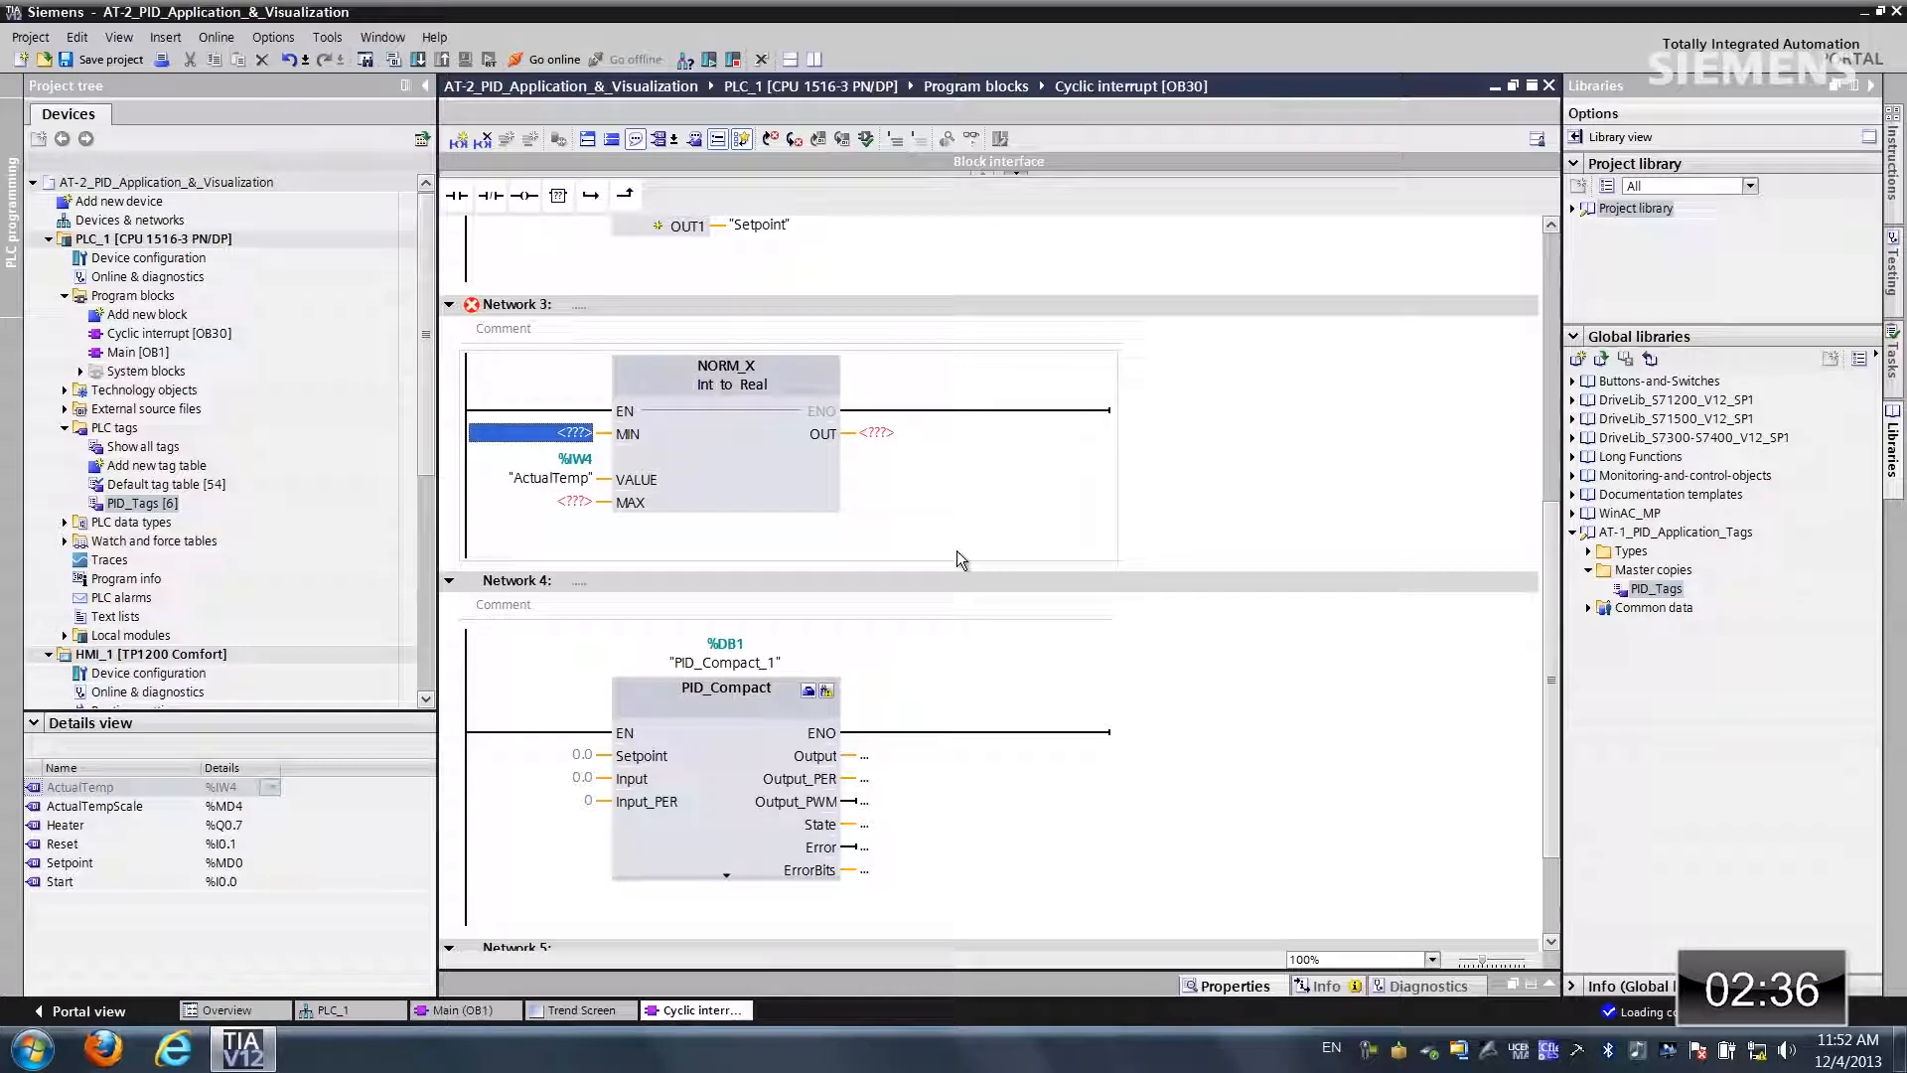
left_click(530, 503)
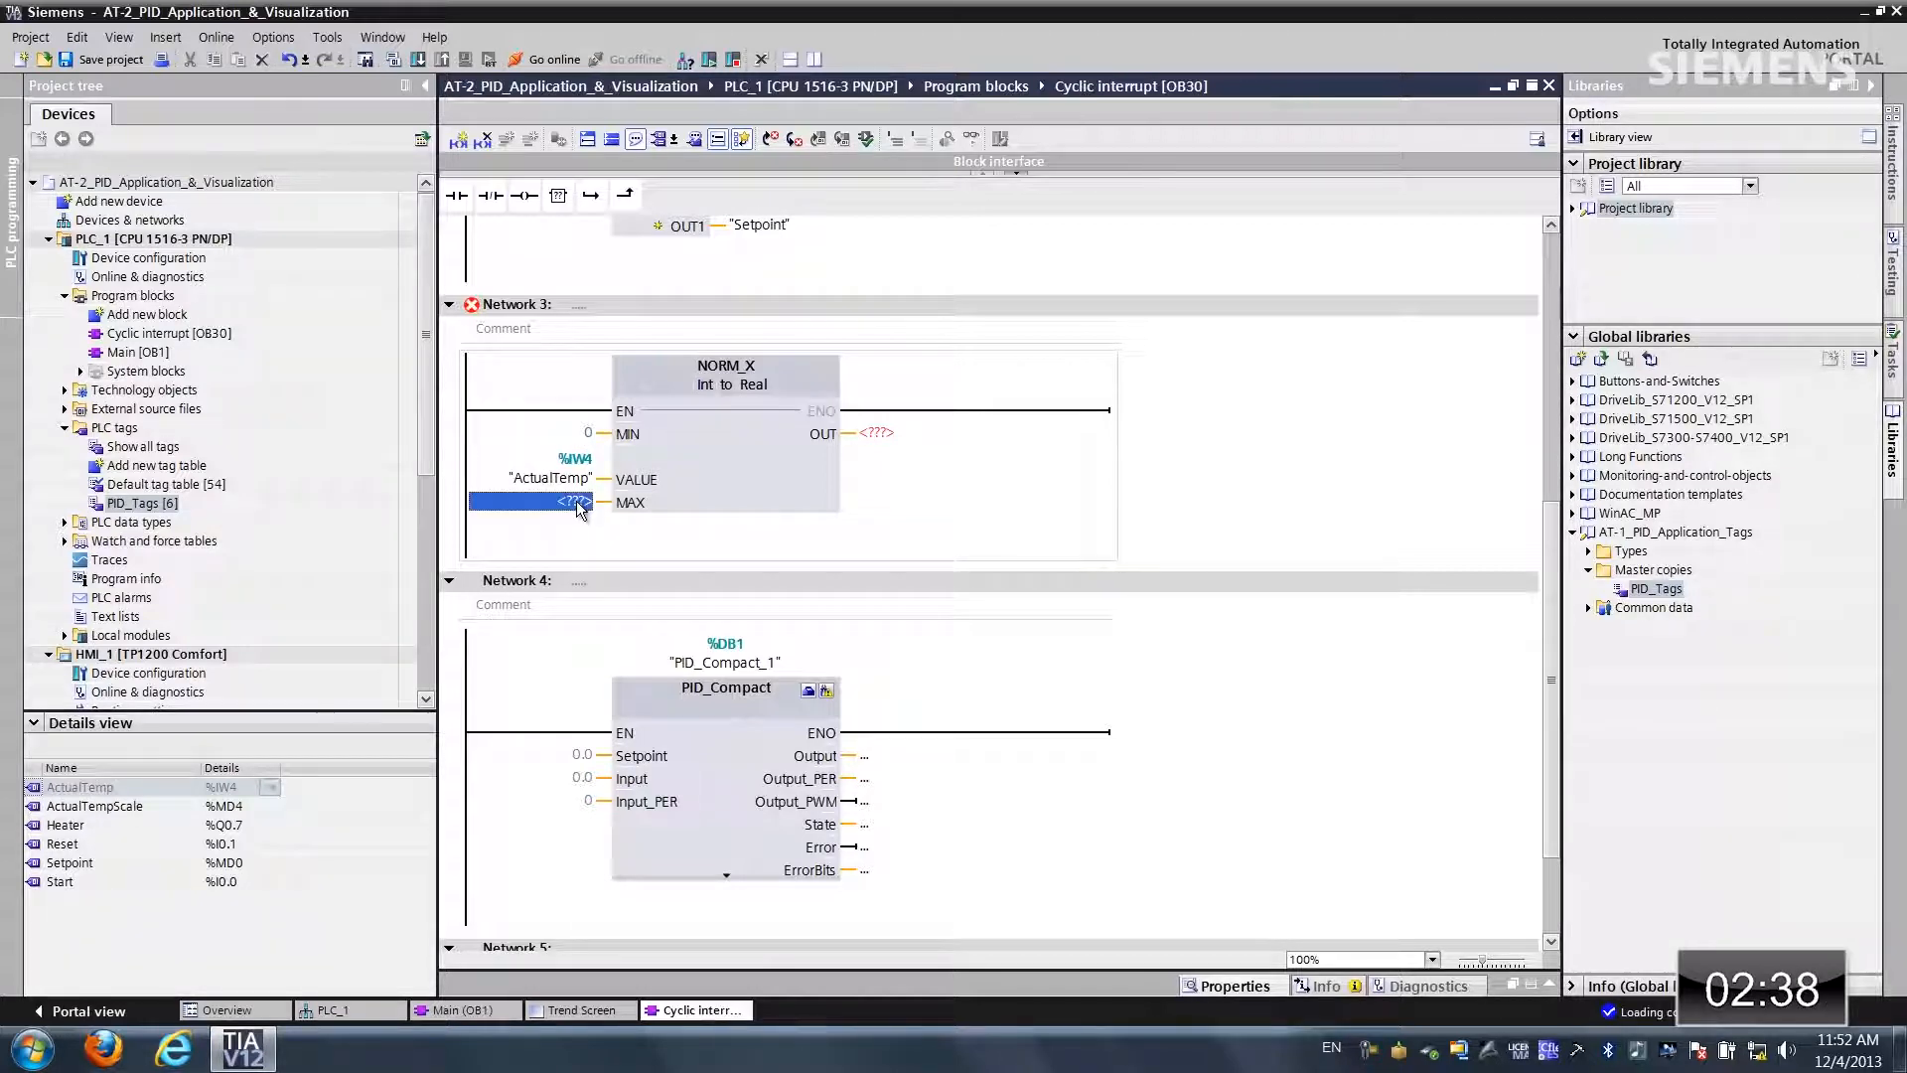
type("10")
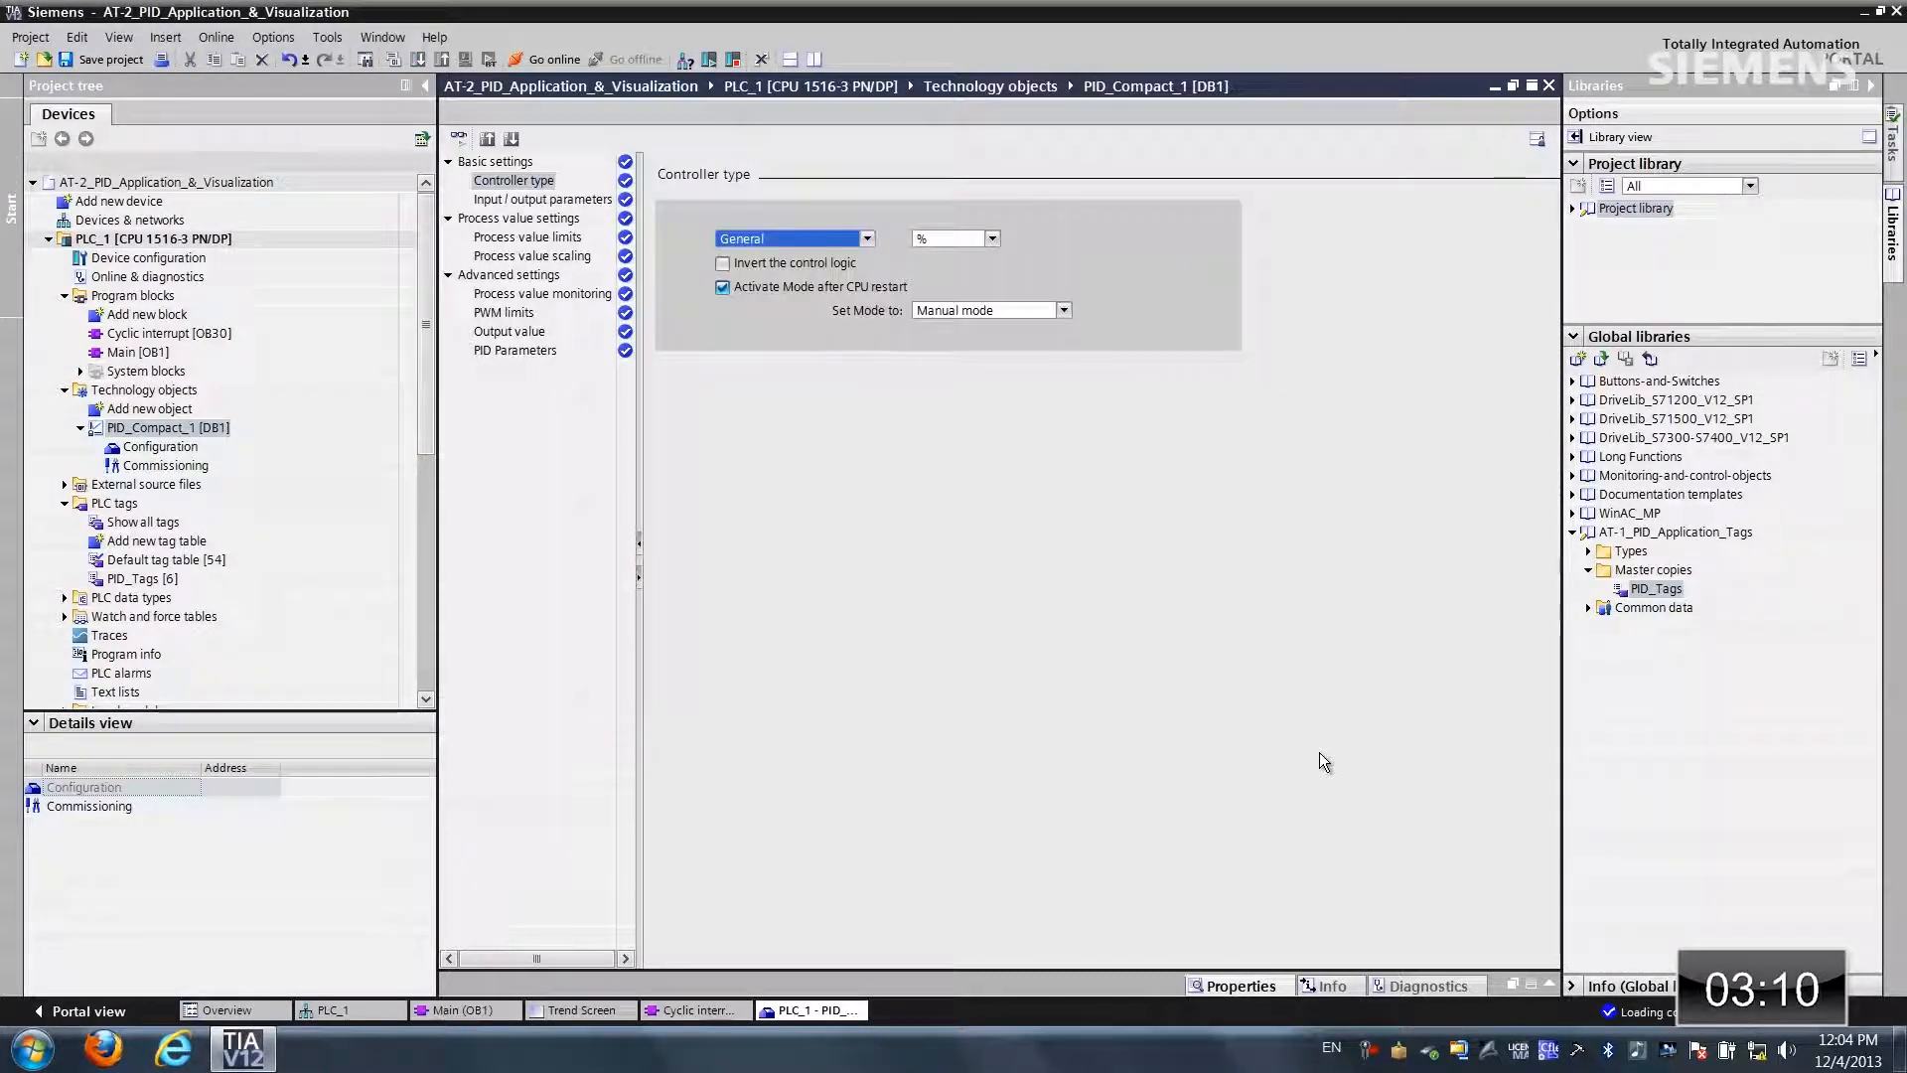
mouse_move(921, 267)
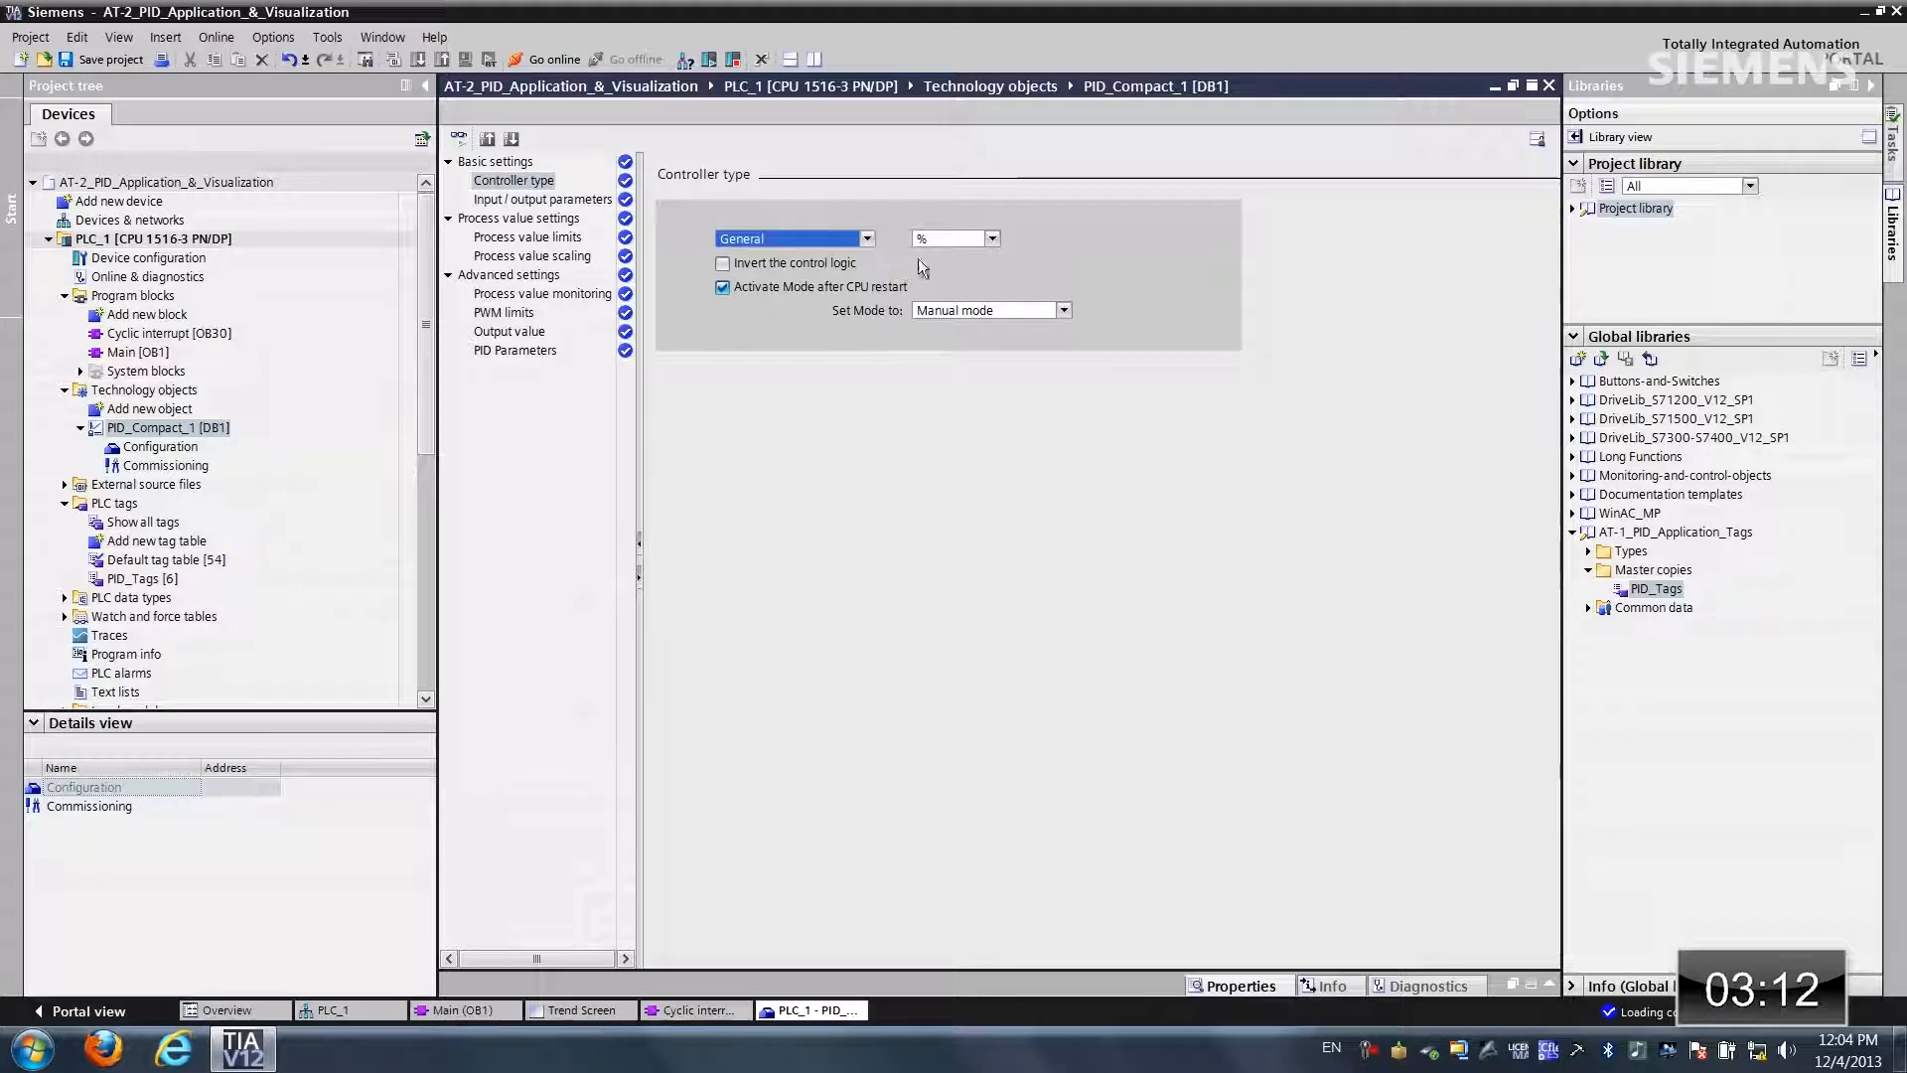
Step: Make PID_Compact_1 a Temperature controller in °C and show its input/output parameters
left_click(865, 237)
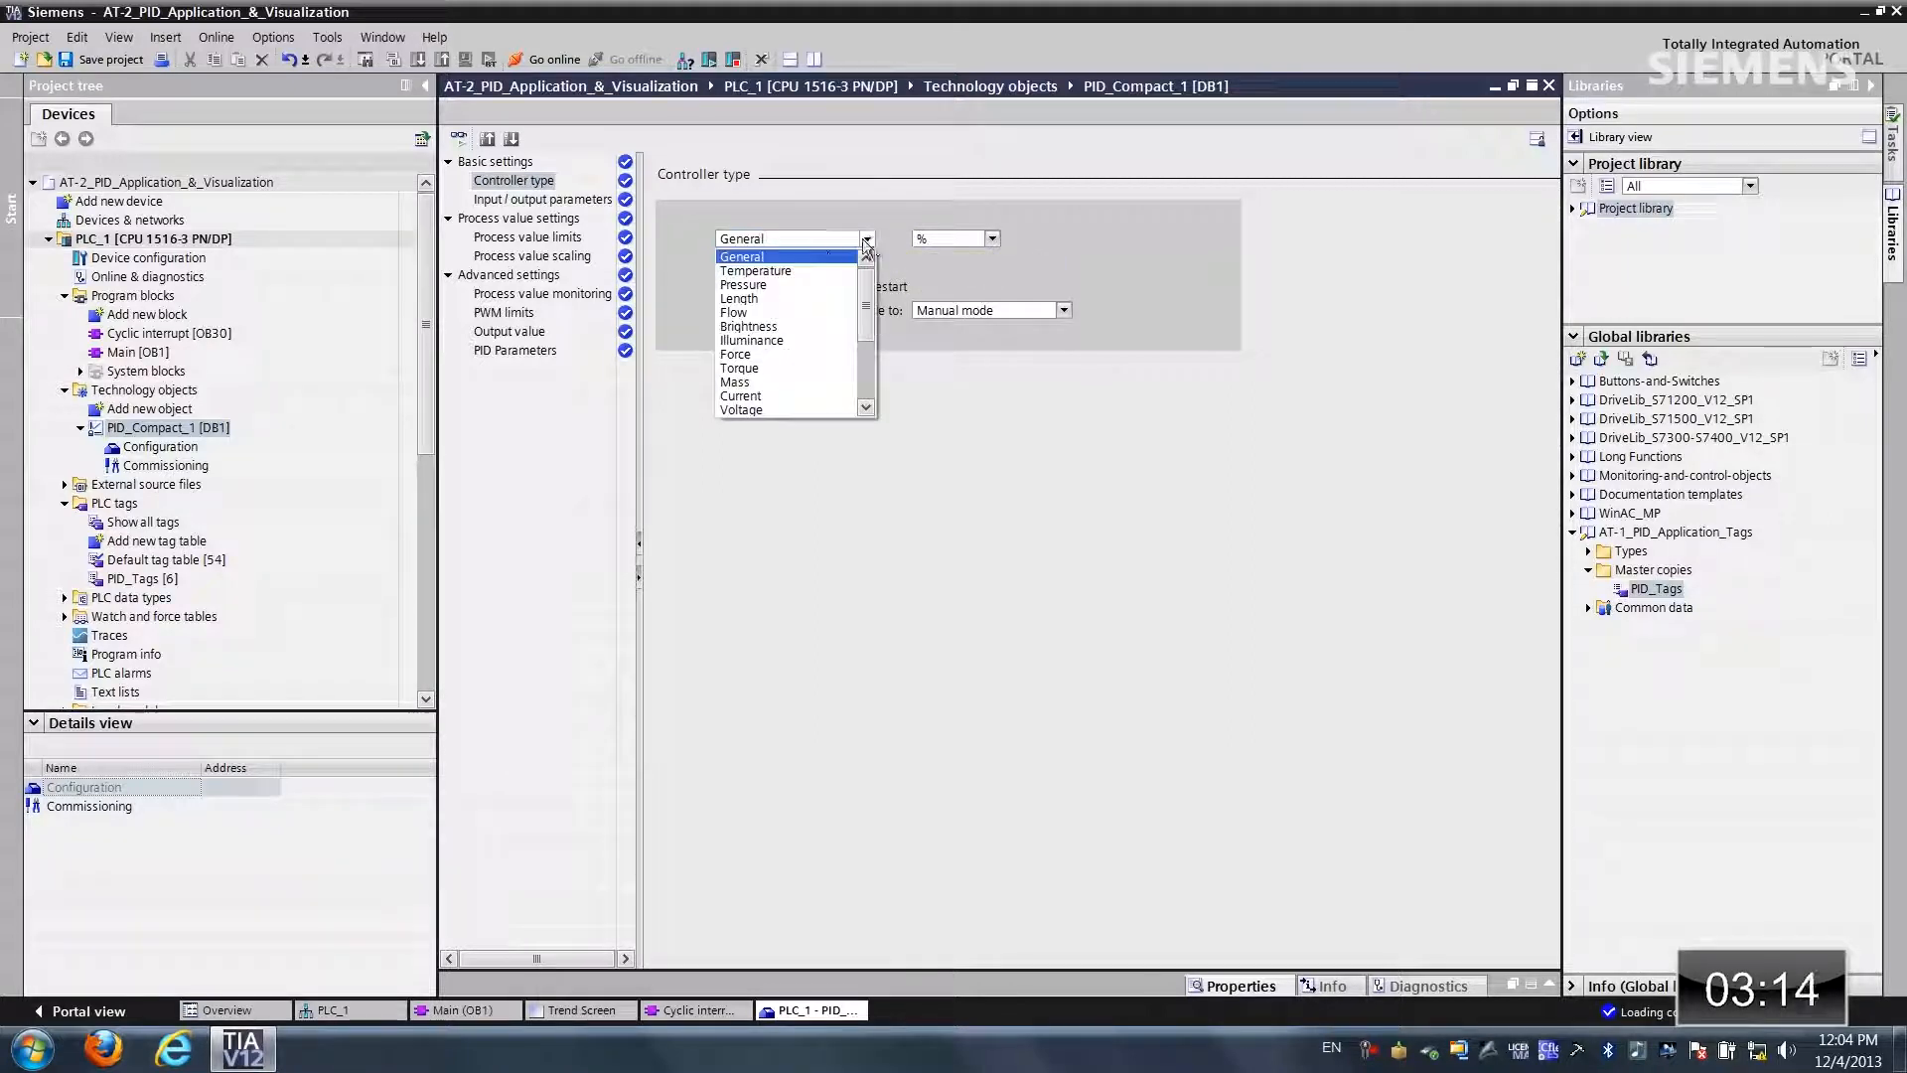
left_click(755, 270)
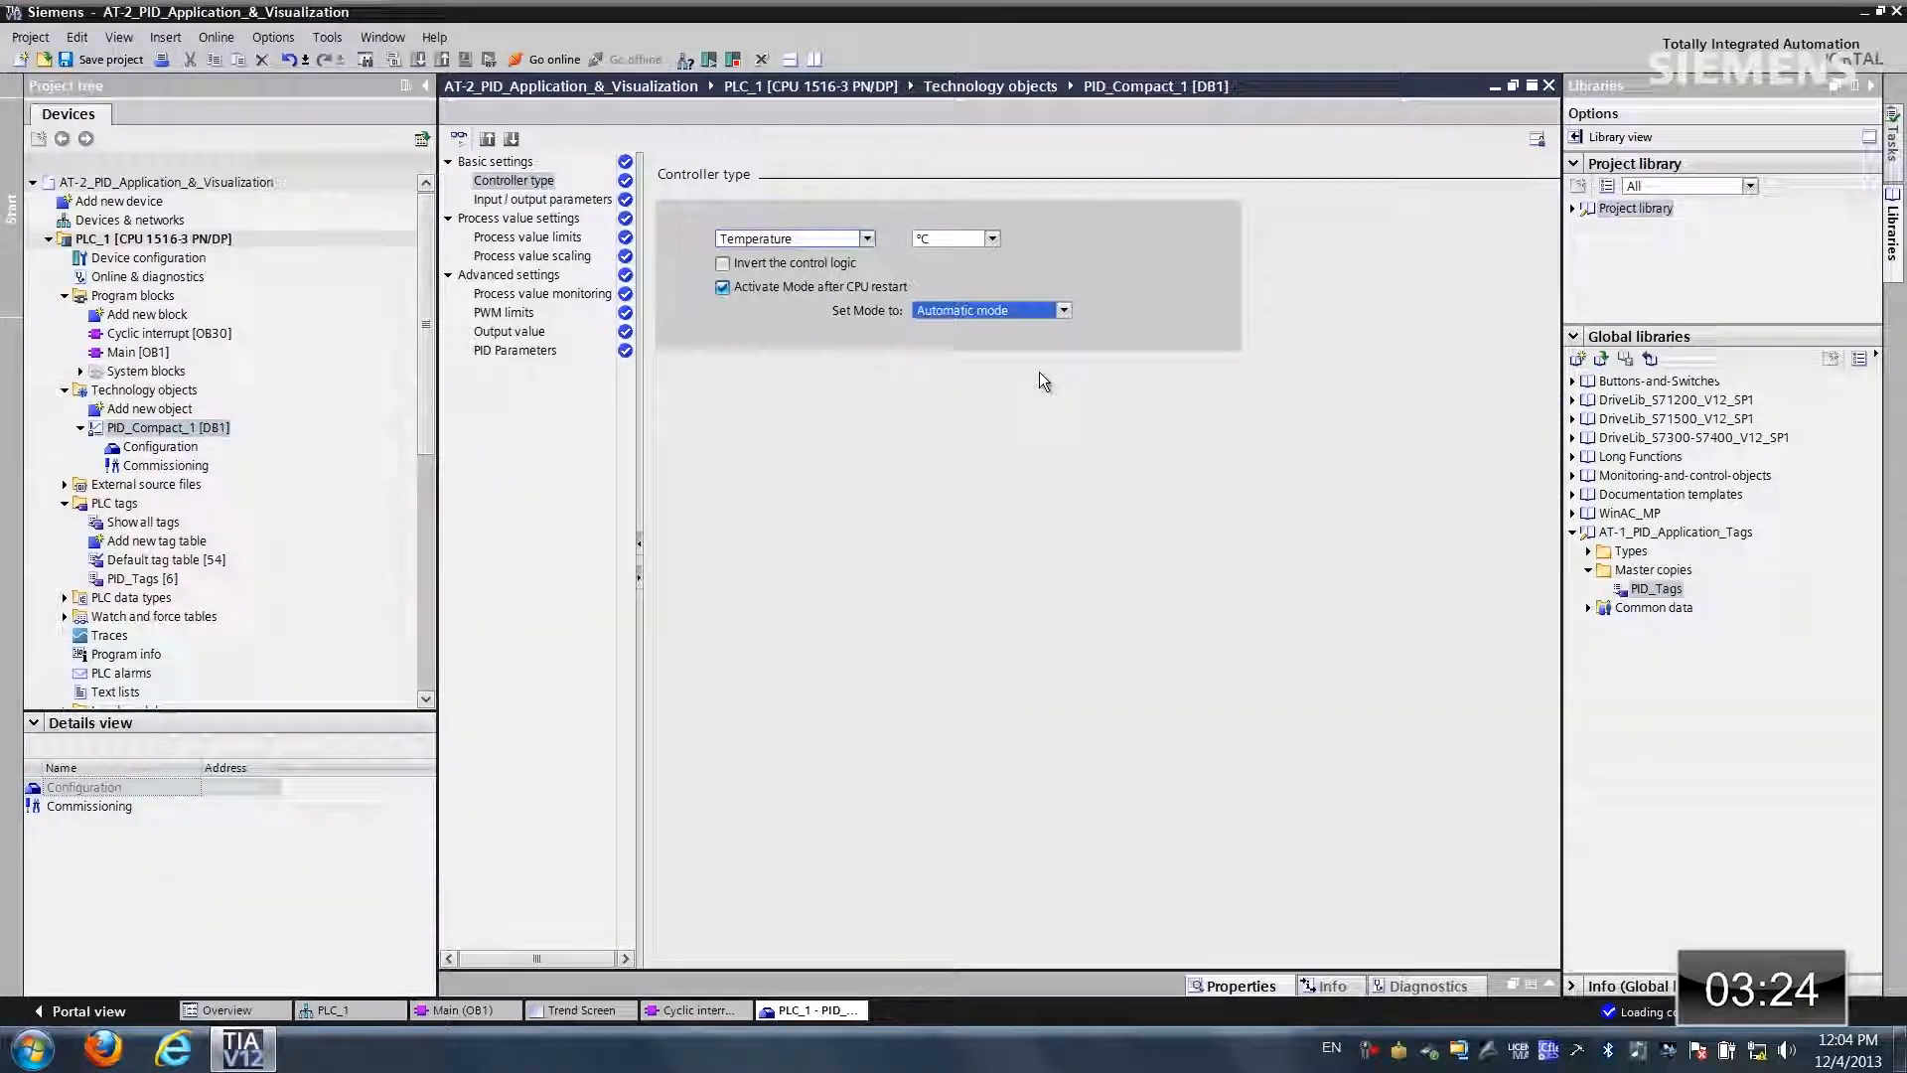
left_click(542, 200)
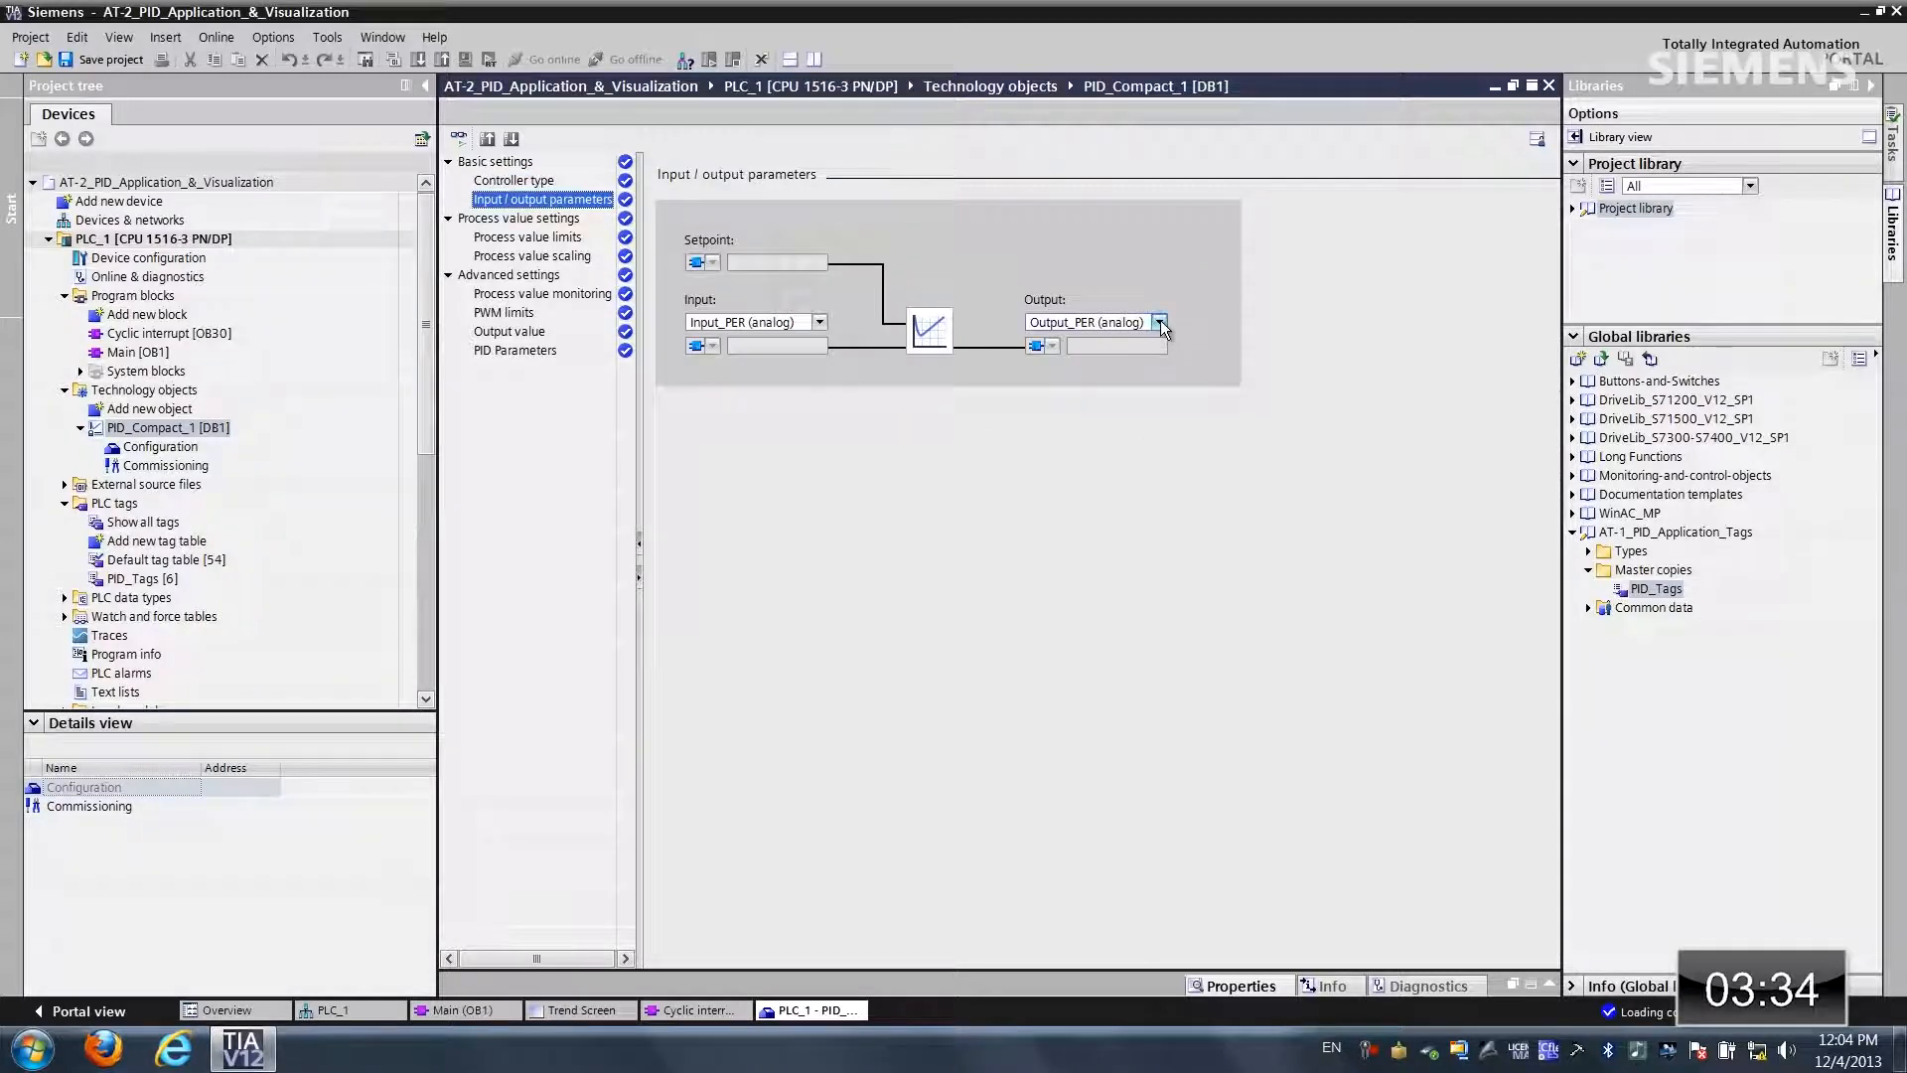
Step: Drive the controller output through Output_PWM and show the 0.0–100.0 °C process value scaling
left_click(1155, 321)
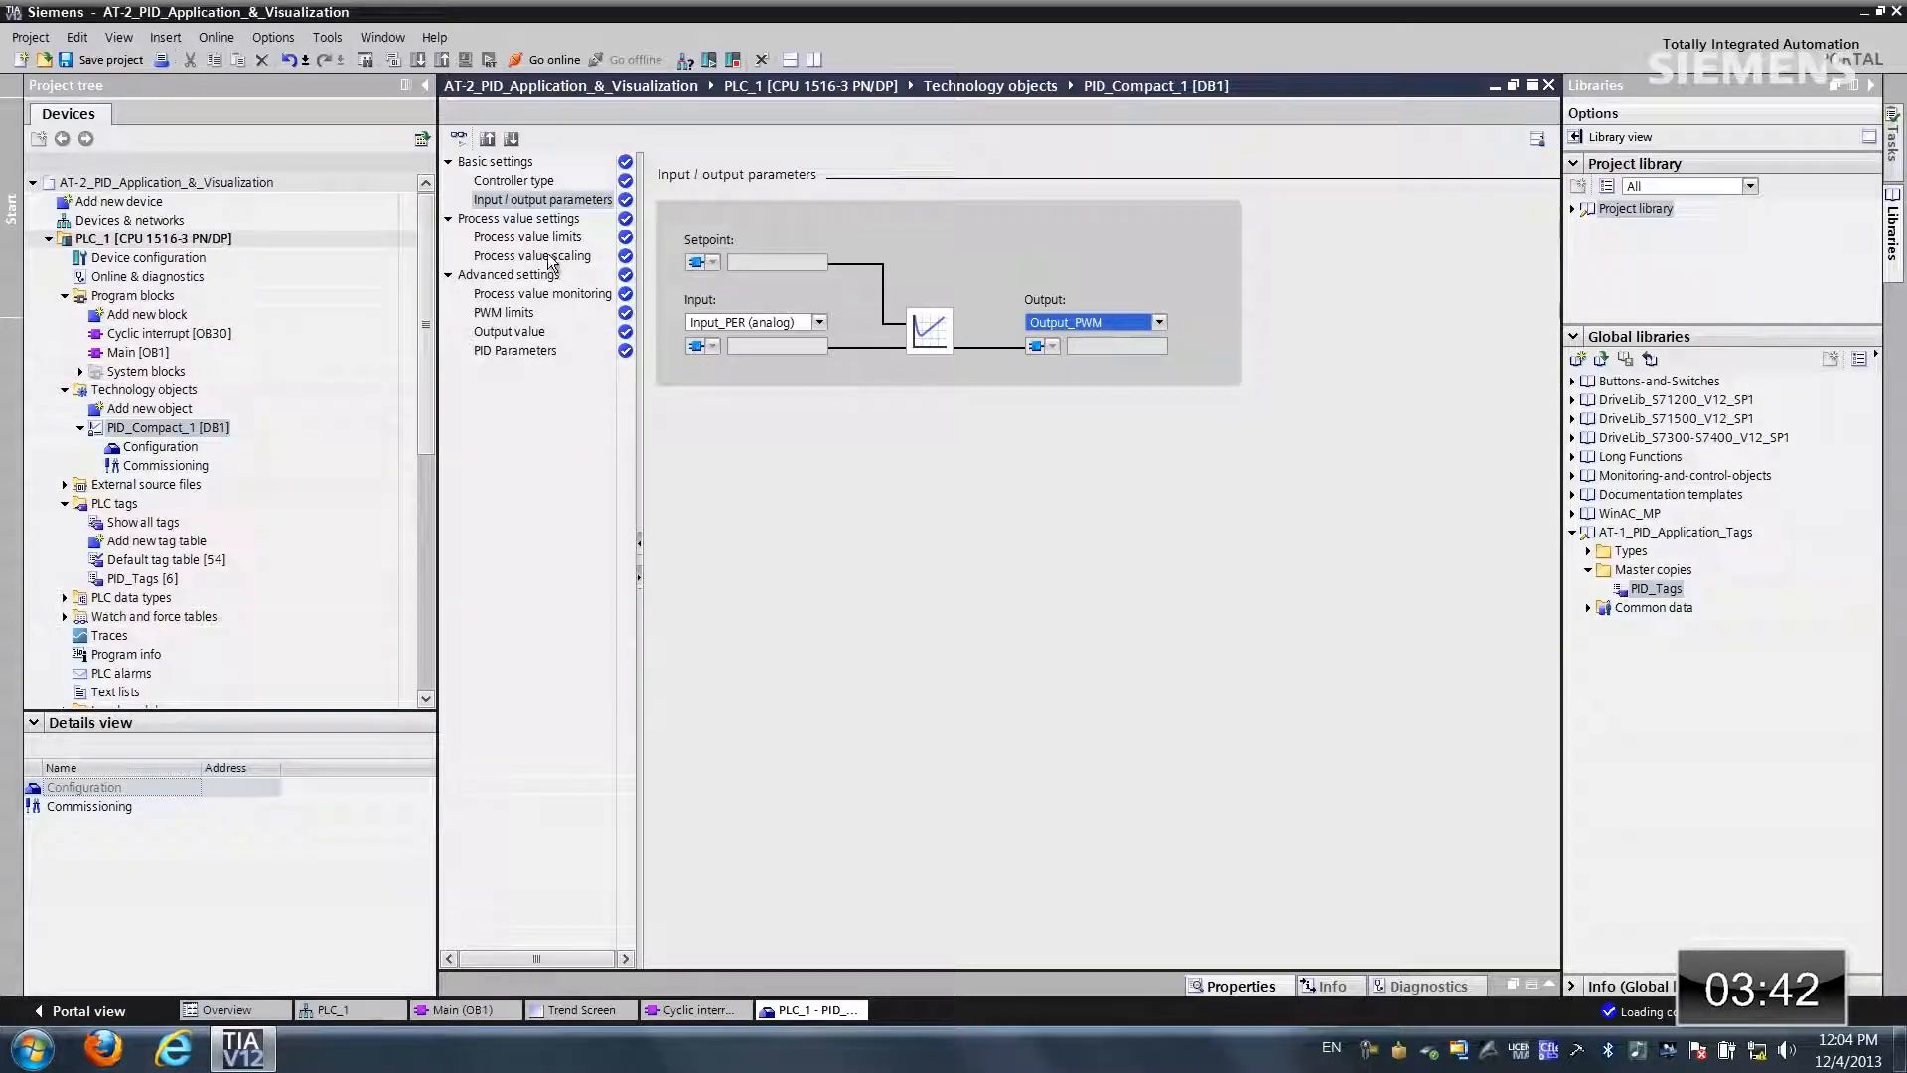
left_click(531, 255)
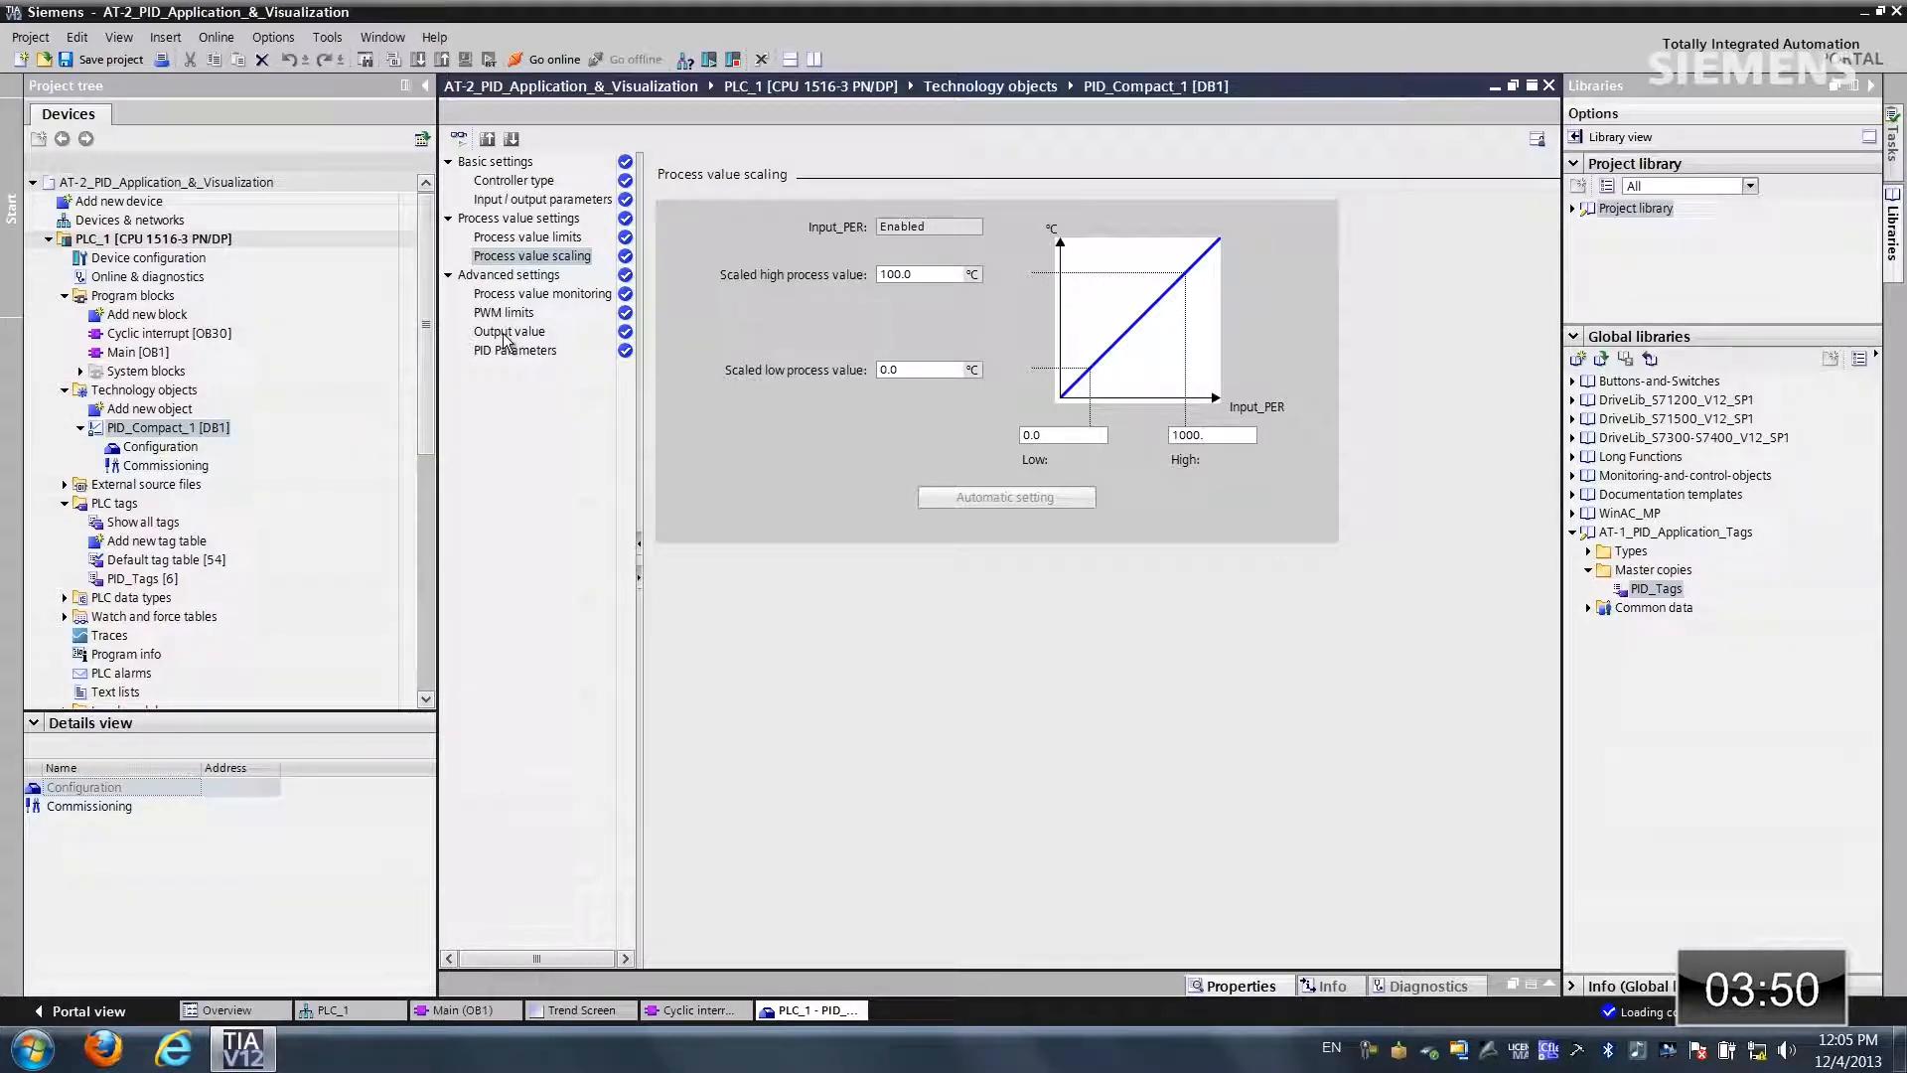
Step: Review the 0.0–100.0 % output value limits, then select PLC_1 for download
left_click(508, 331)
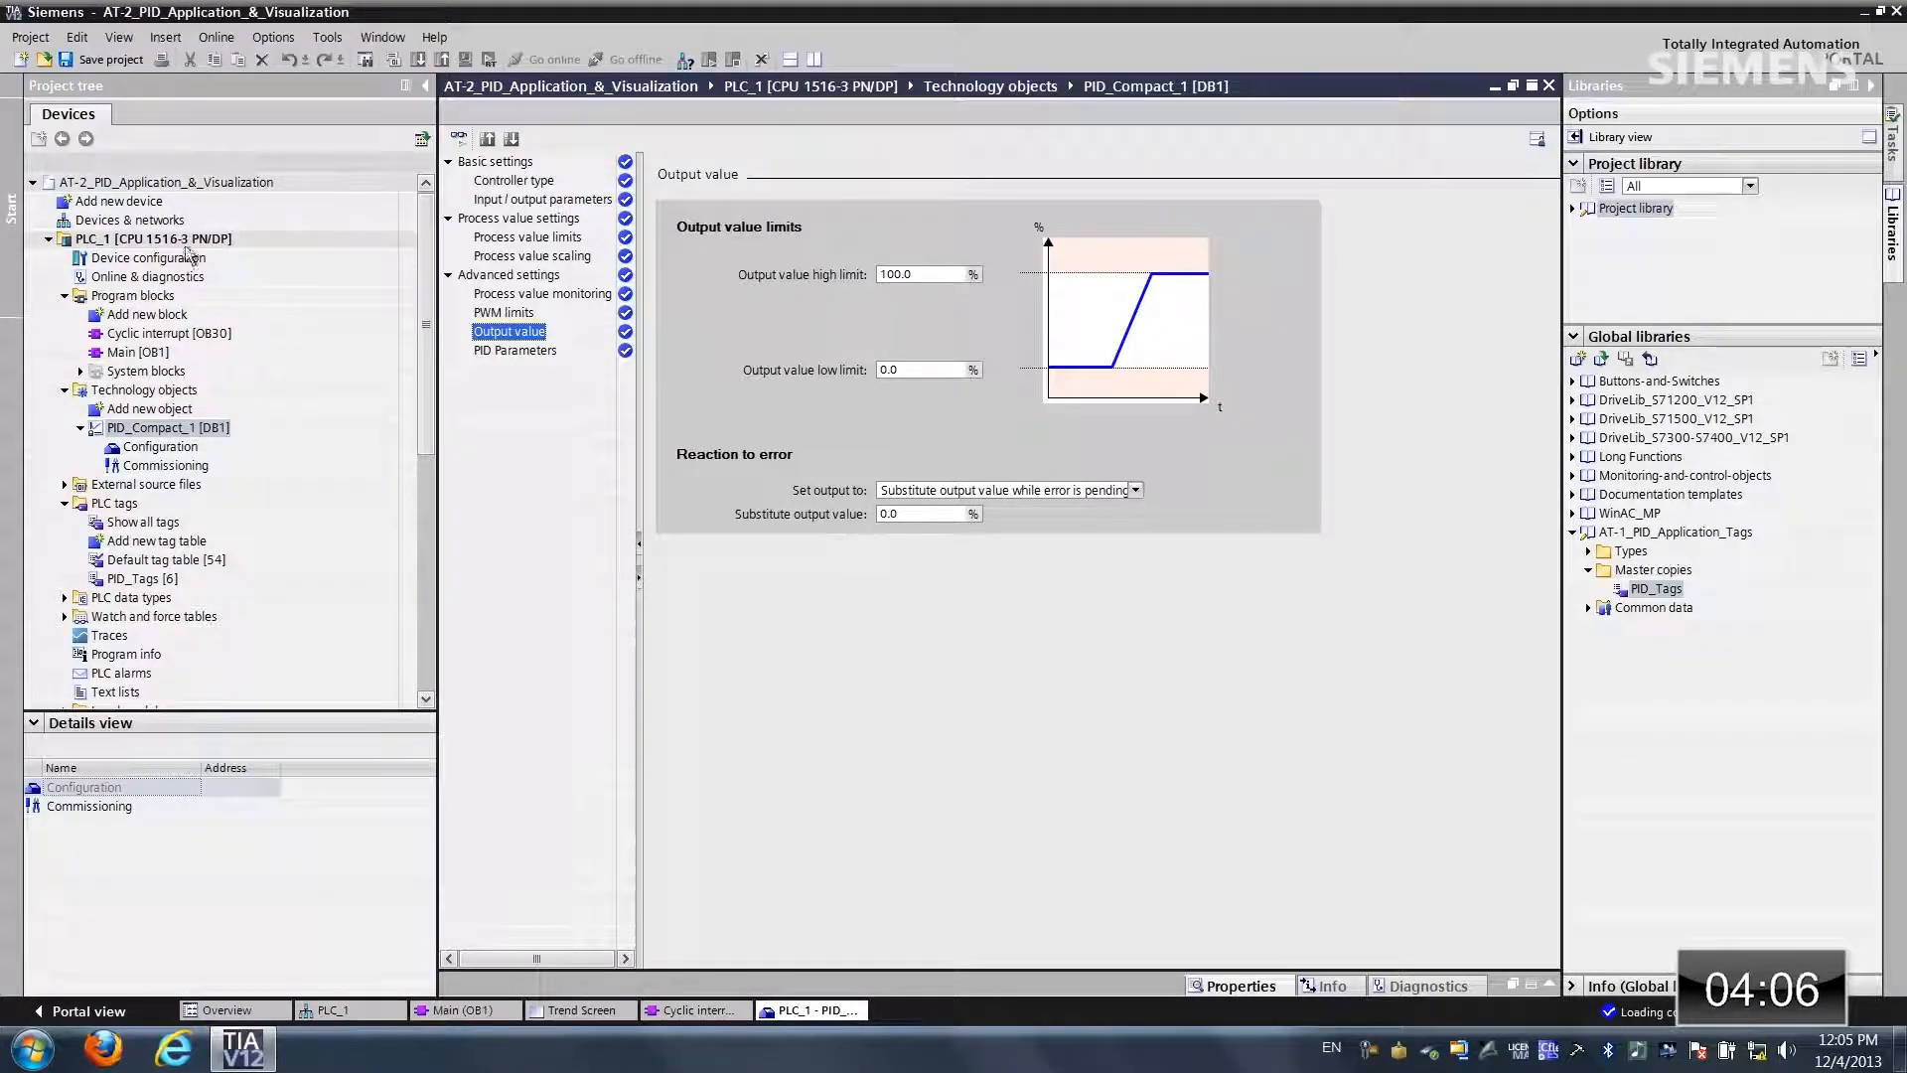
left_click(155, 238)
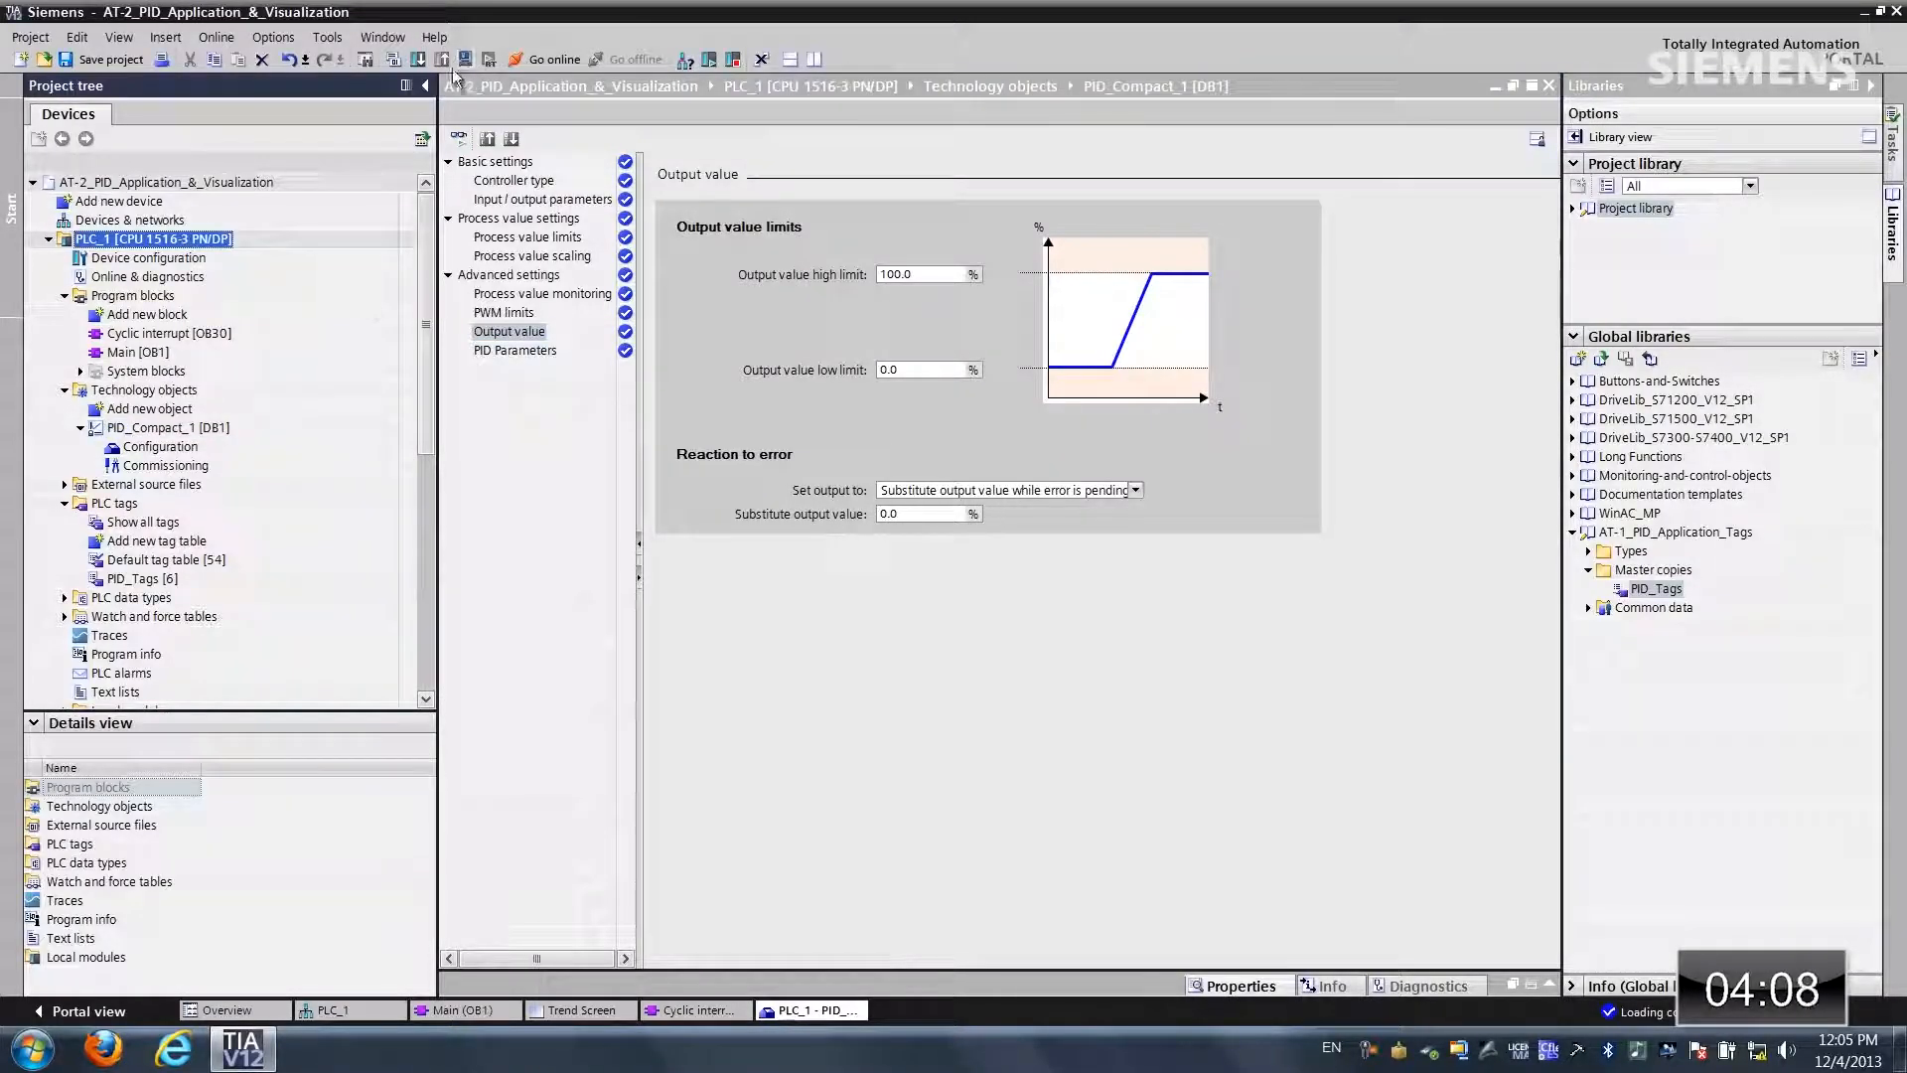
Step: Download PLC_1's software and configuration, then finish with all modules restarted
left_click(460, 58)
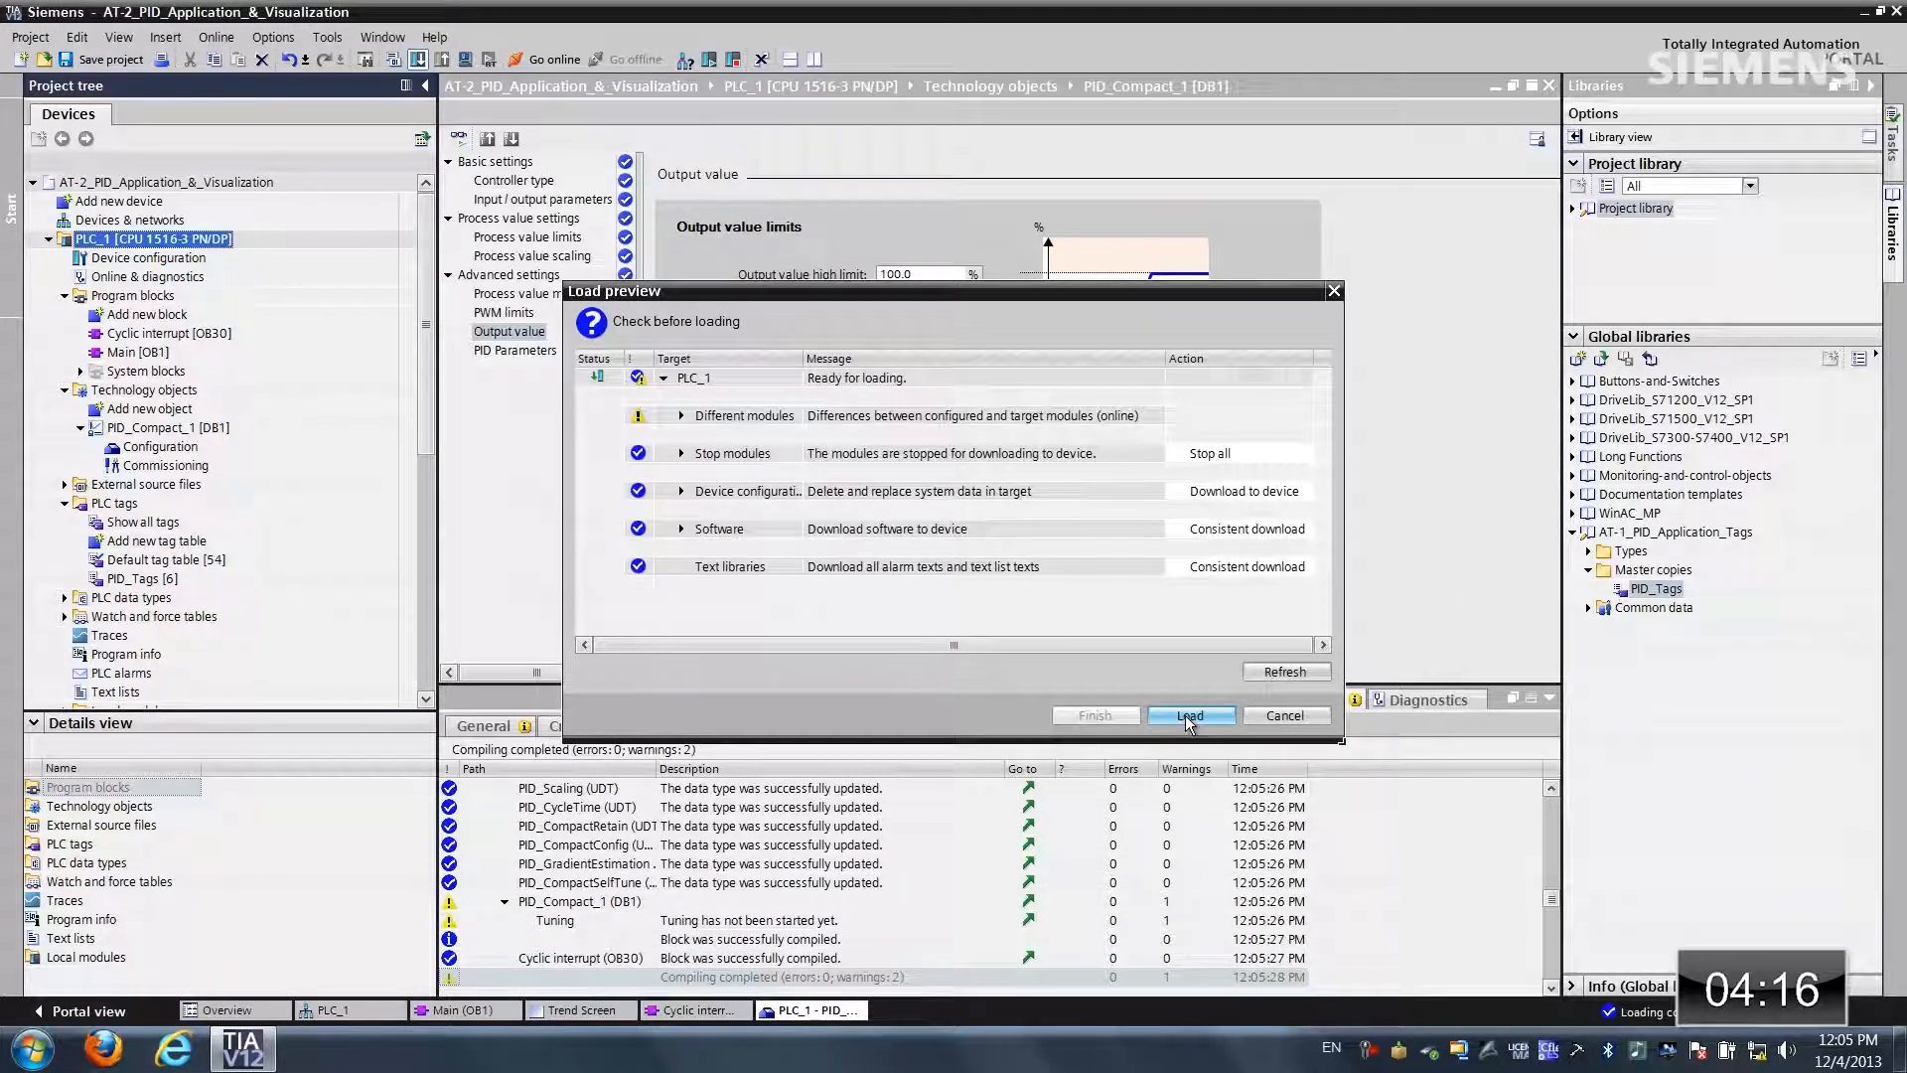
left_click(1189, 715)
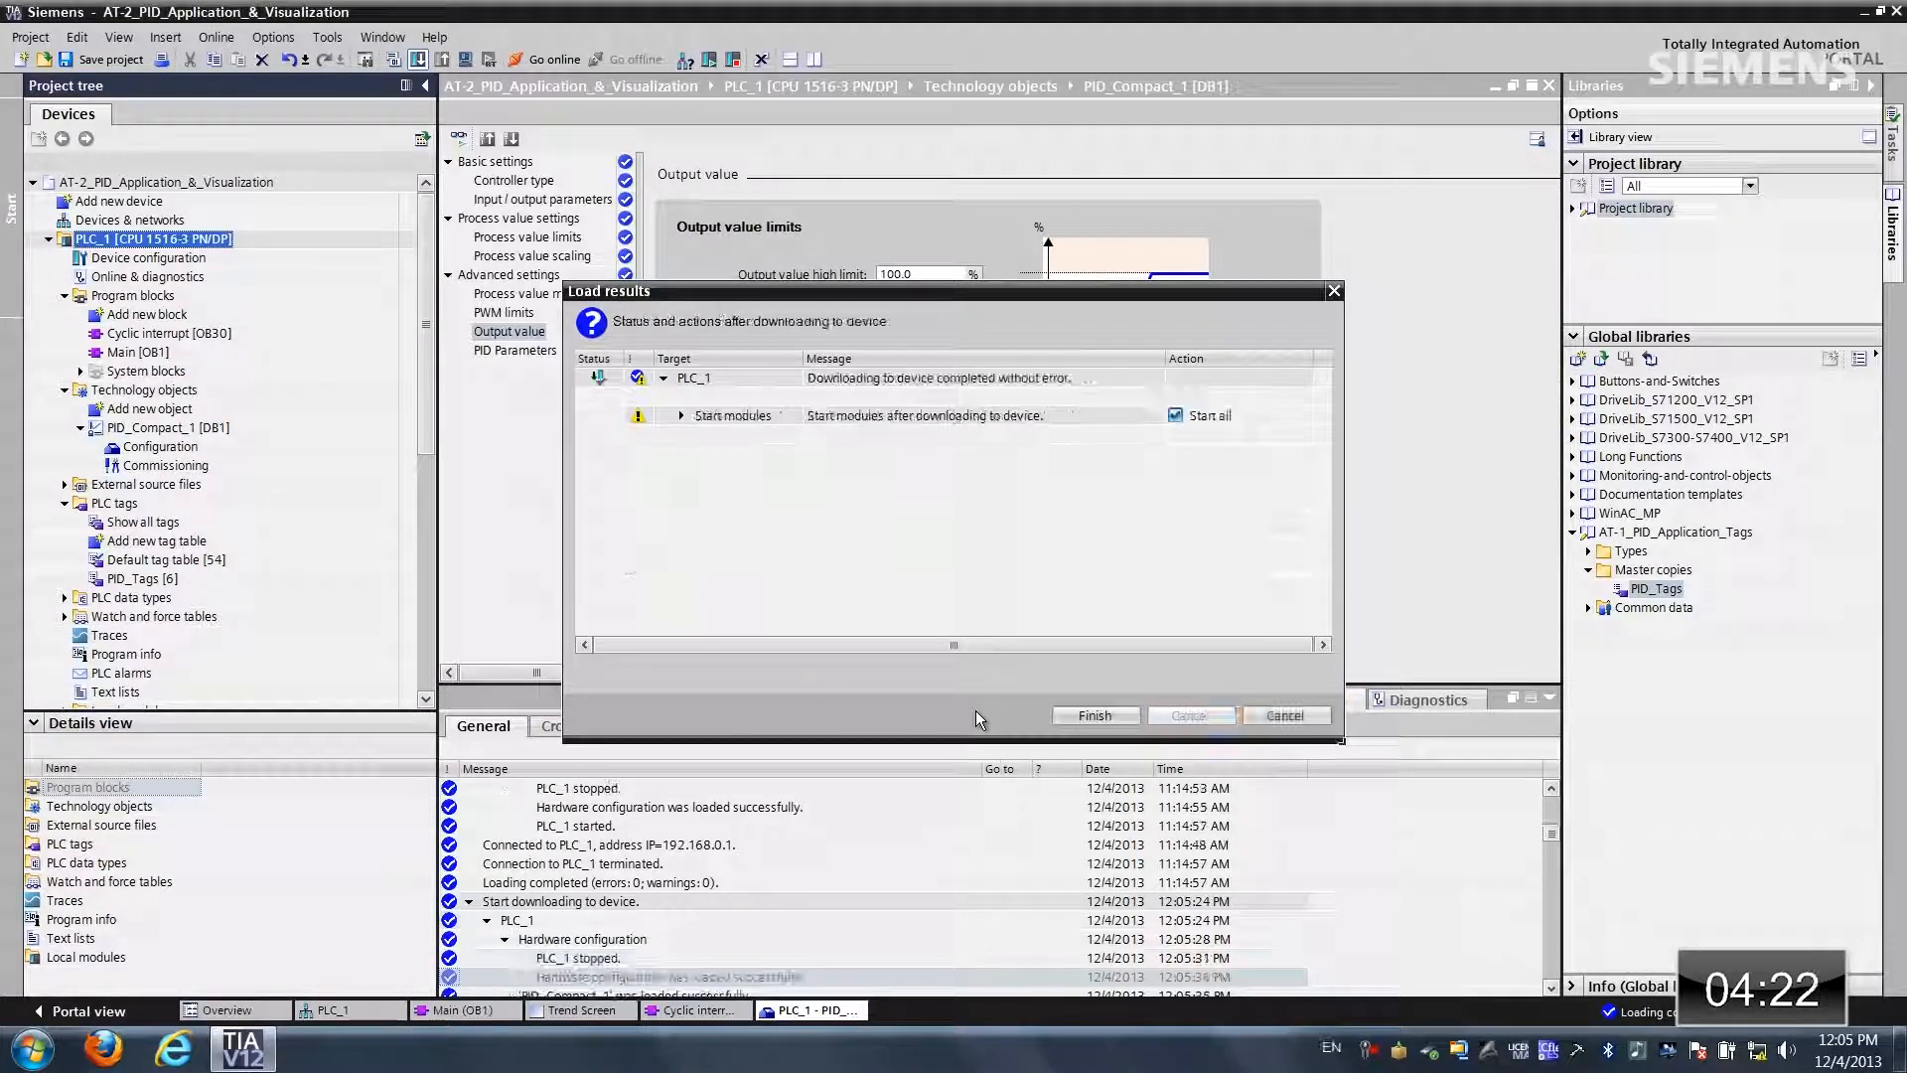
left_click(1093, 715)
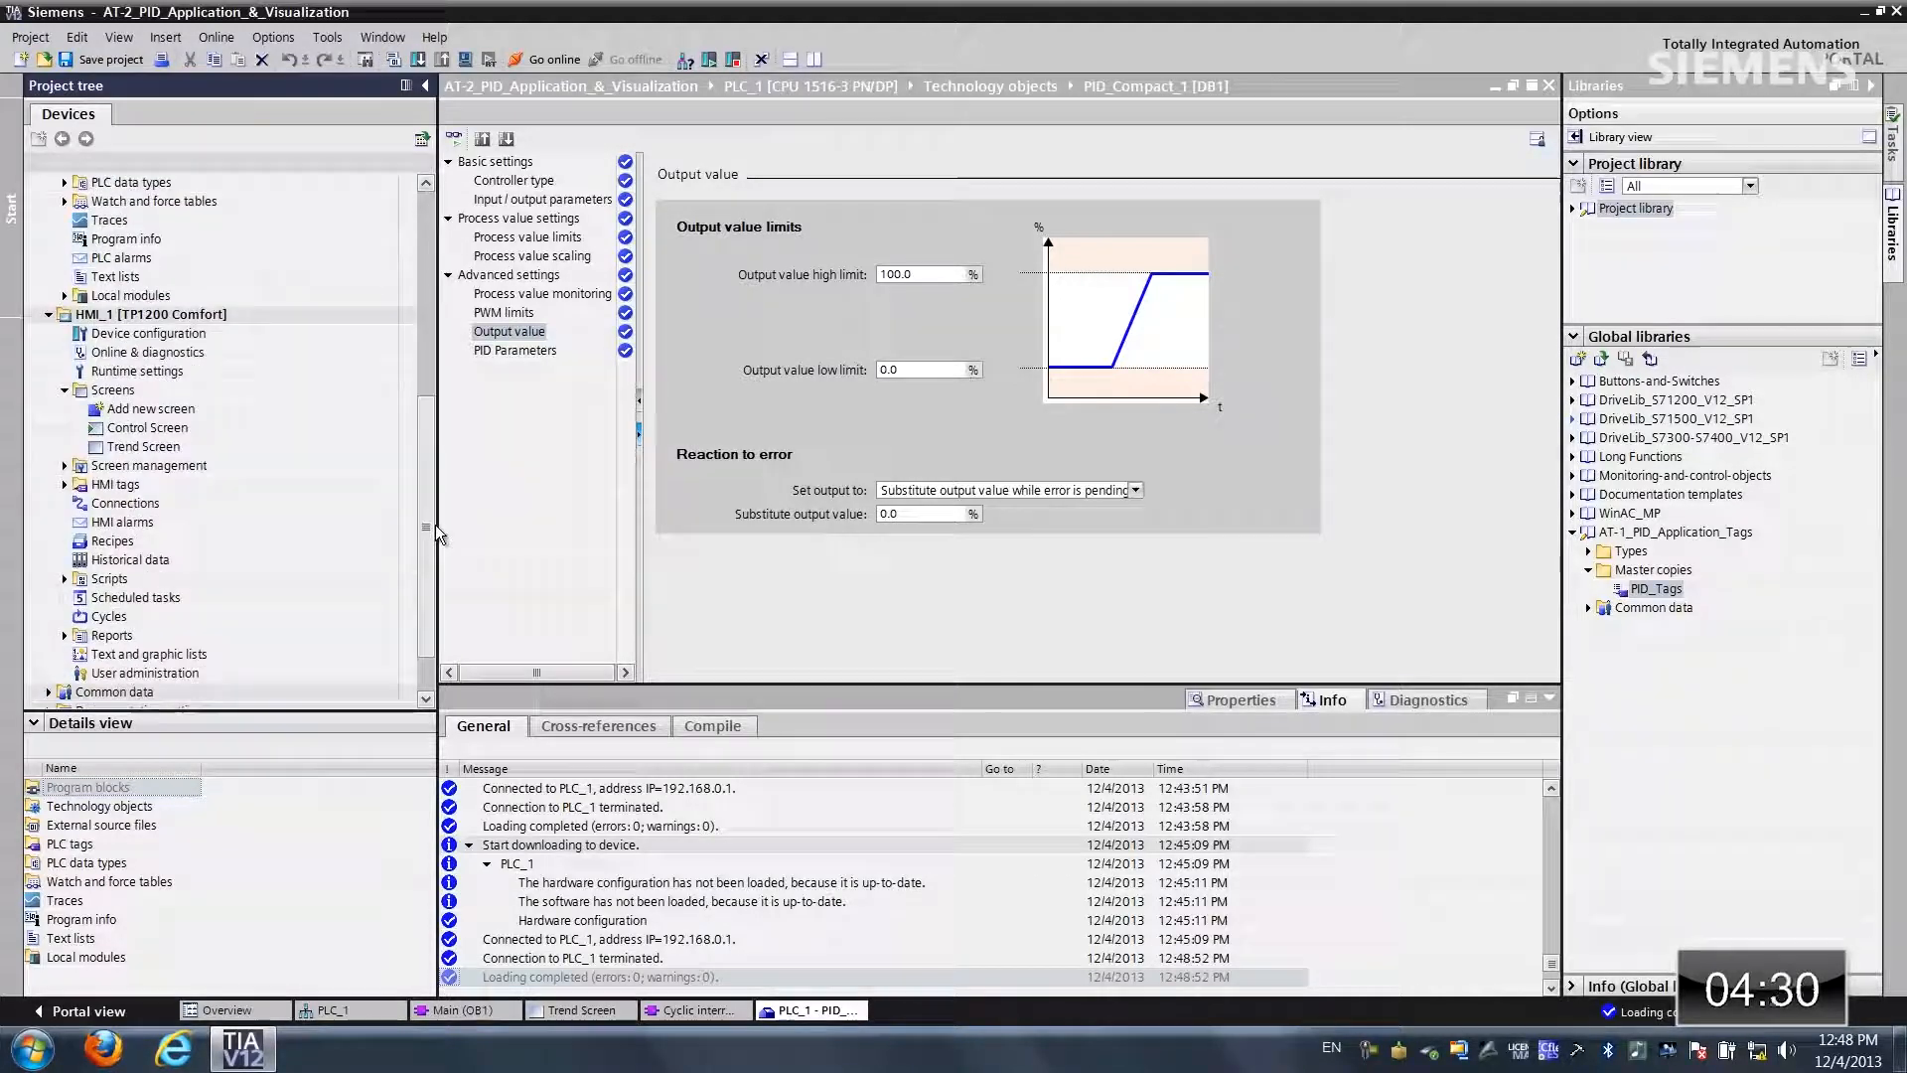
Step: Open HMI_1's Trend Screen at Fit to screen zoom and show the trend view's properties
left_click(142, 446)
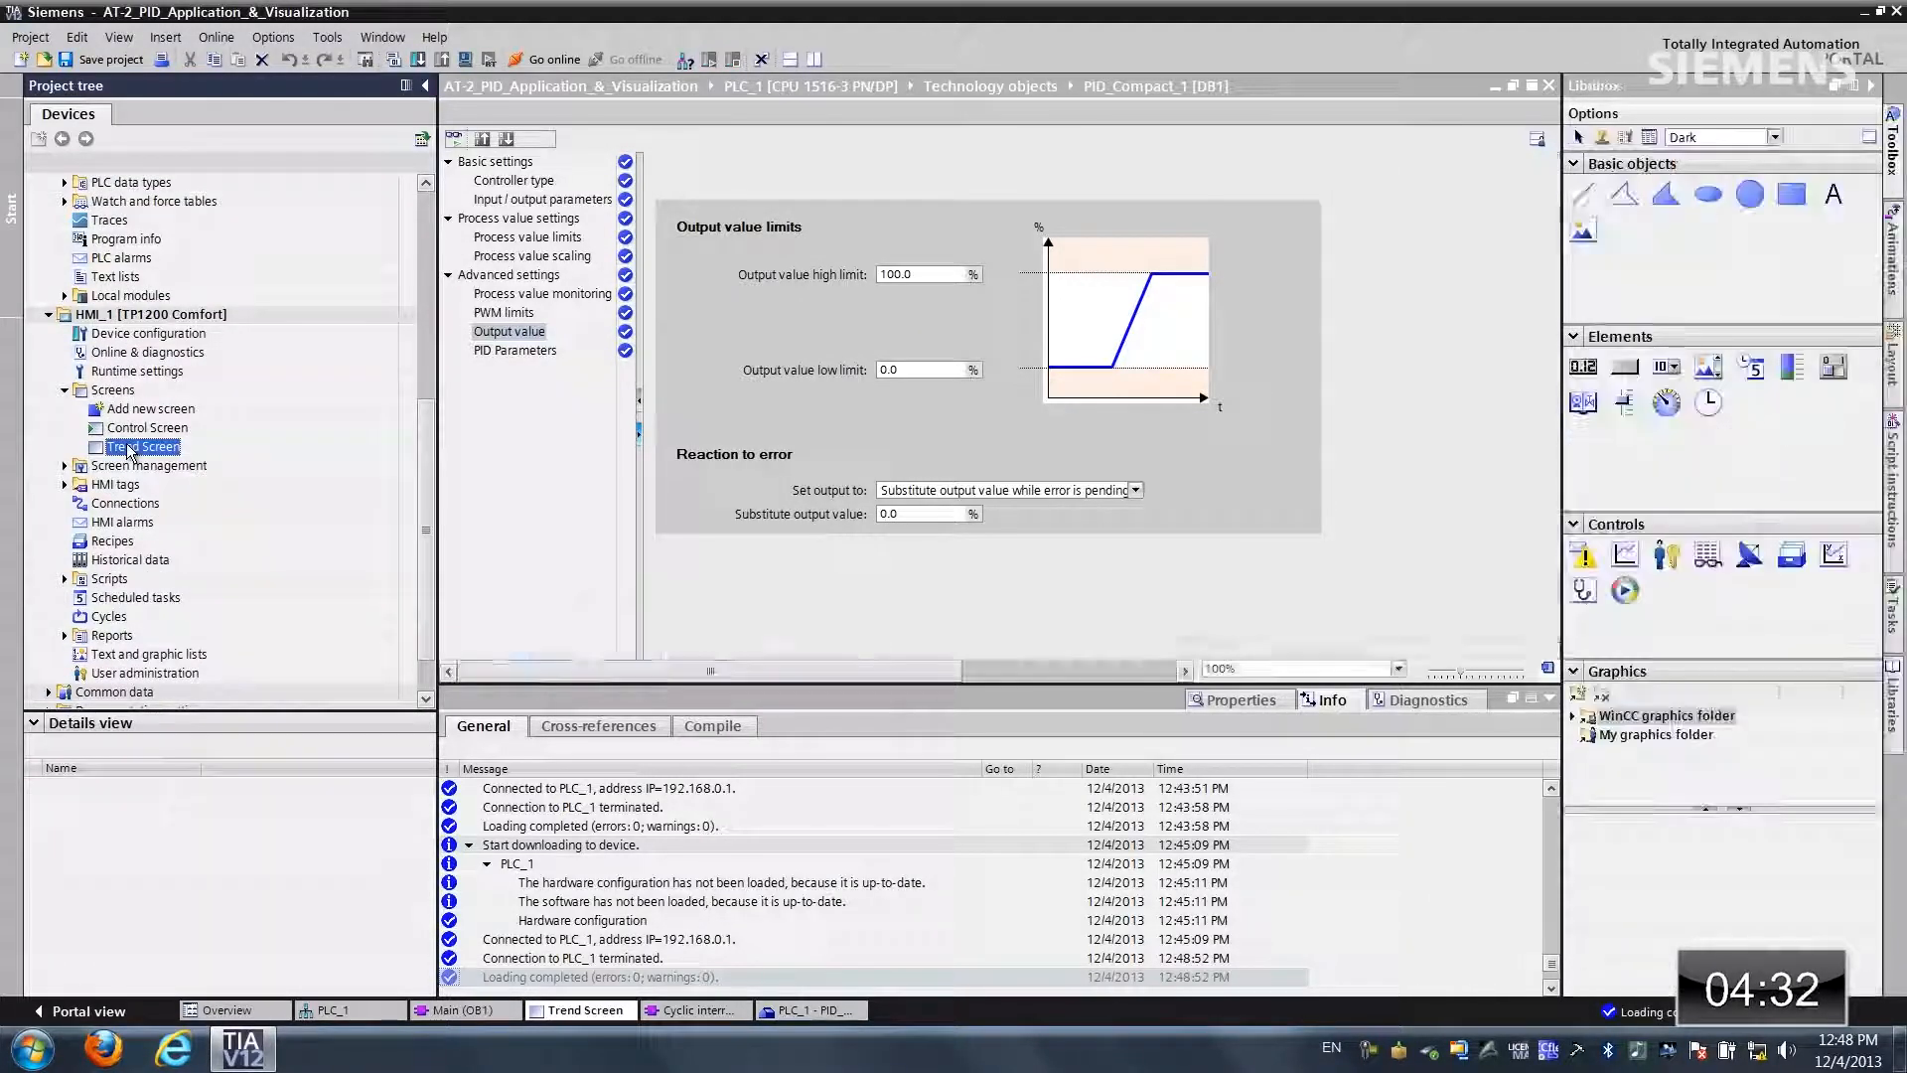
double_click(142, 446)
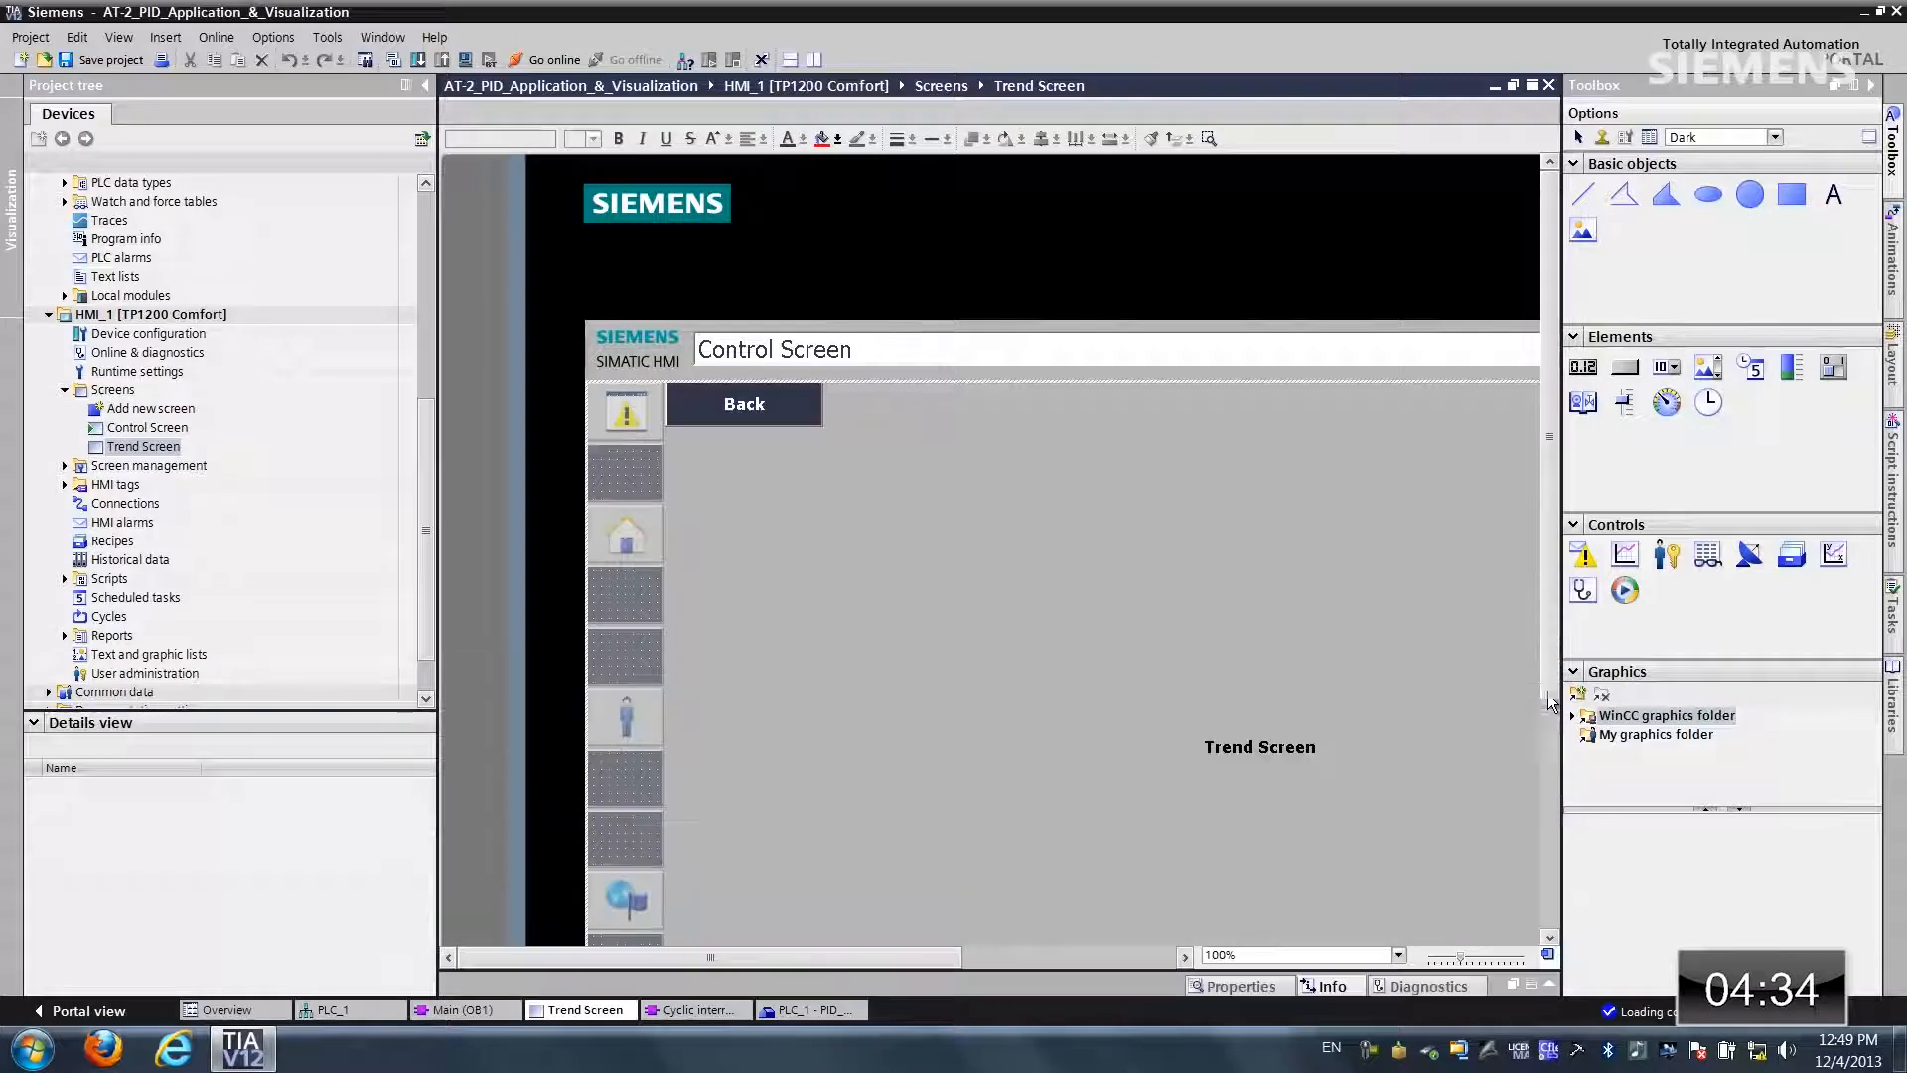
left_click(1398, 954)
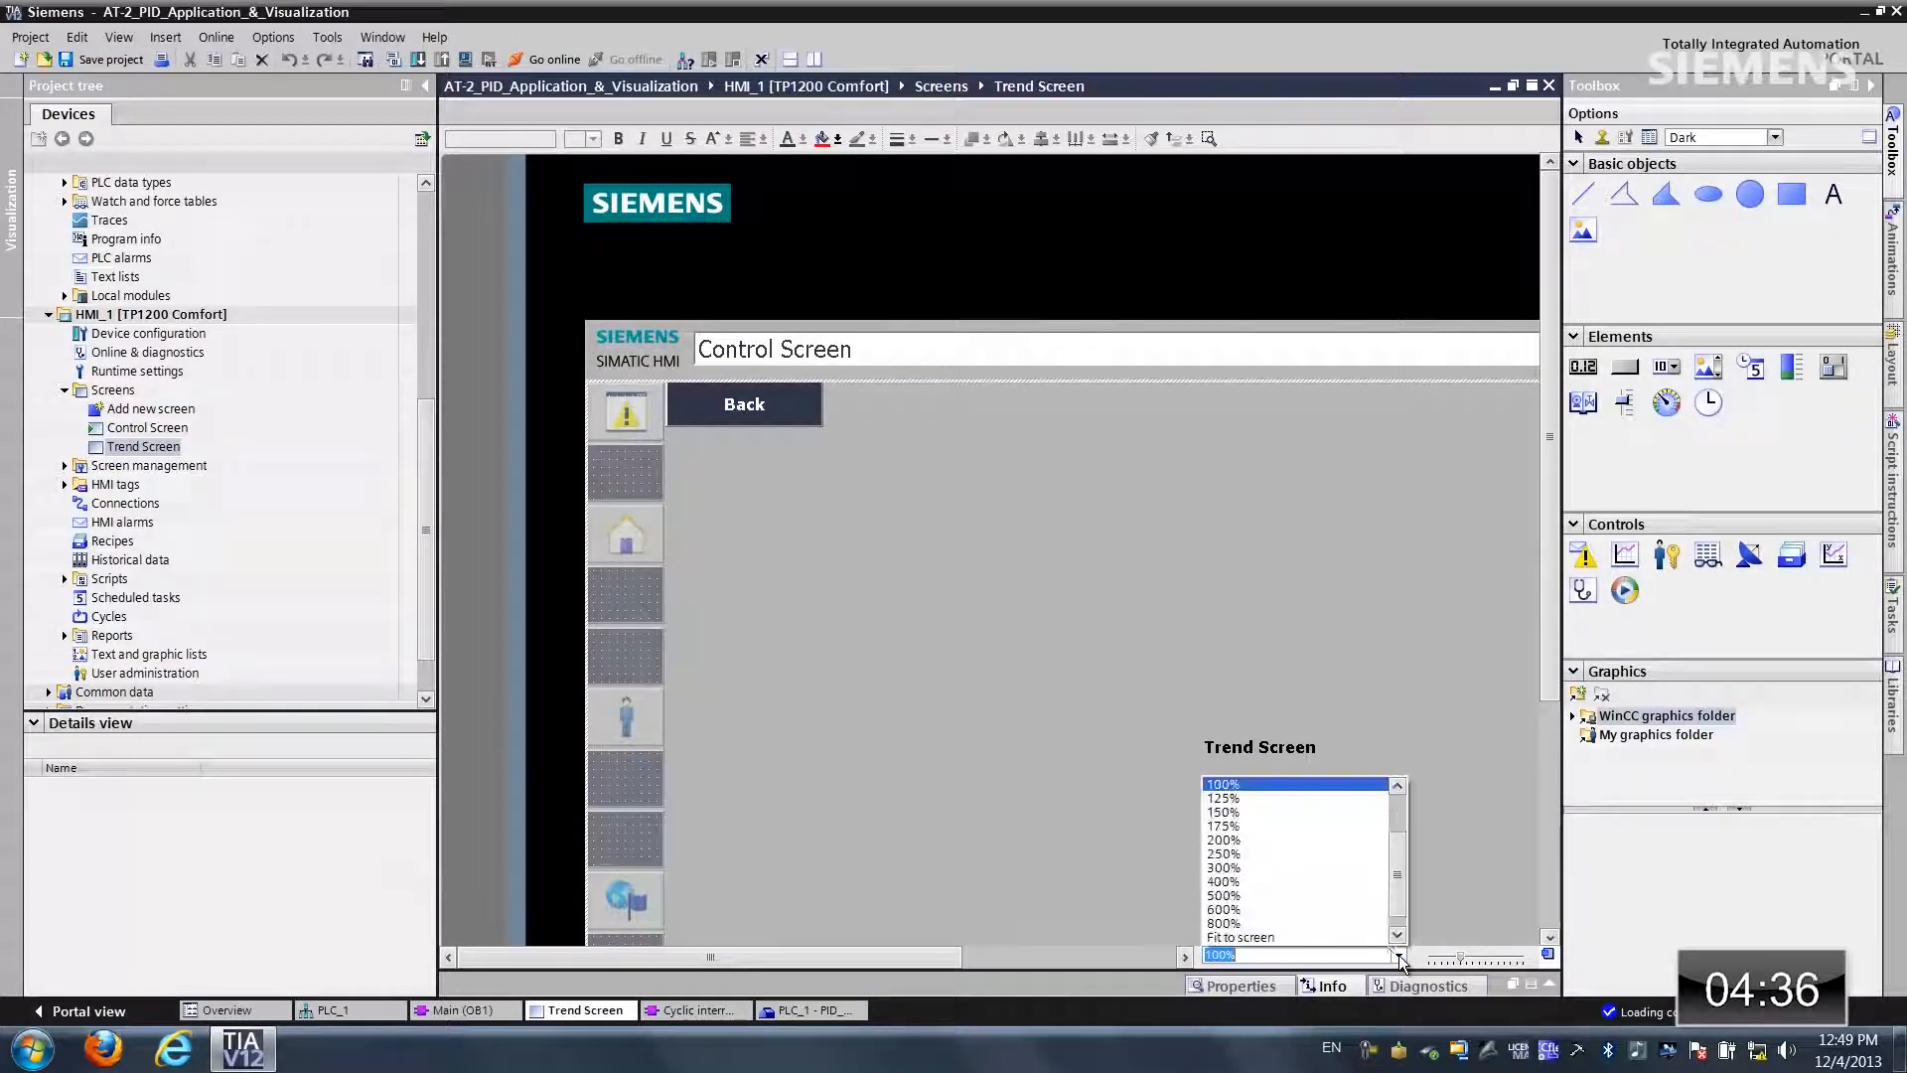
left_click(1239, 936)
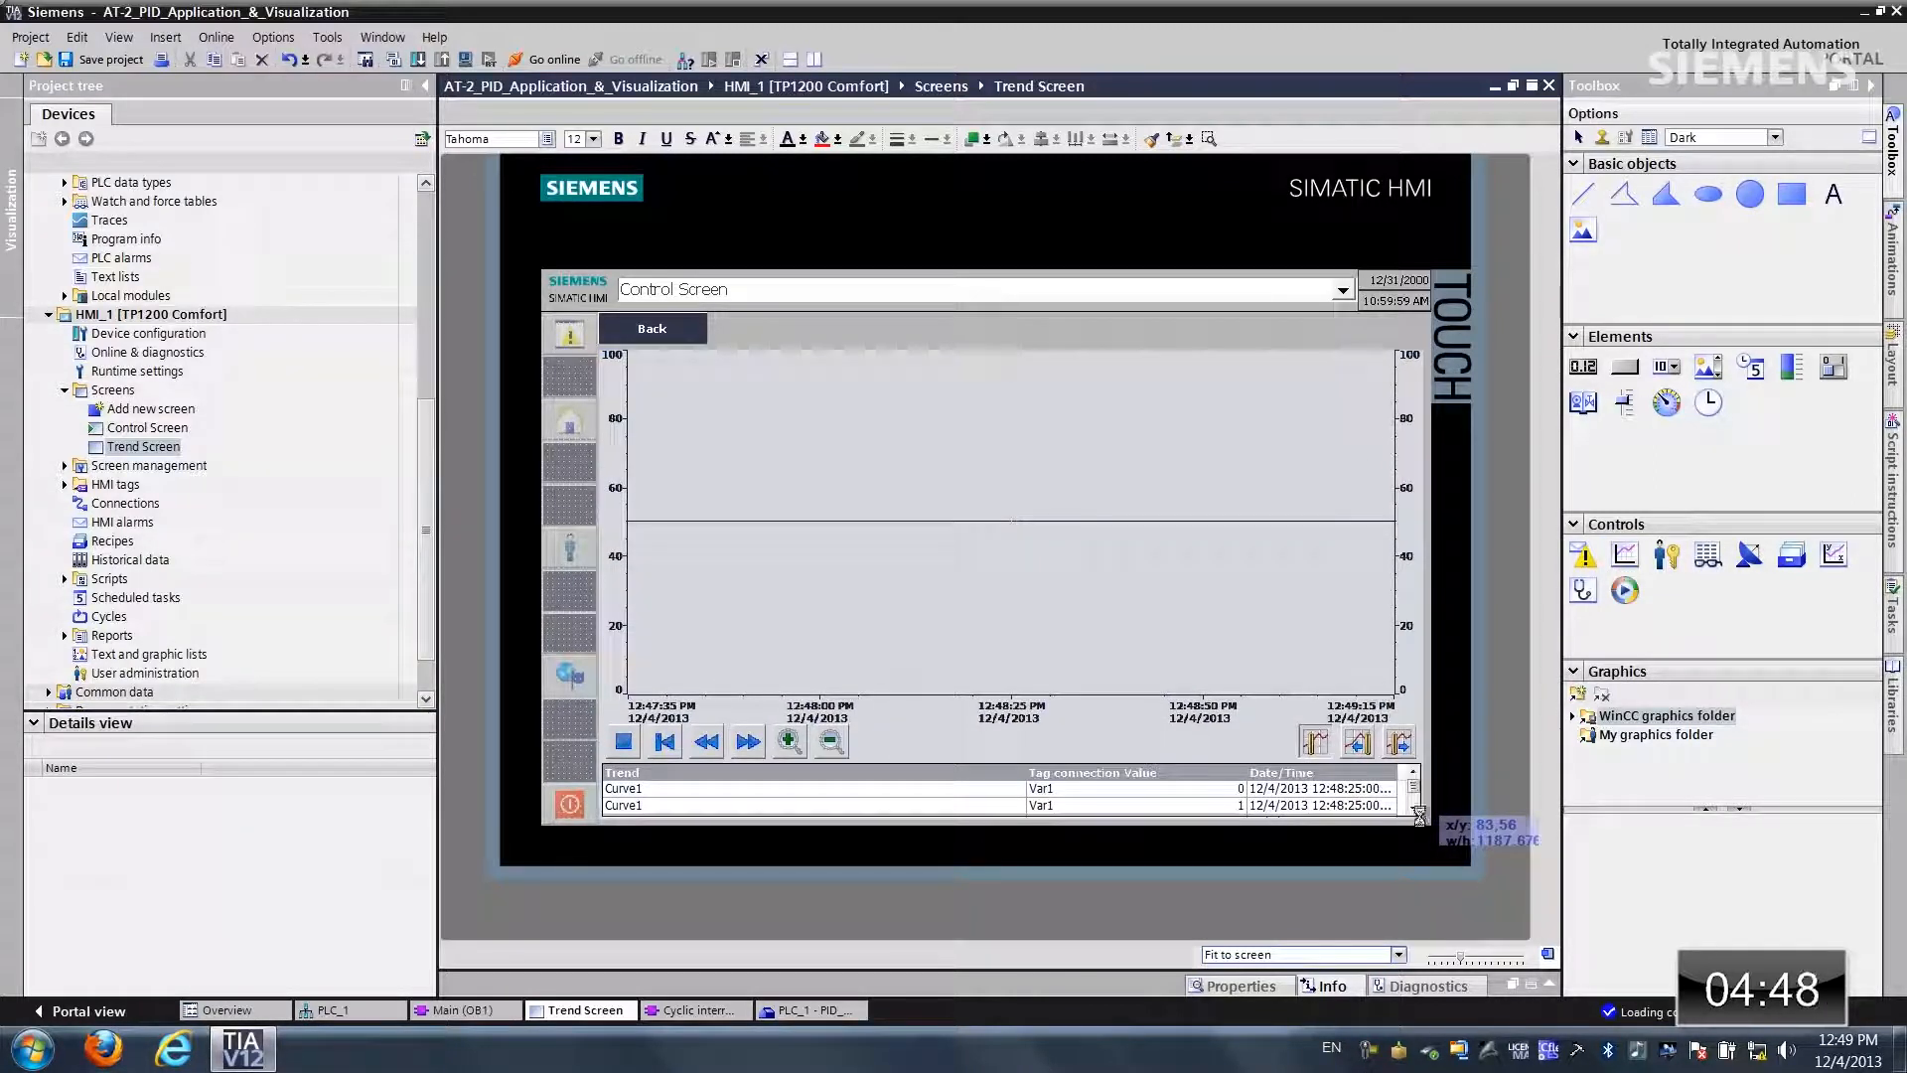
right_click(1009, 486)
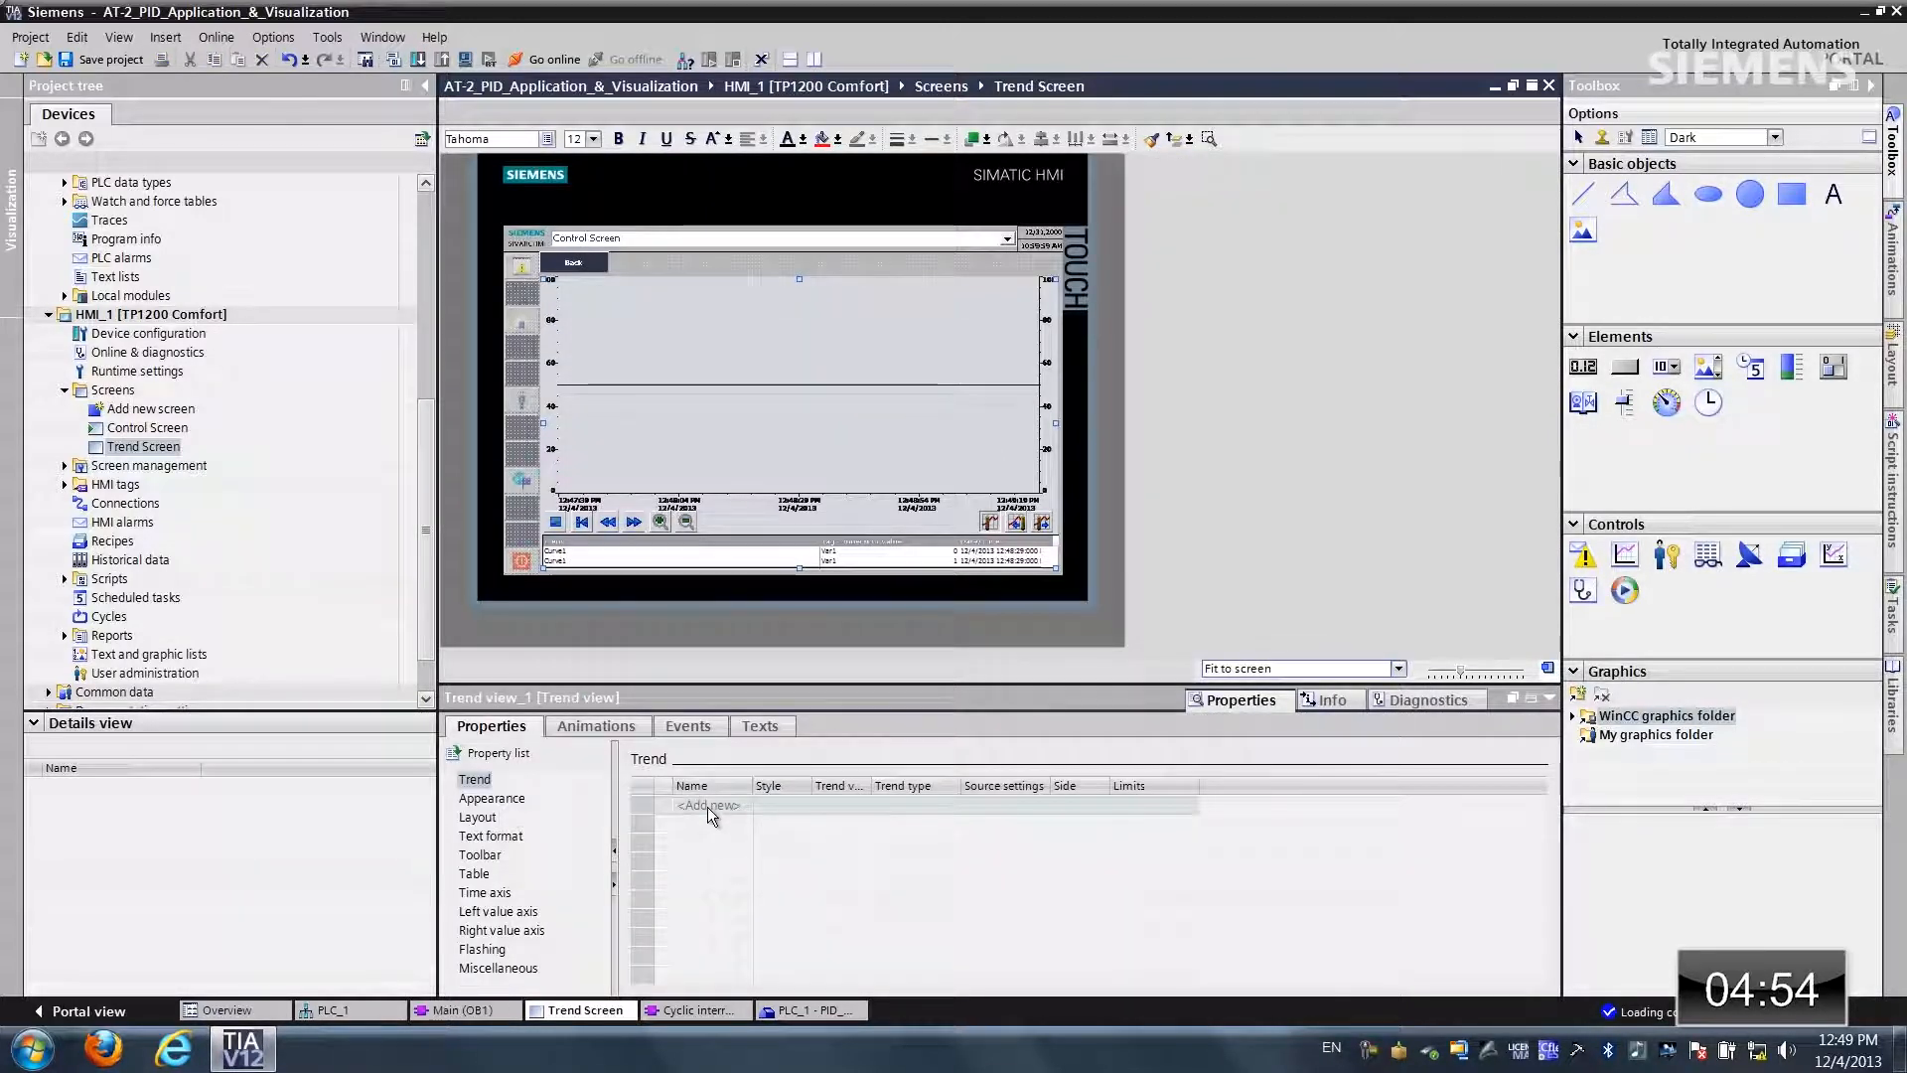
Step: Add Trend_1 with a blue line plotting ActualTempScale
left_click(709, 804)
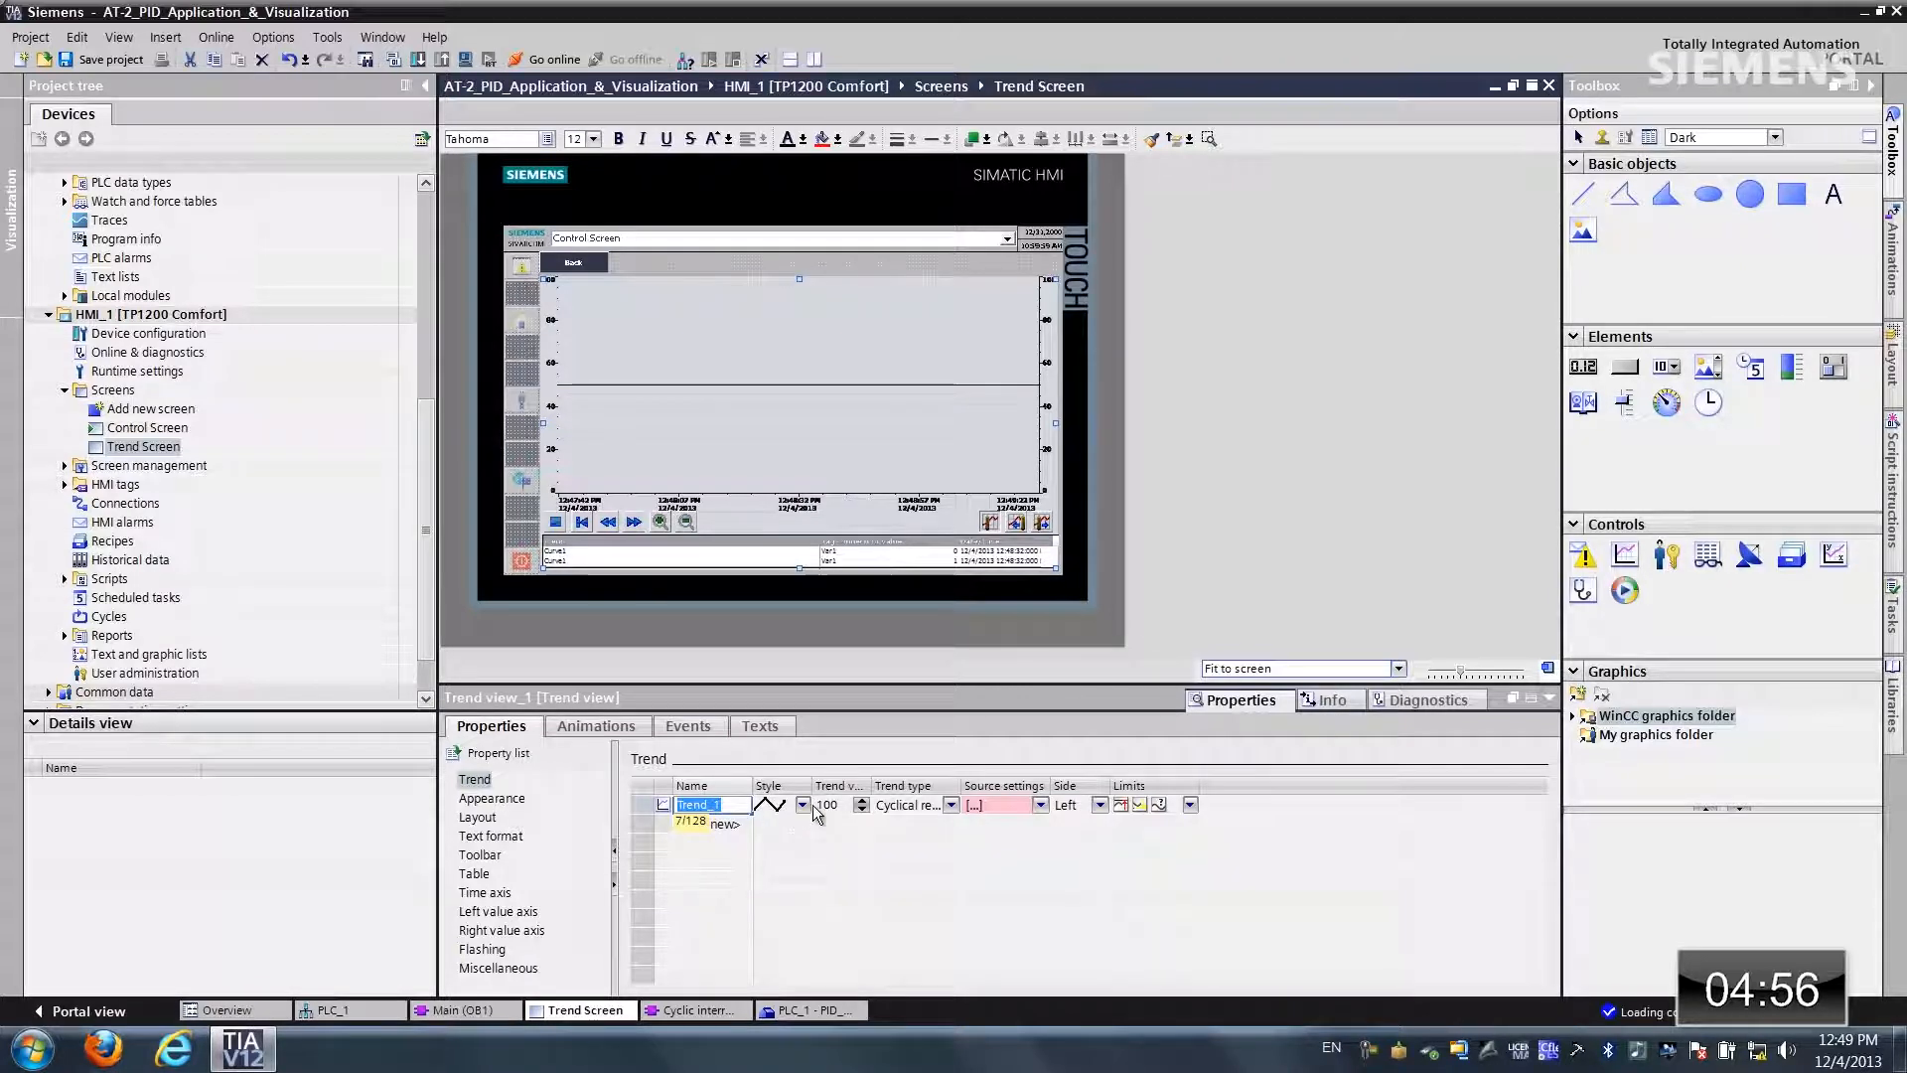
left_click(801, 804)
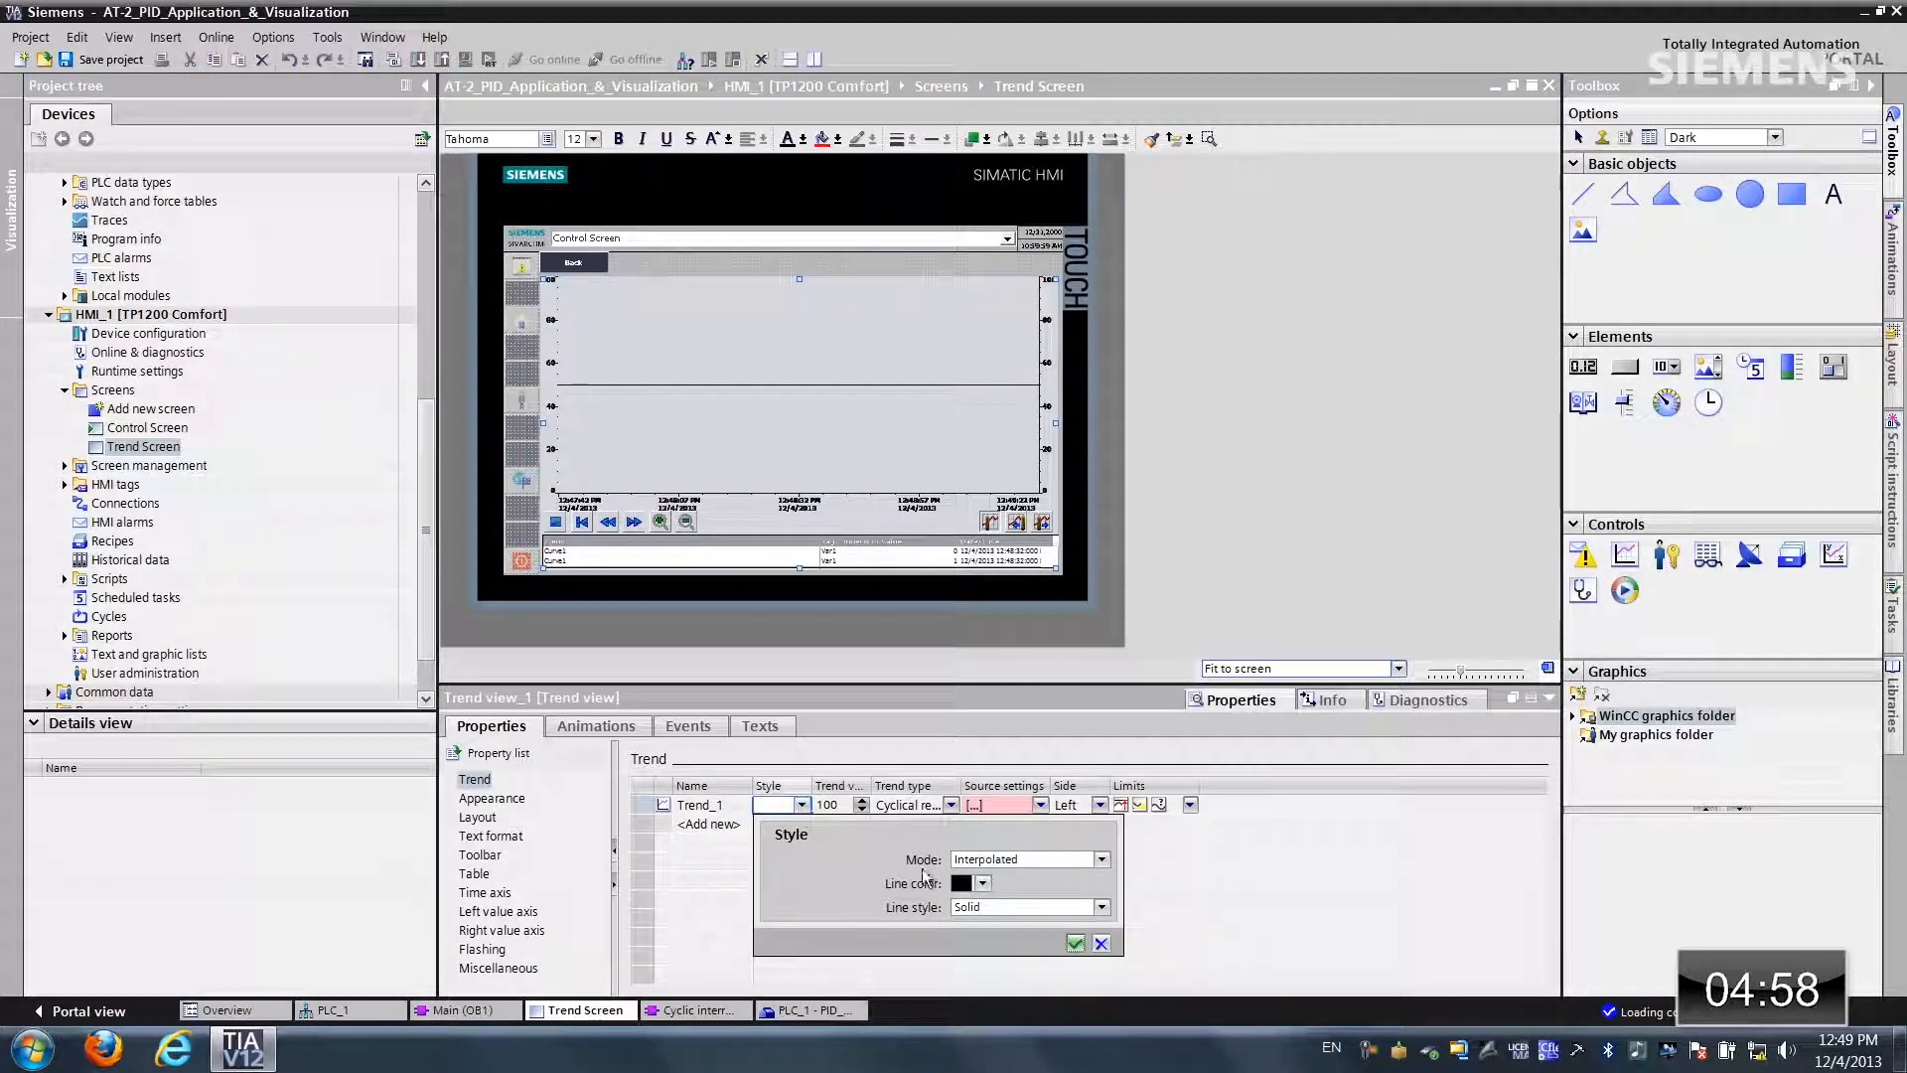
left_click(982, 883)
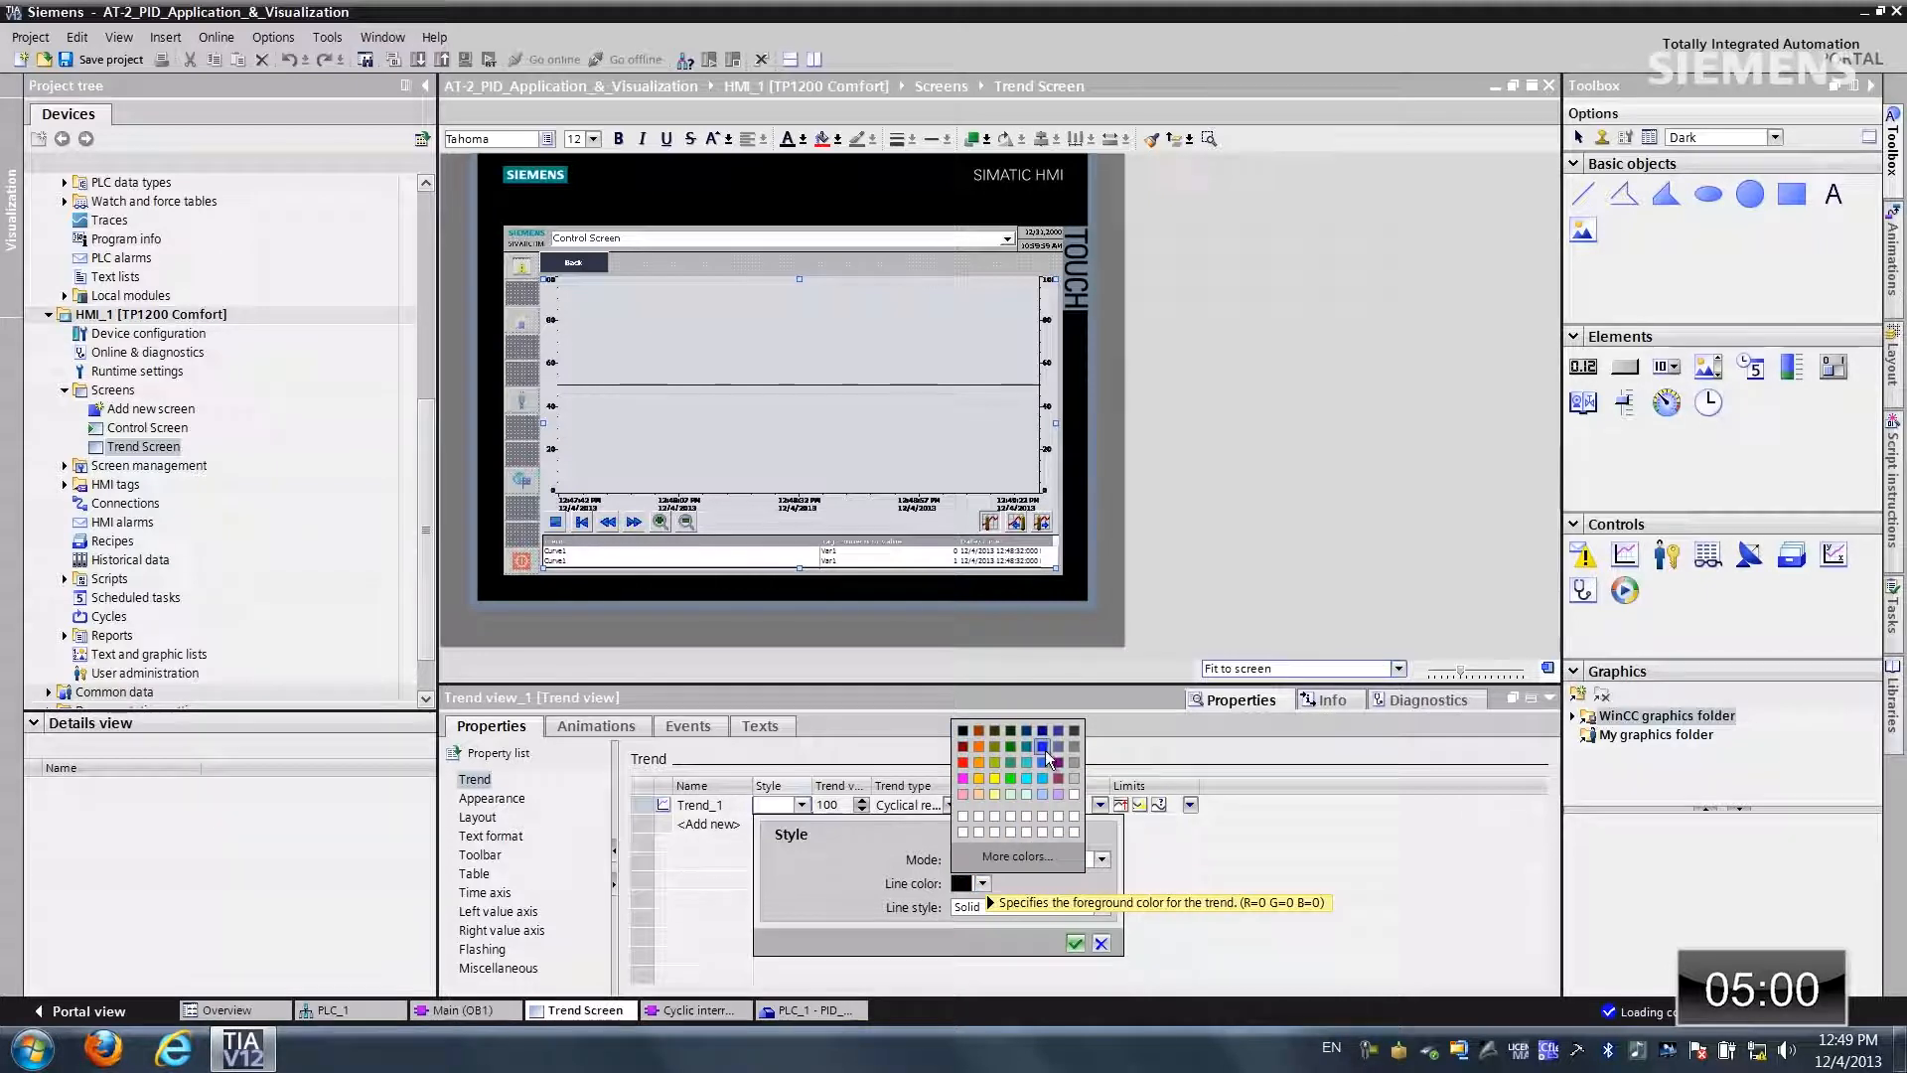
left_click(1099, 942)
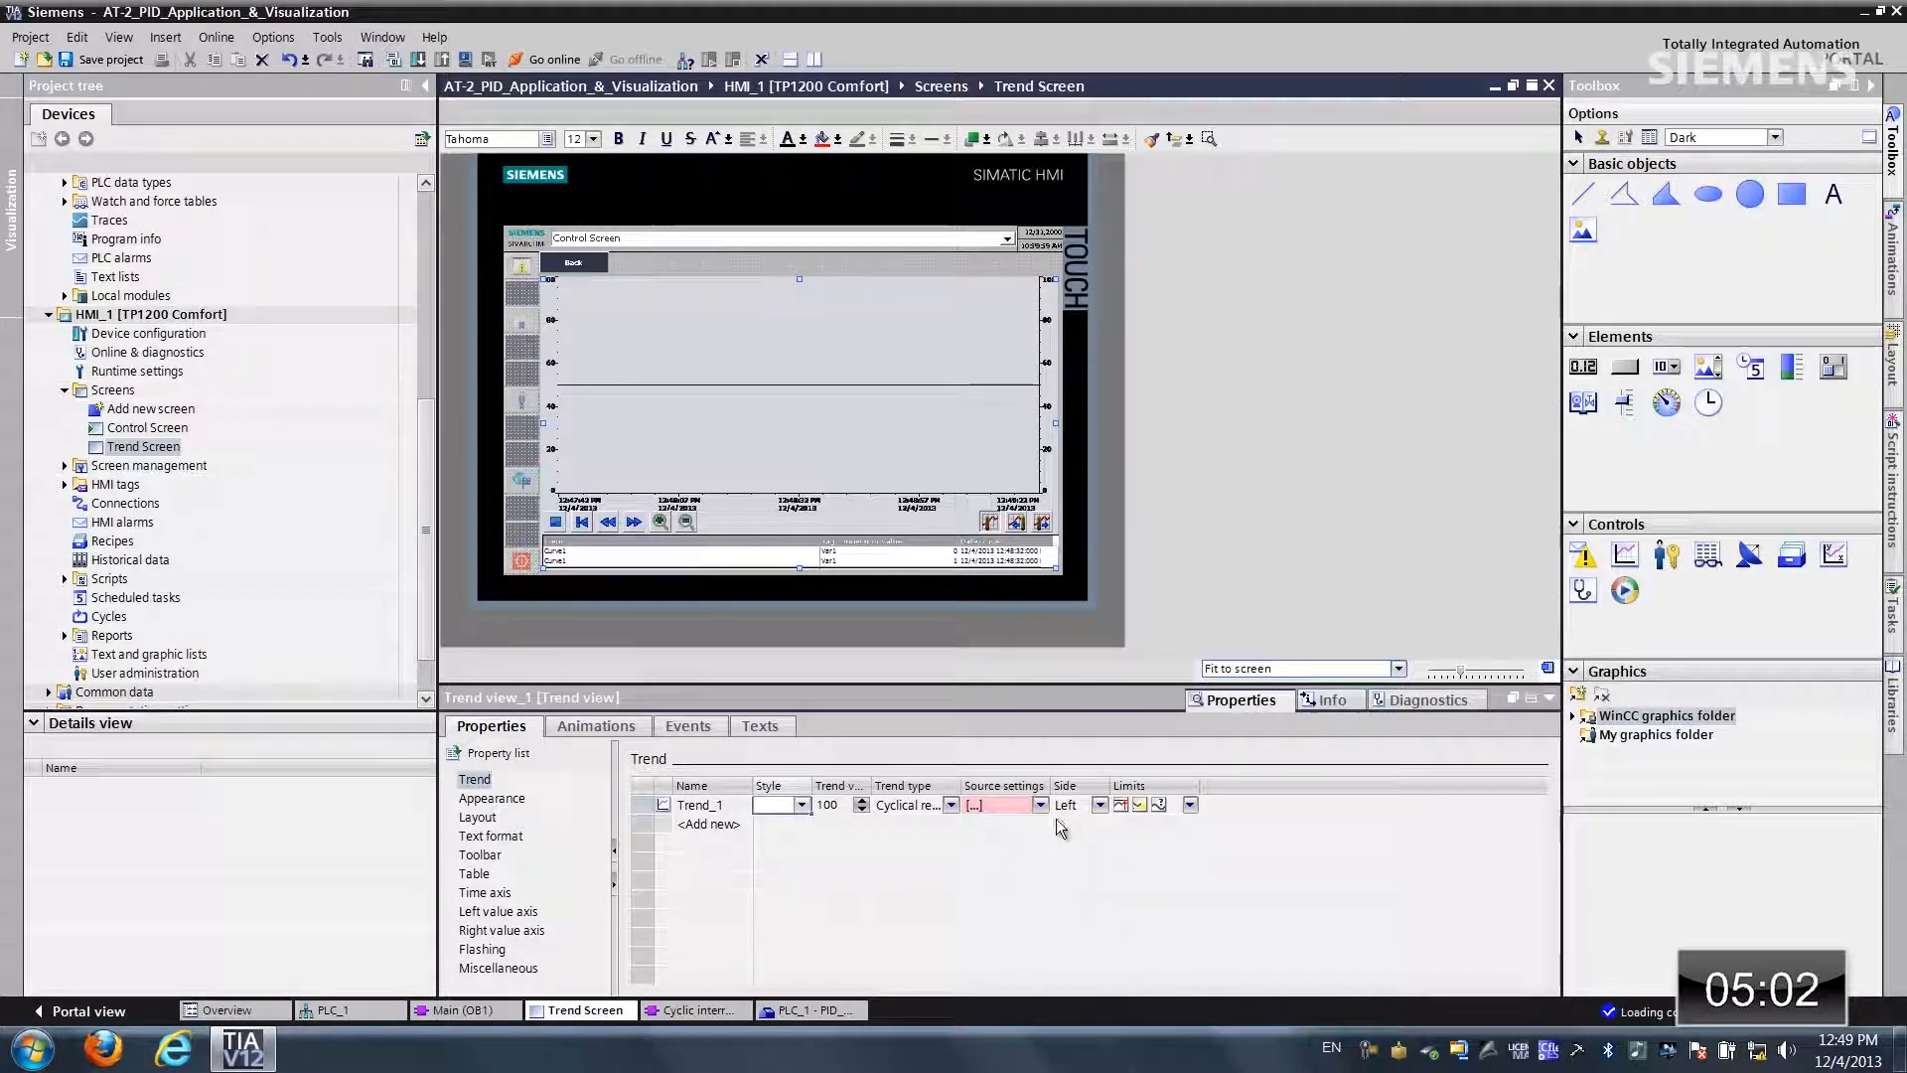
left_click(1040, 803)
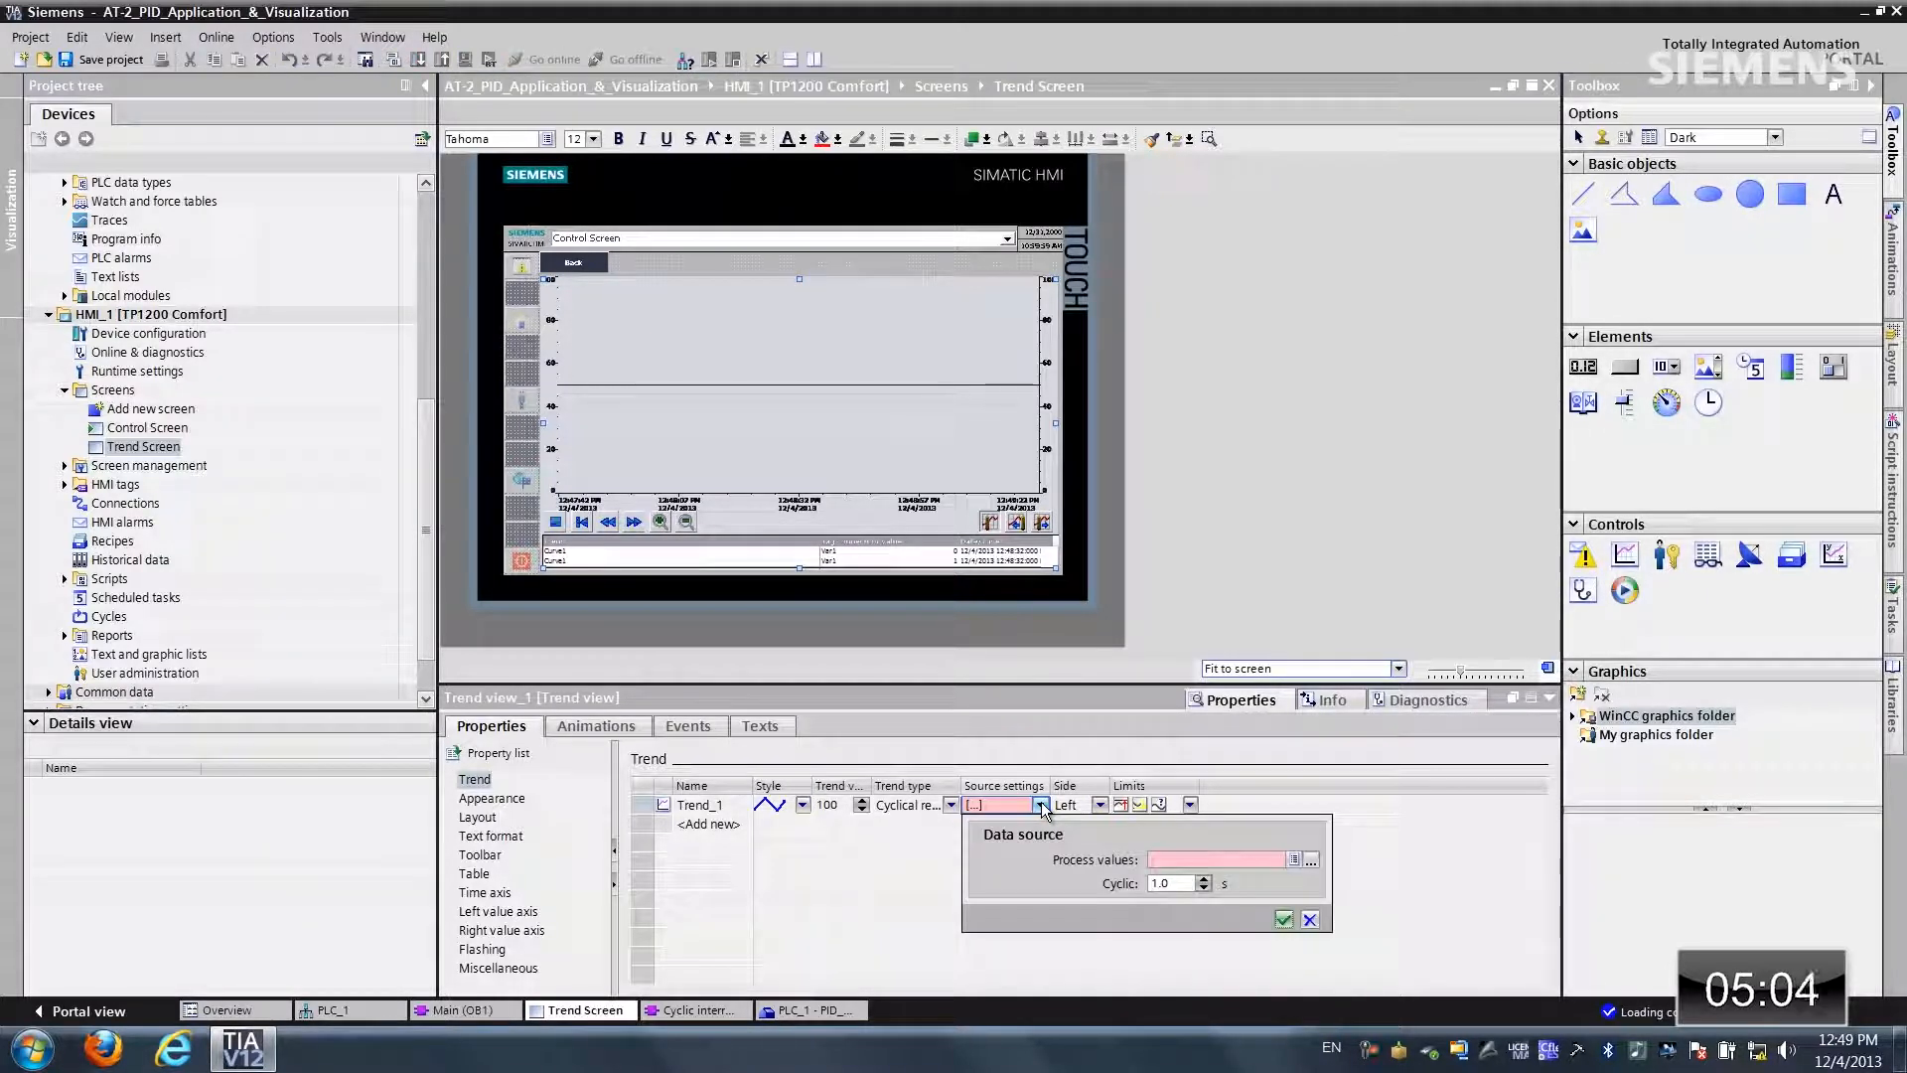
left_click(1295, 860)
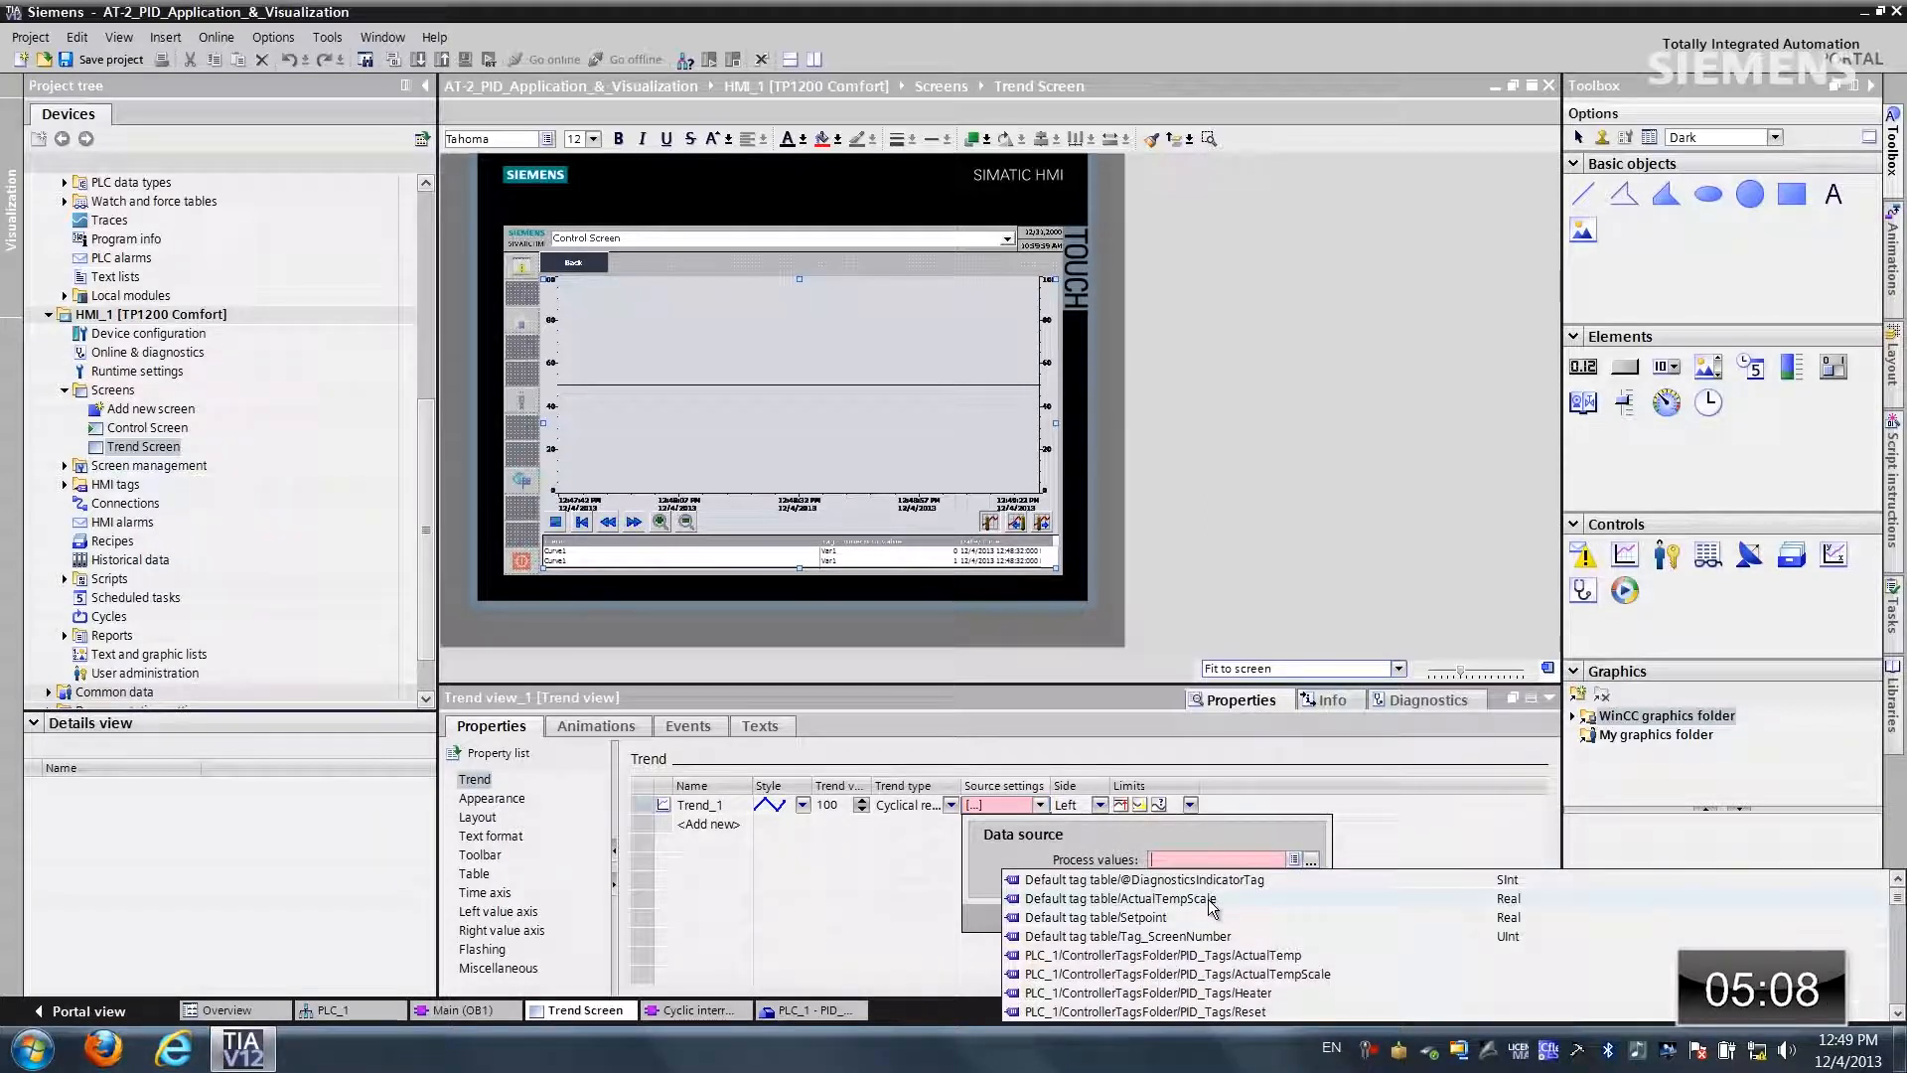
left_click(1119, 897)
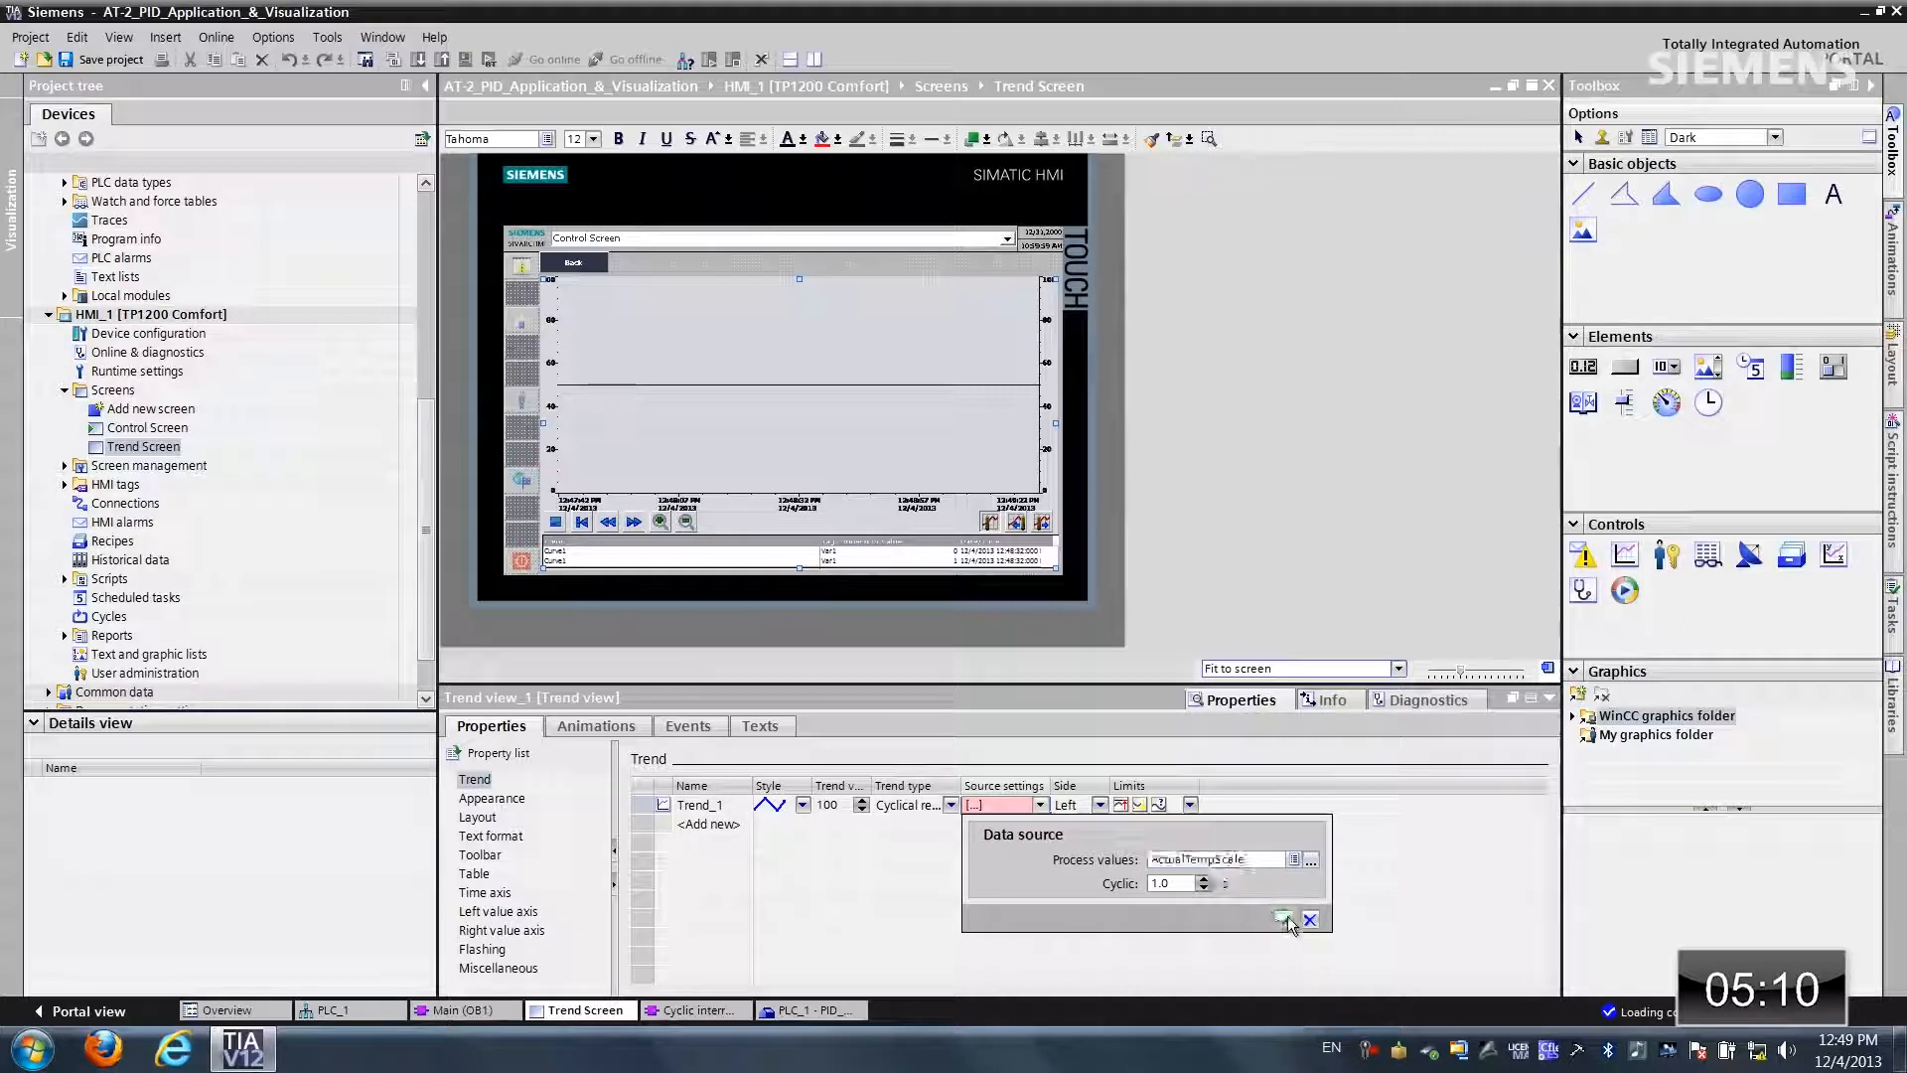
left_click(1279, 918)
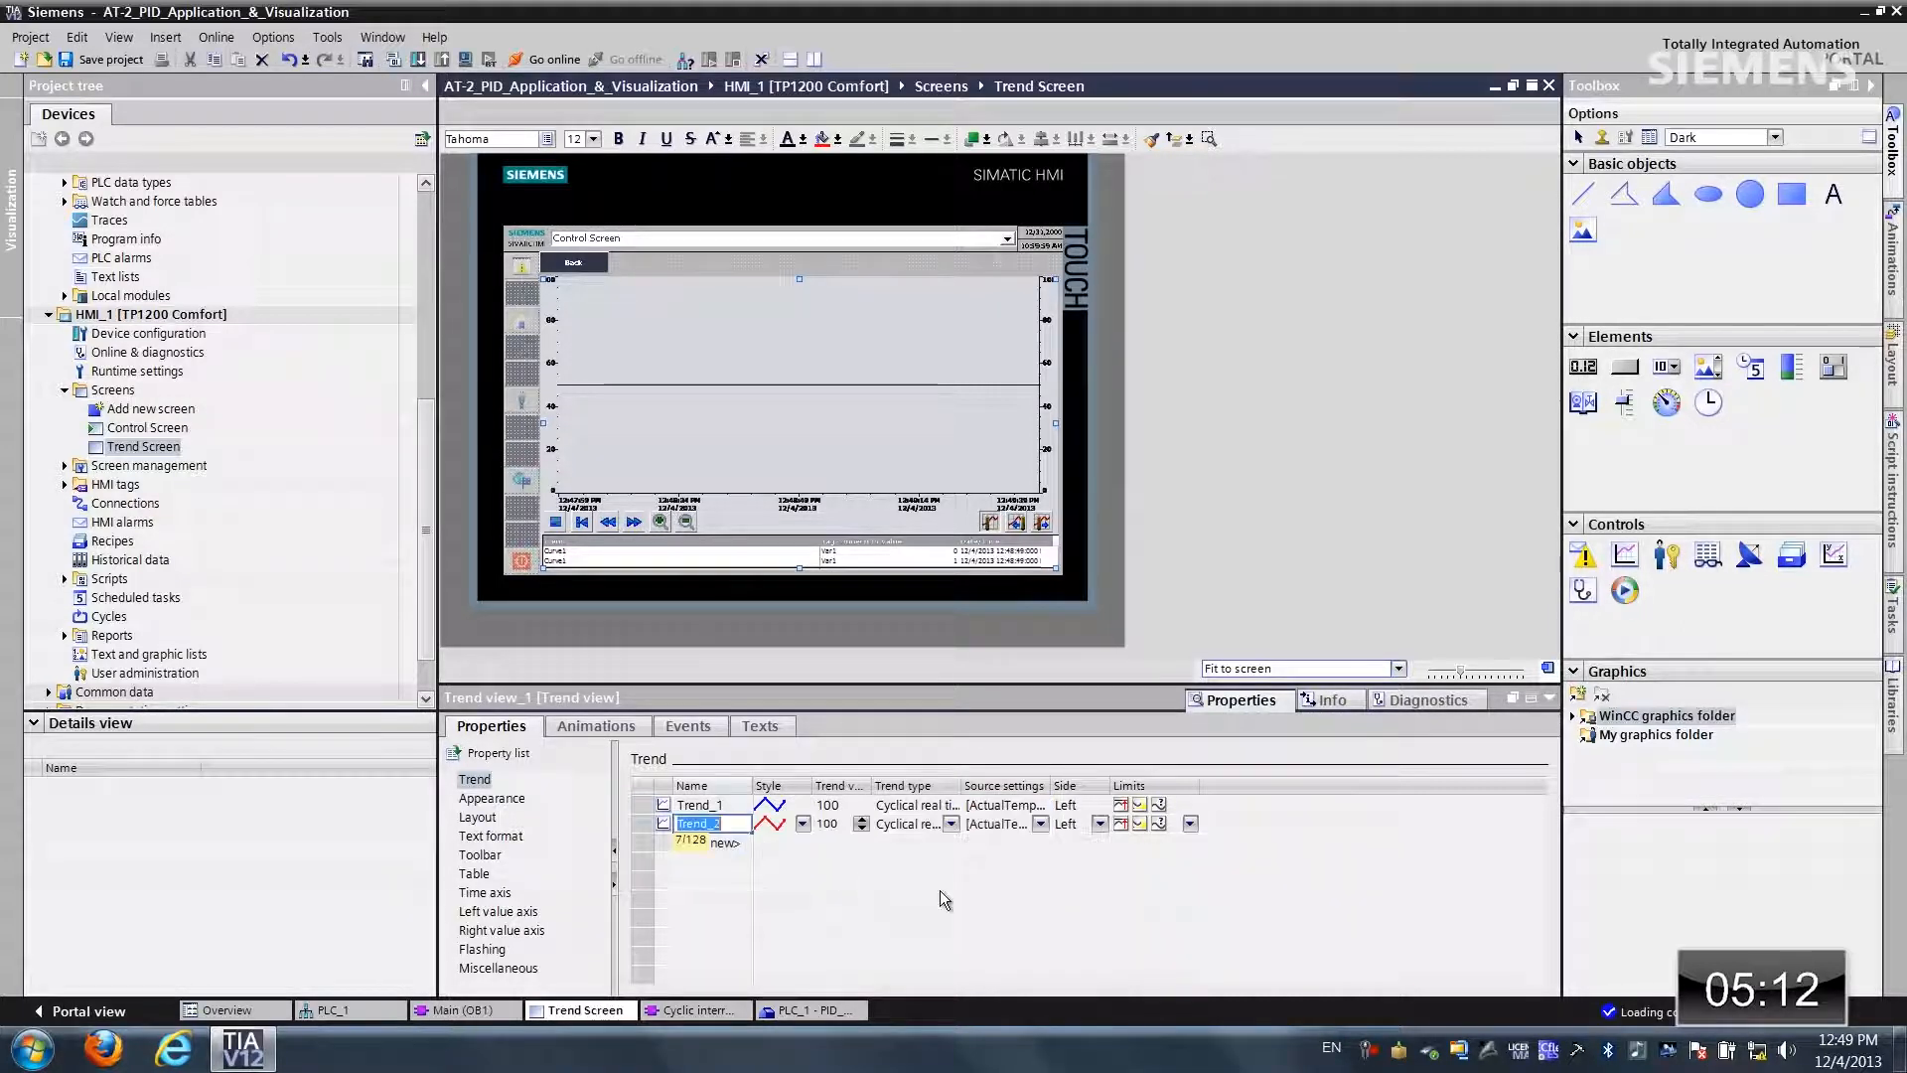
Step: Set Trend_2's data source to Setpoint
left_click(1043, 823)
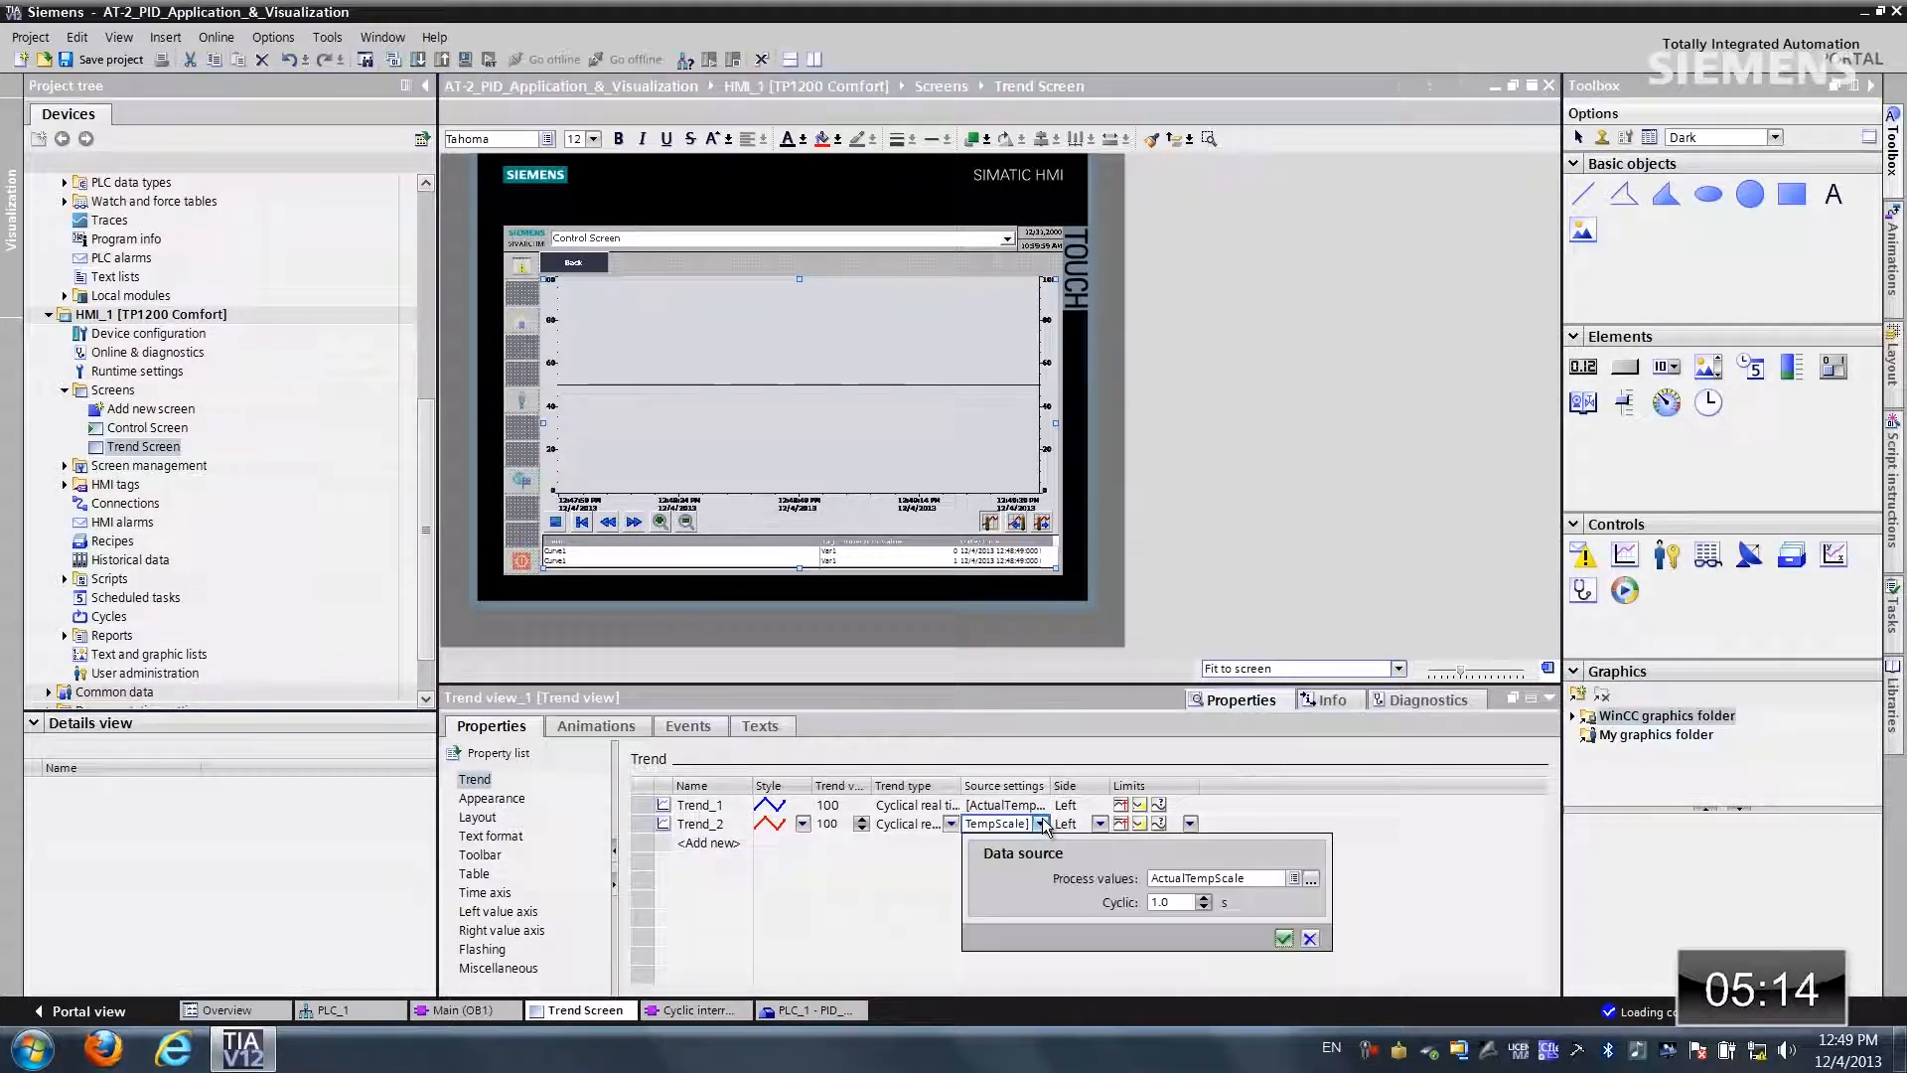
left_click(1311, 877)
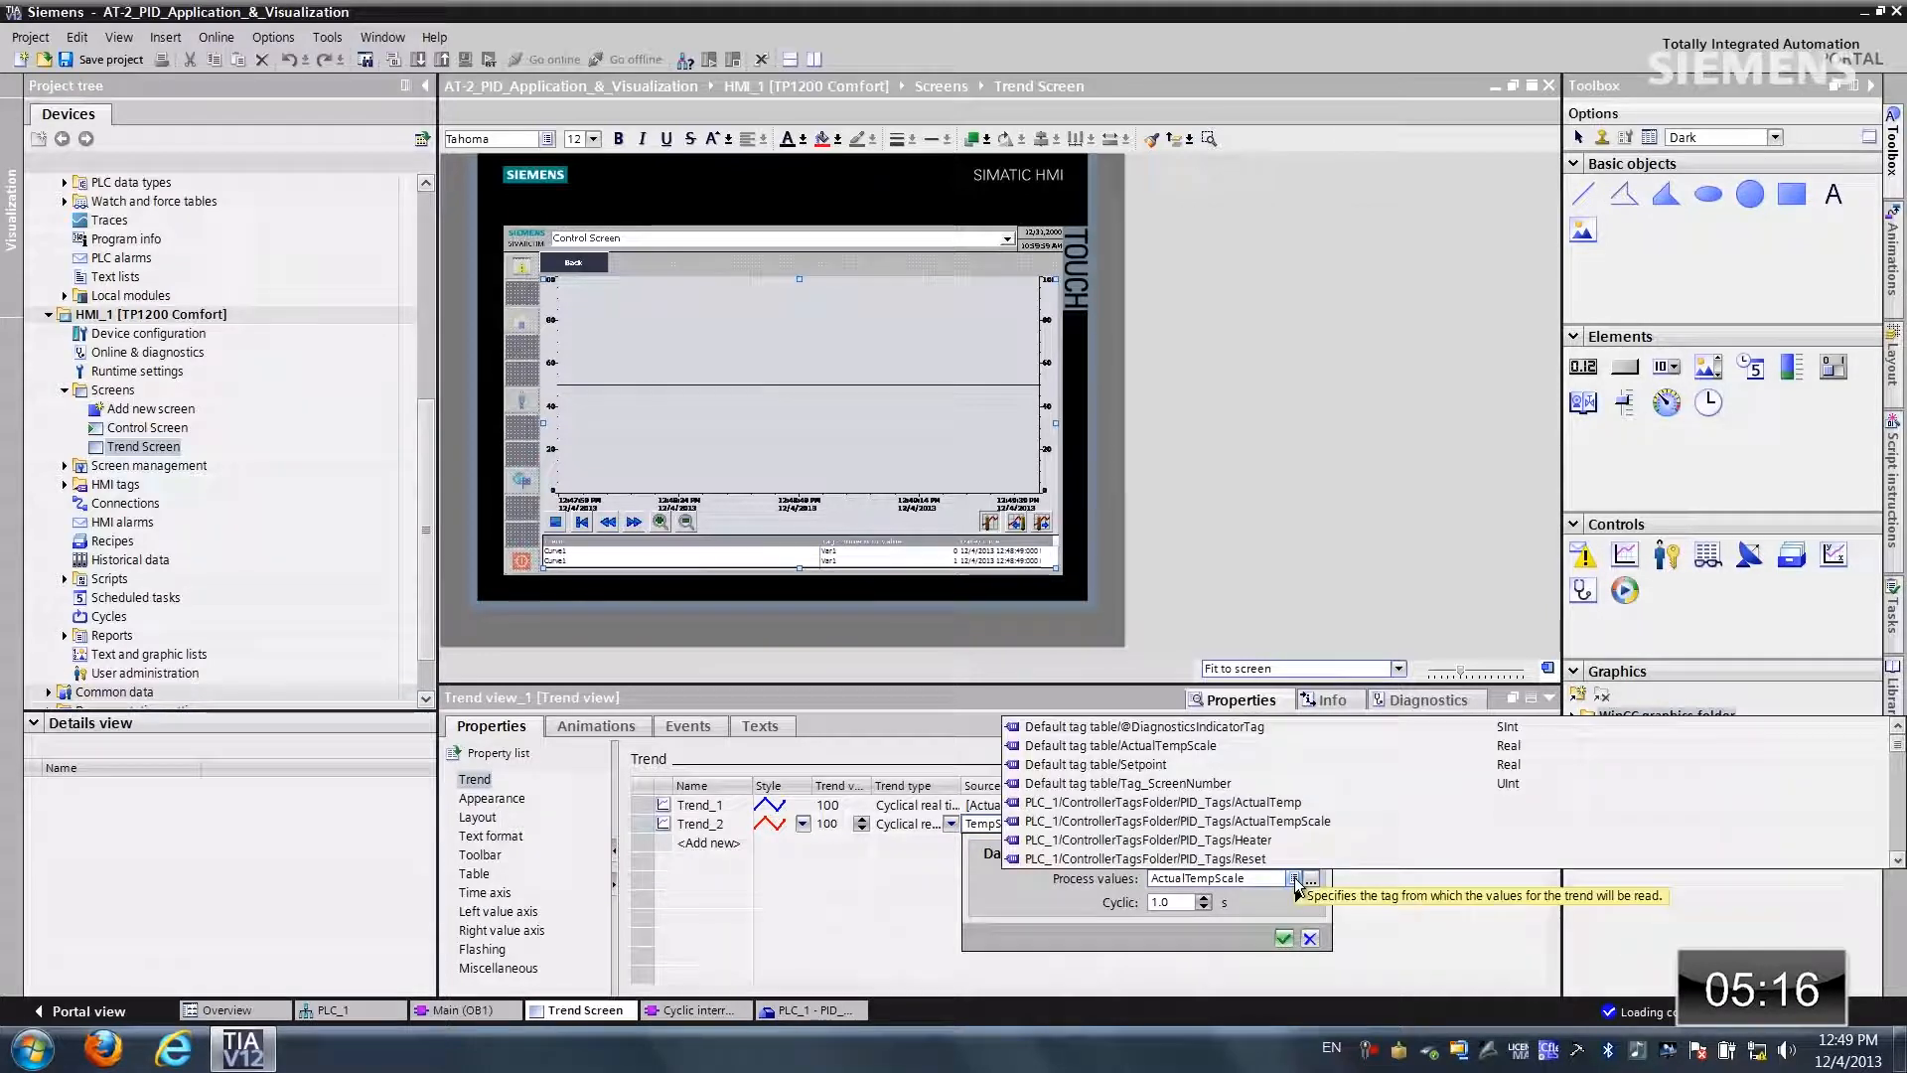
left_click(1096, 763)
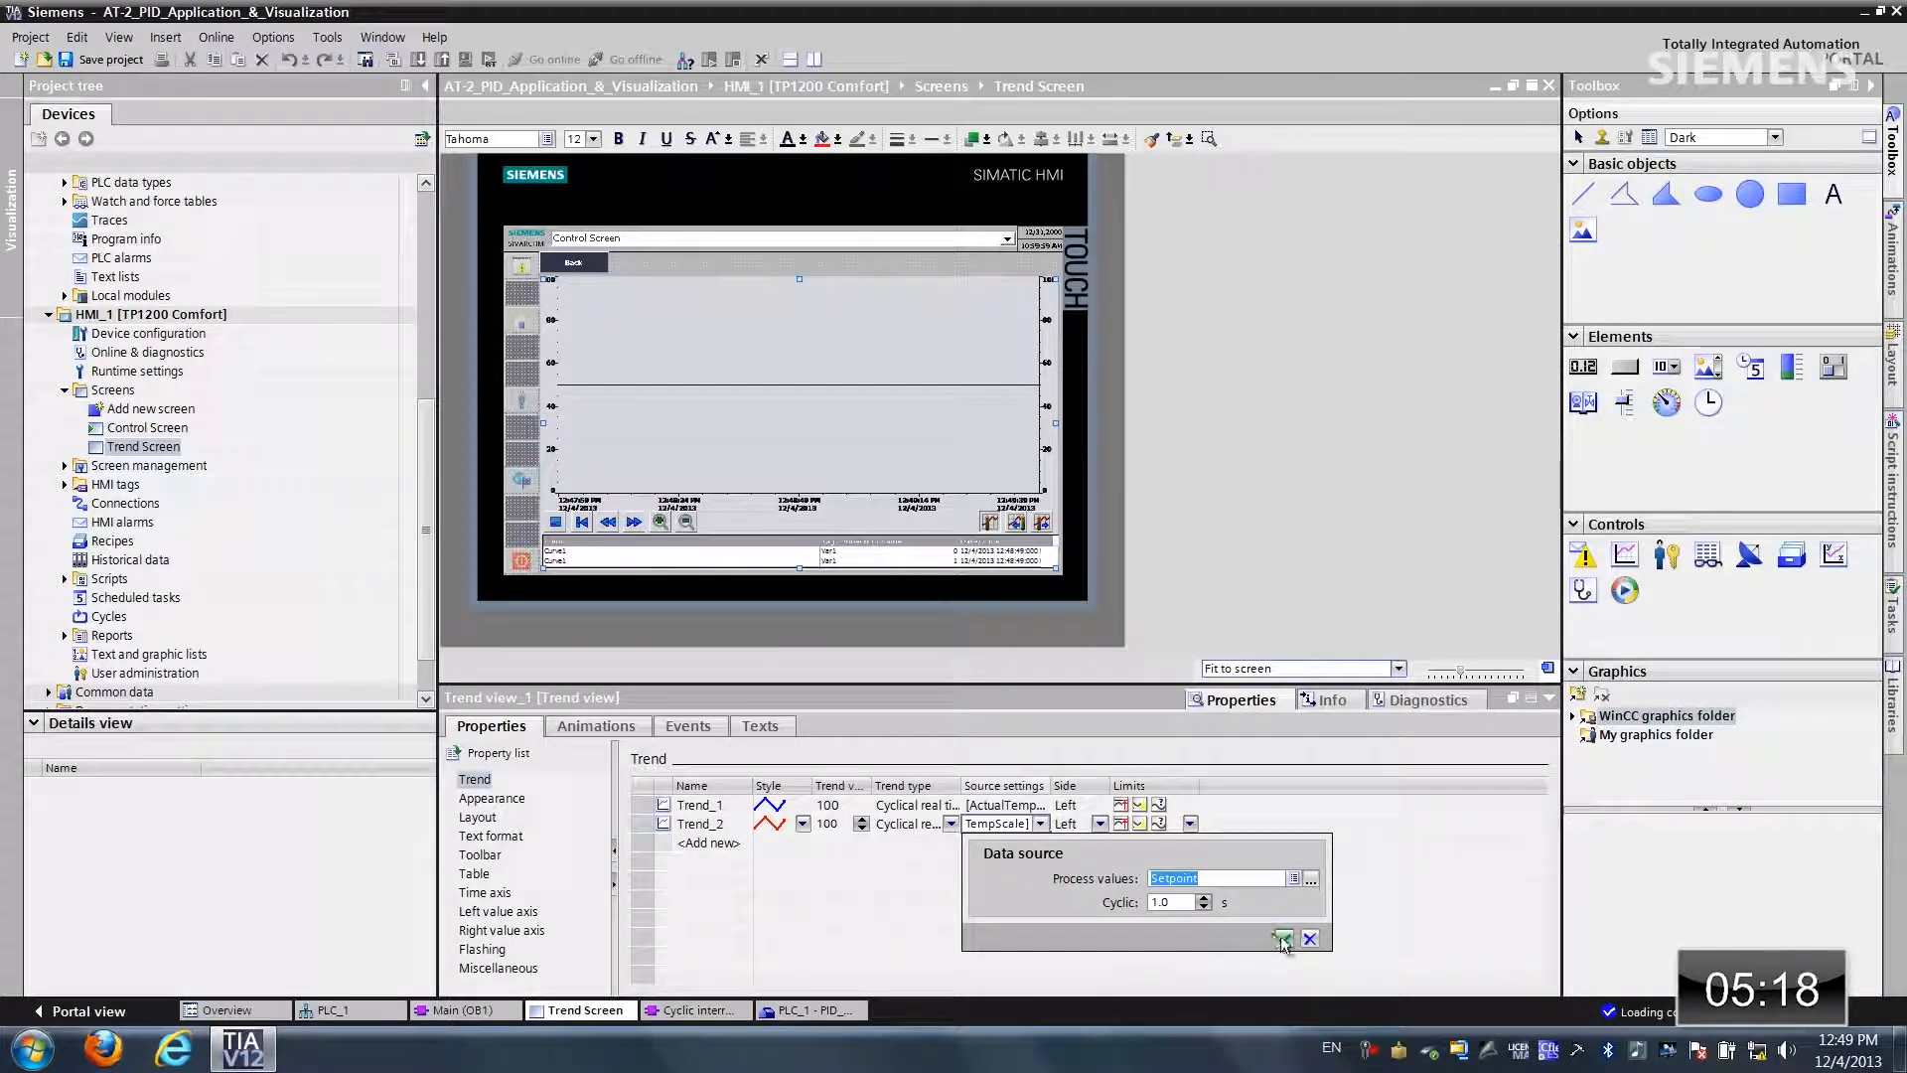
left_click(1280, 937)
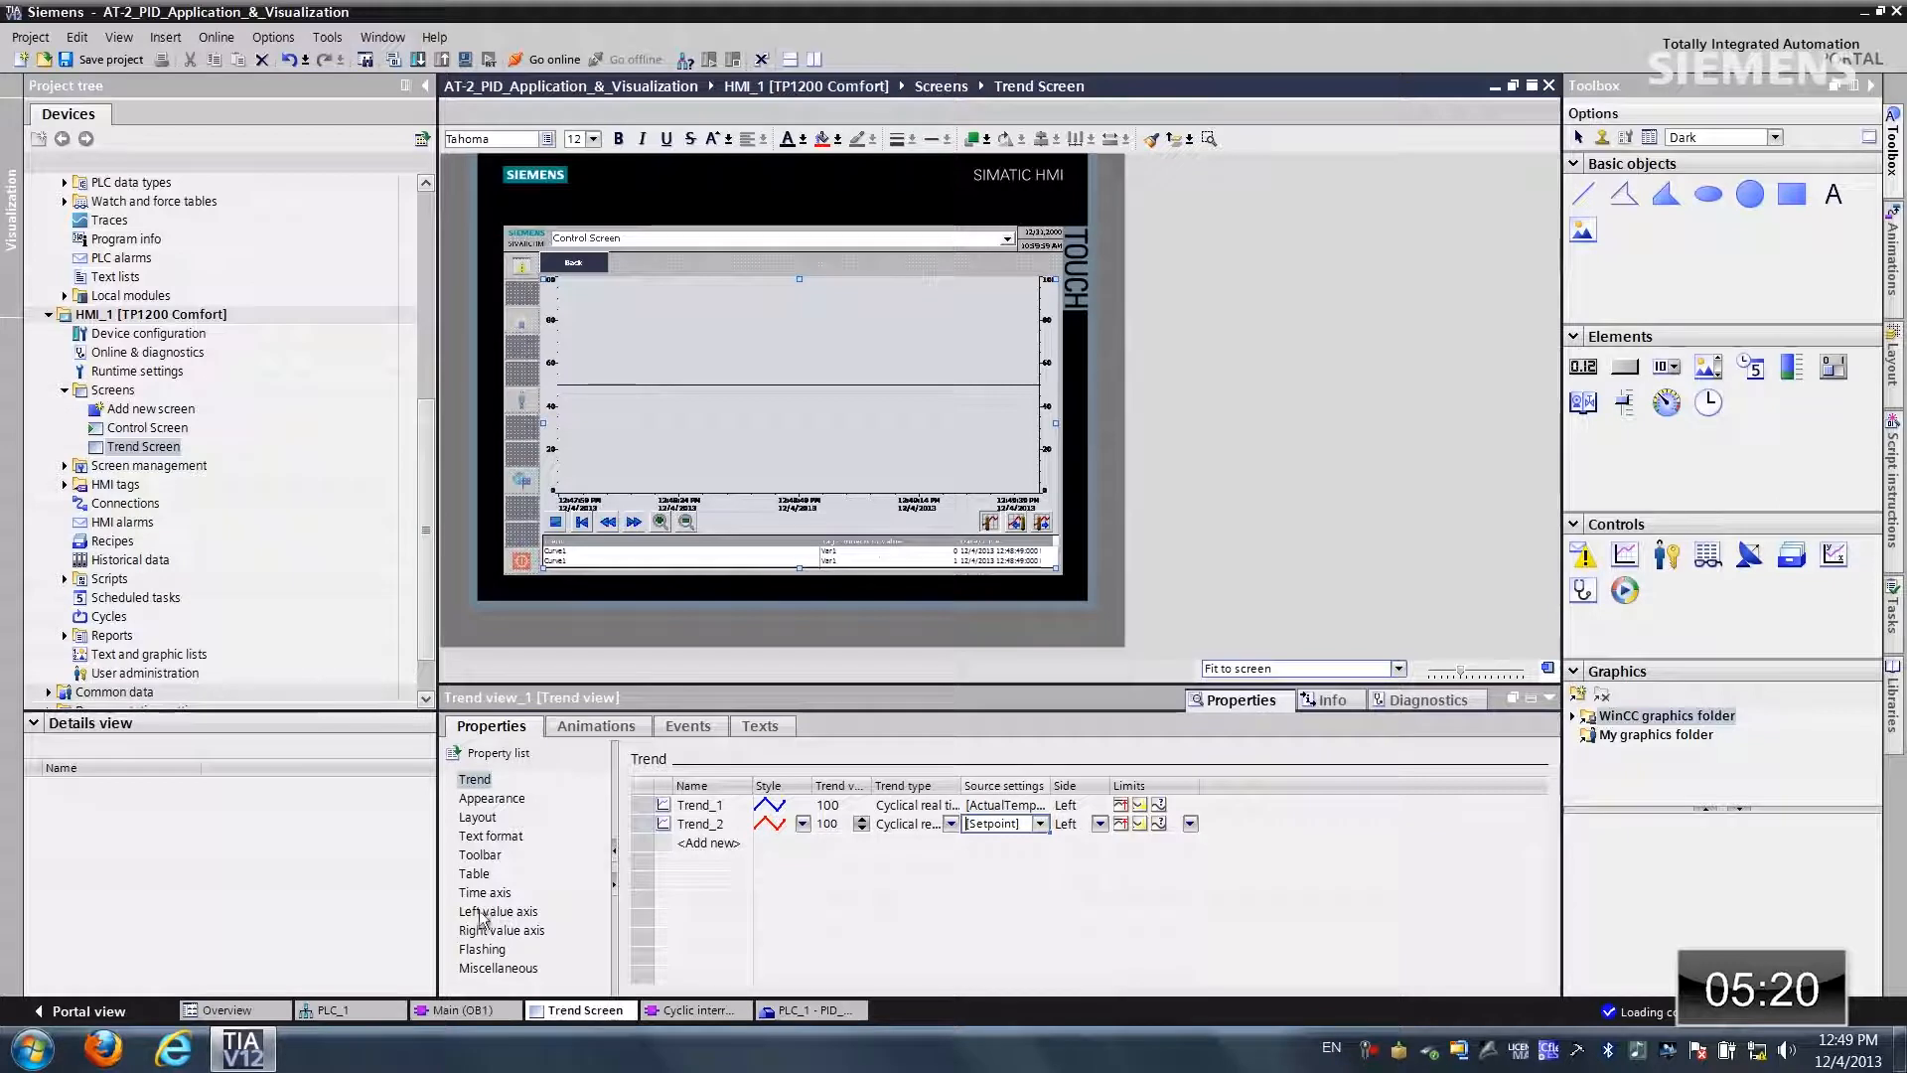
Step: Enable Auto-size on the left value axis, review the right value axis, and start the runtime simulation
left_click(497, 911)
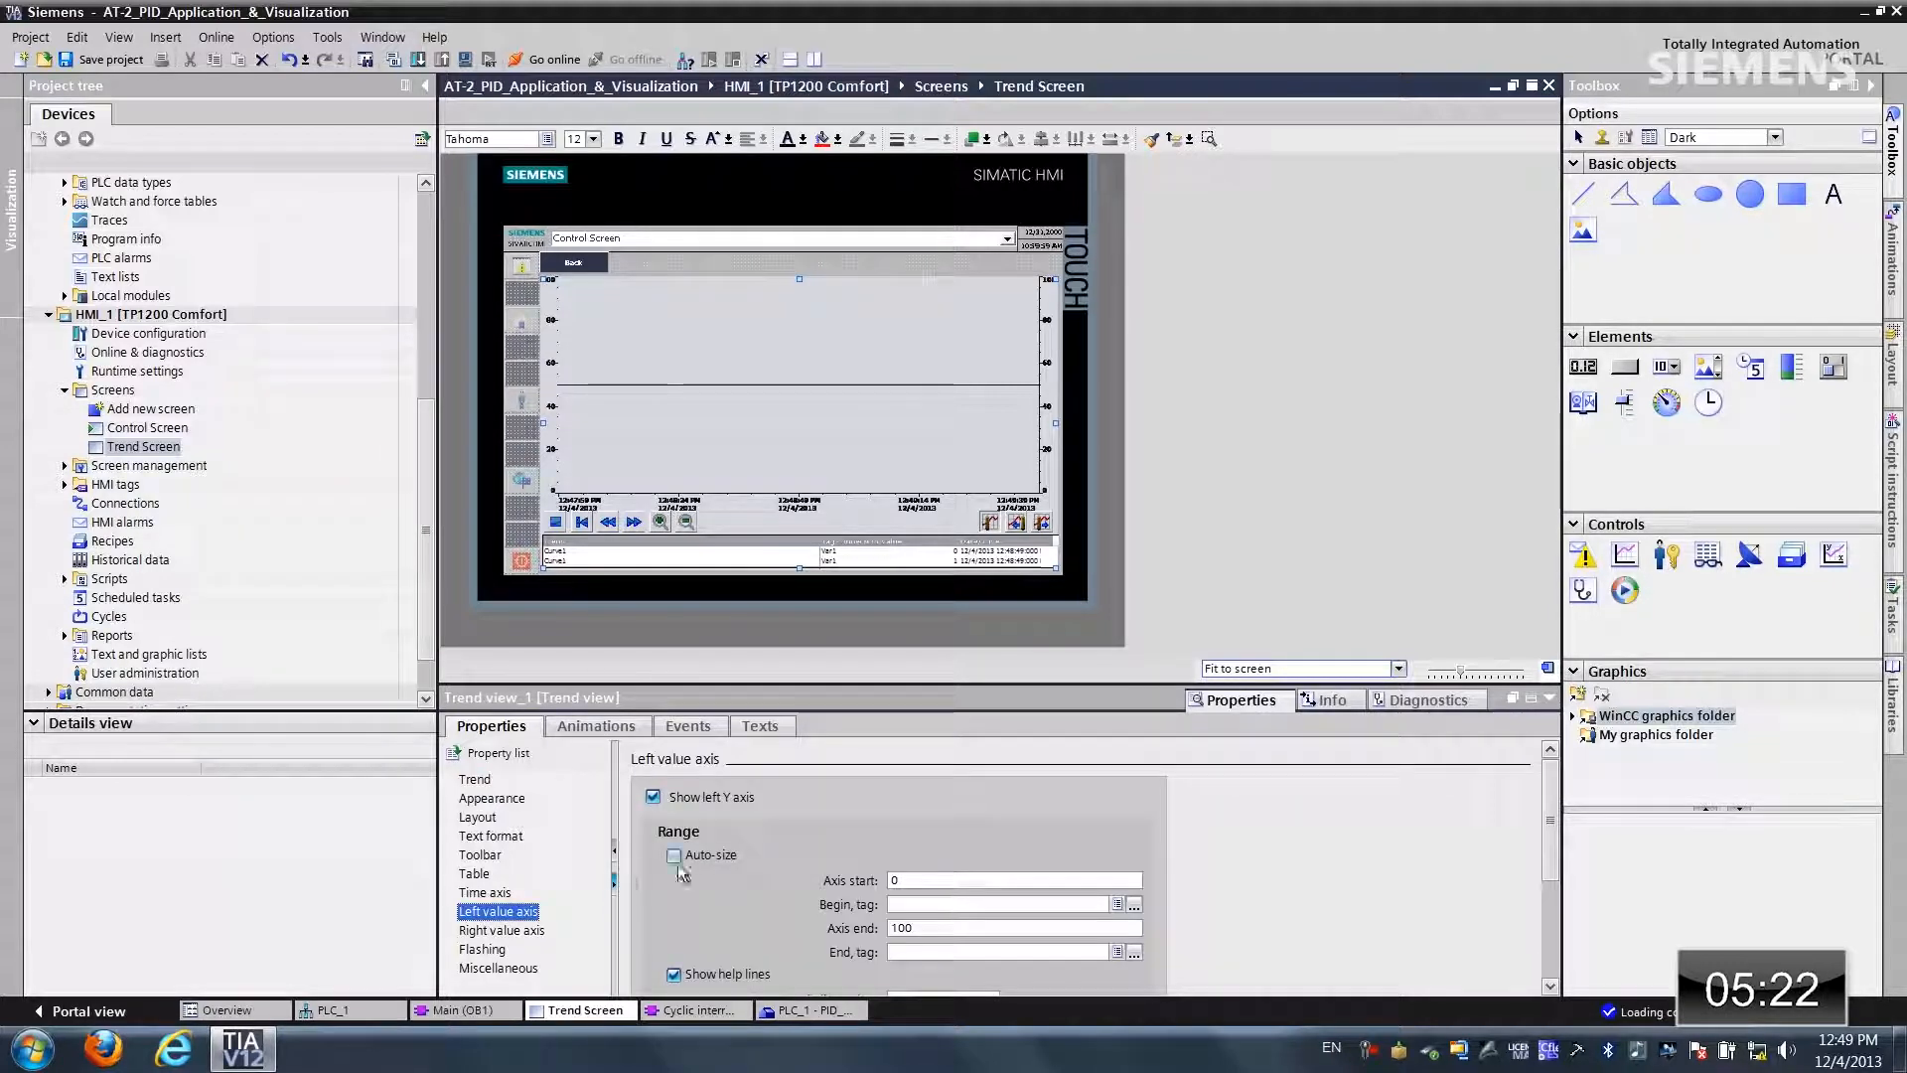
left_click(674, 854)
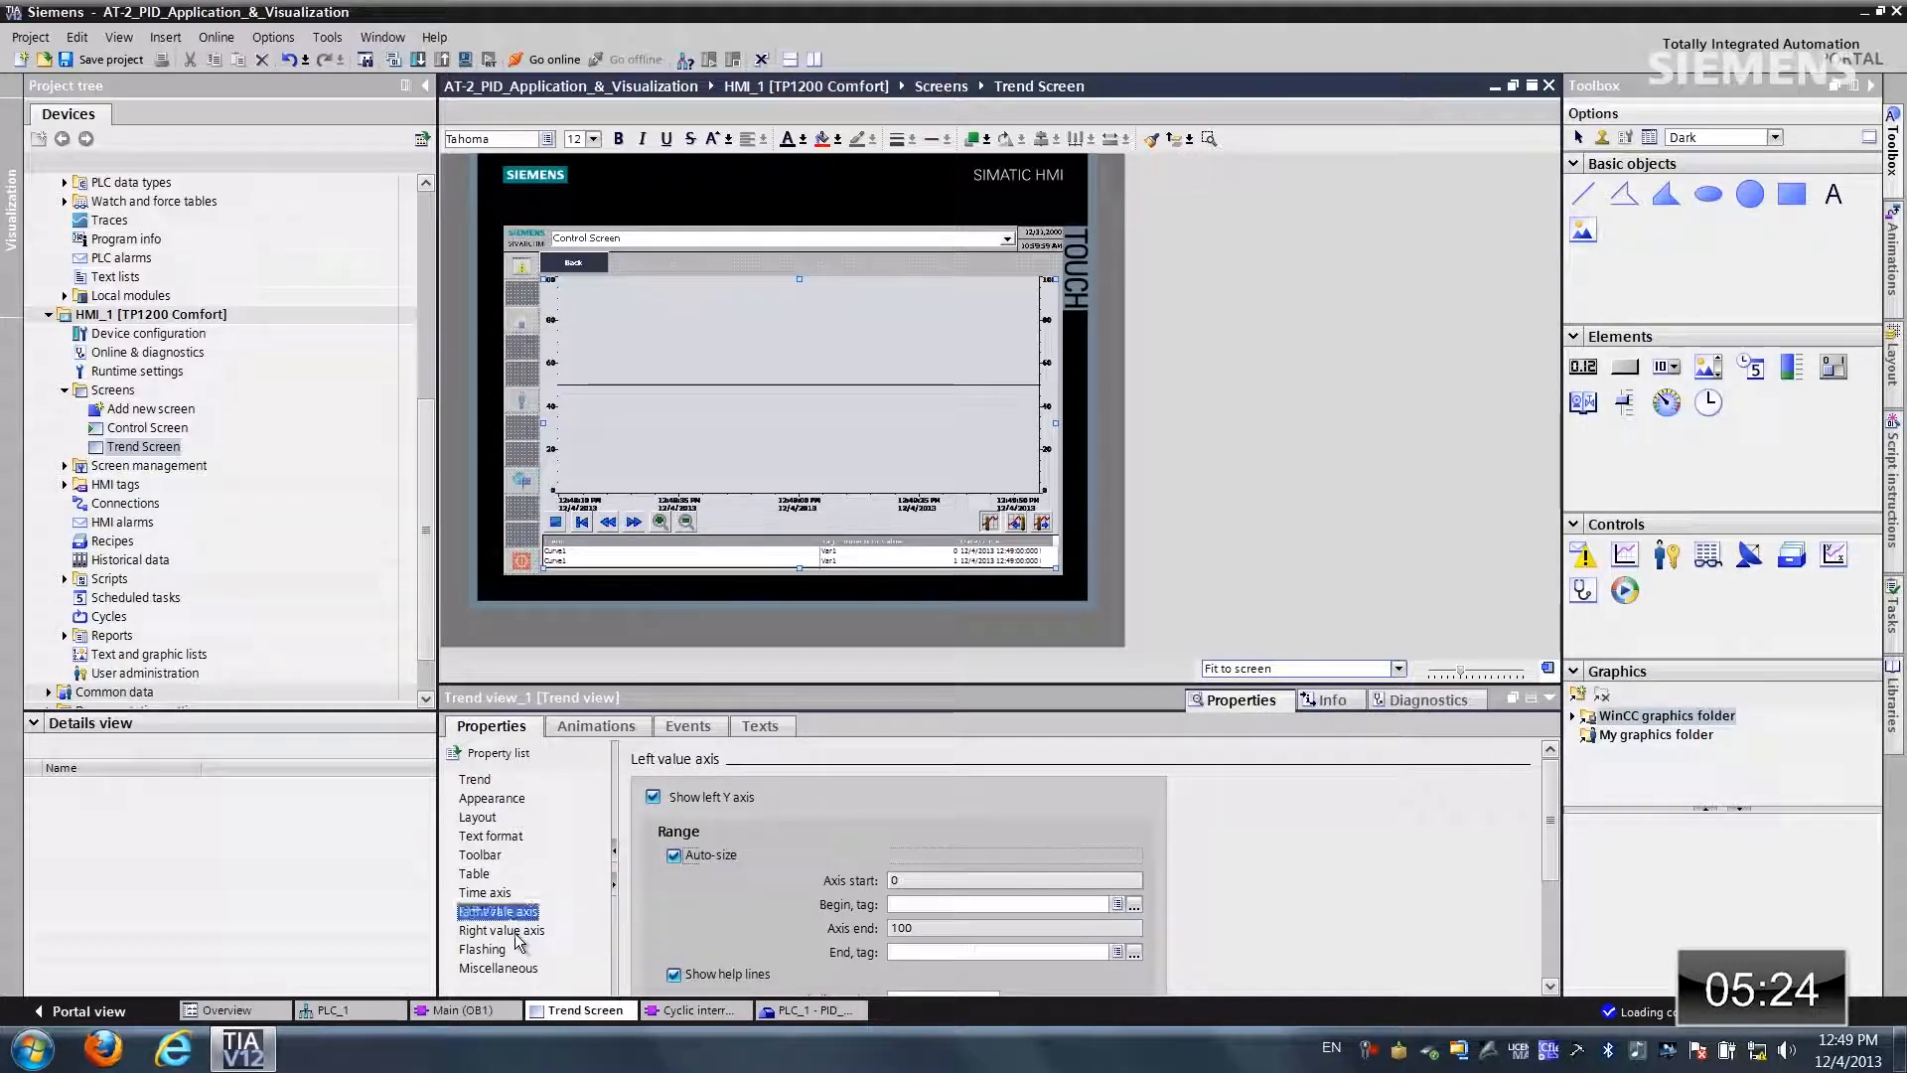
left_click(500, 930)
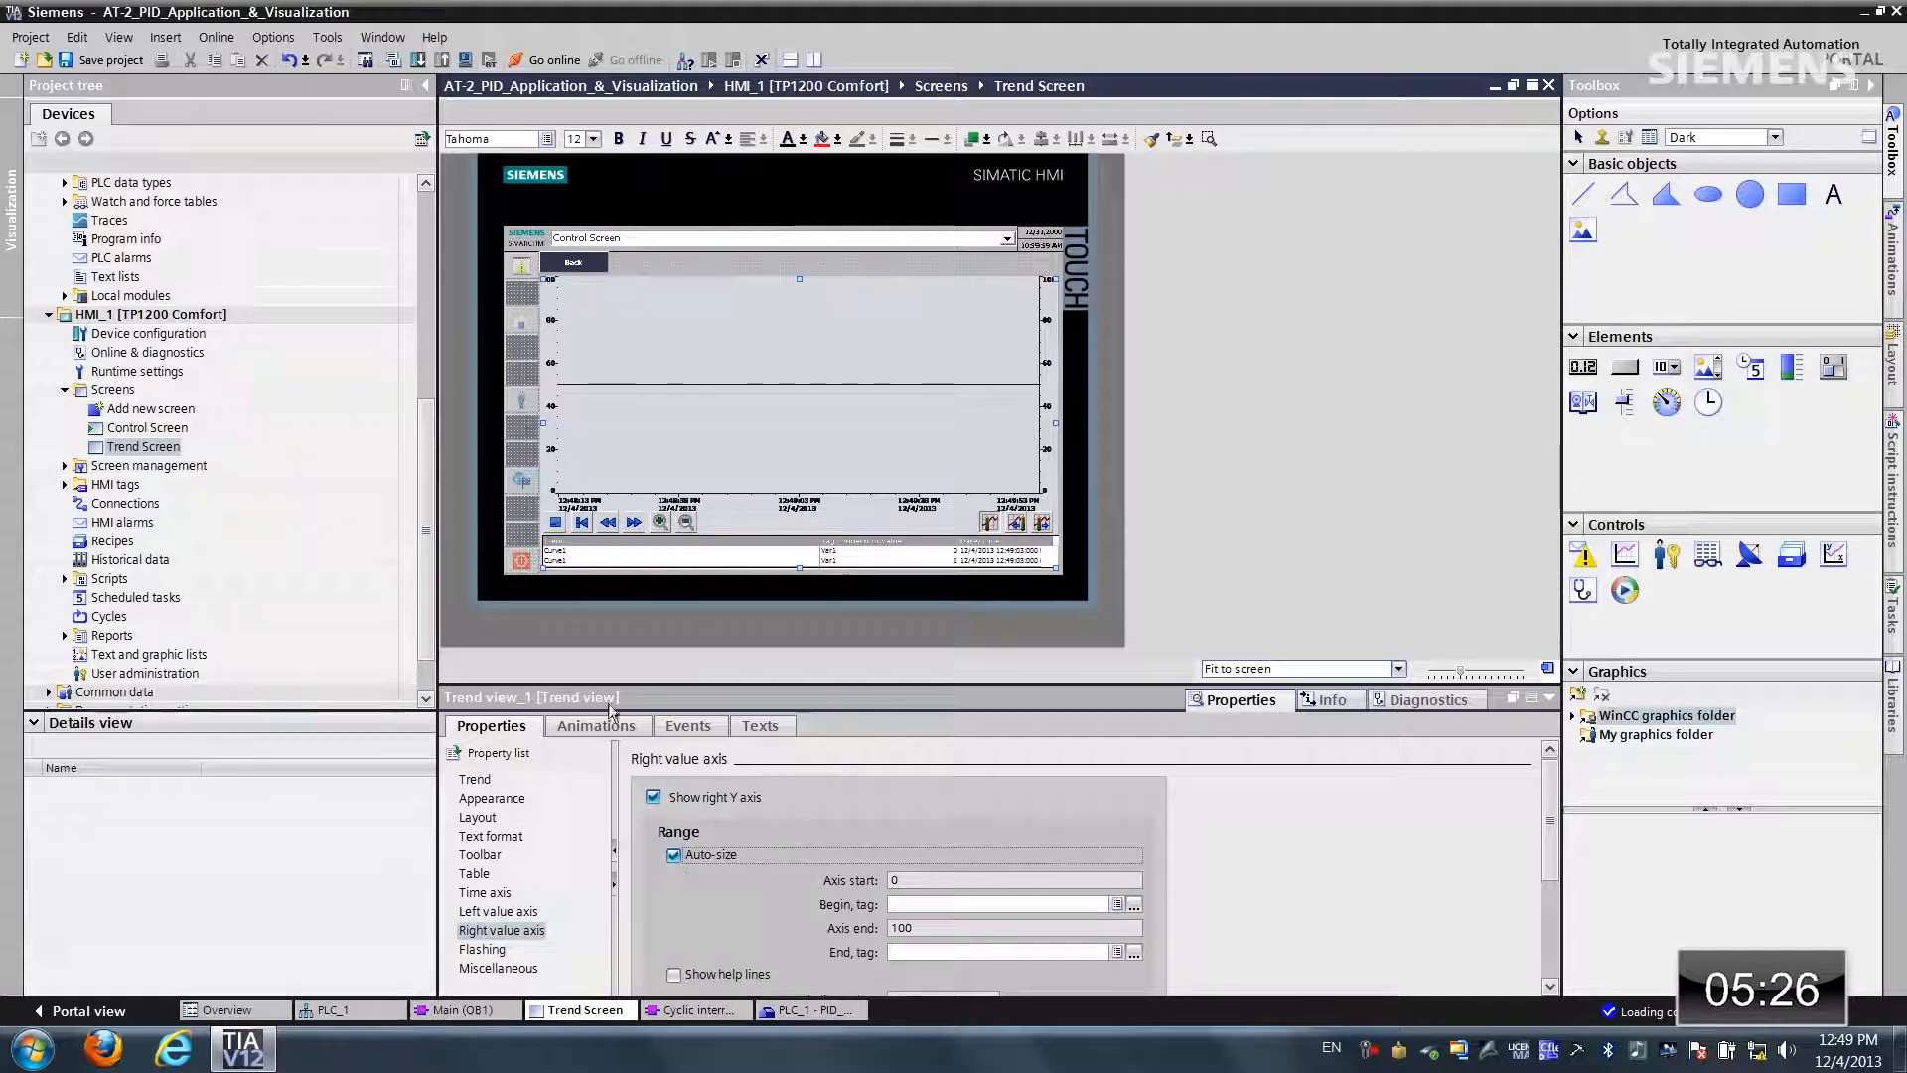
left_click(151, 314)
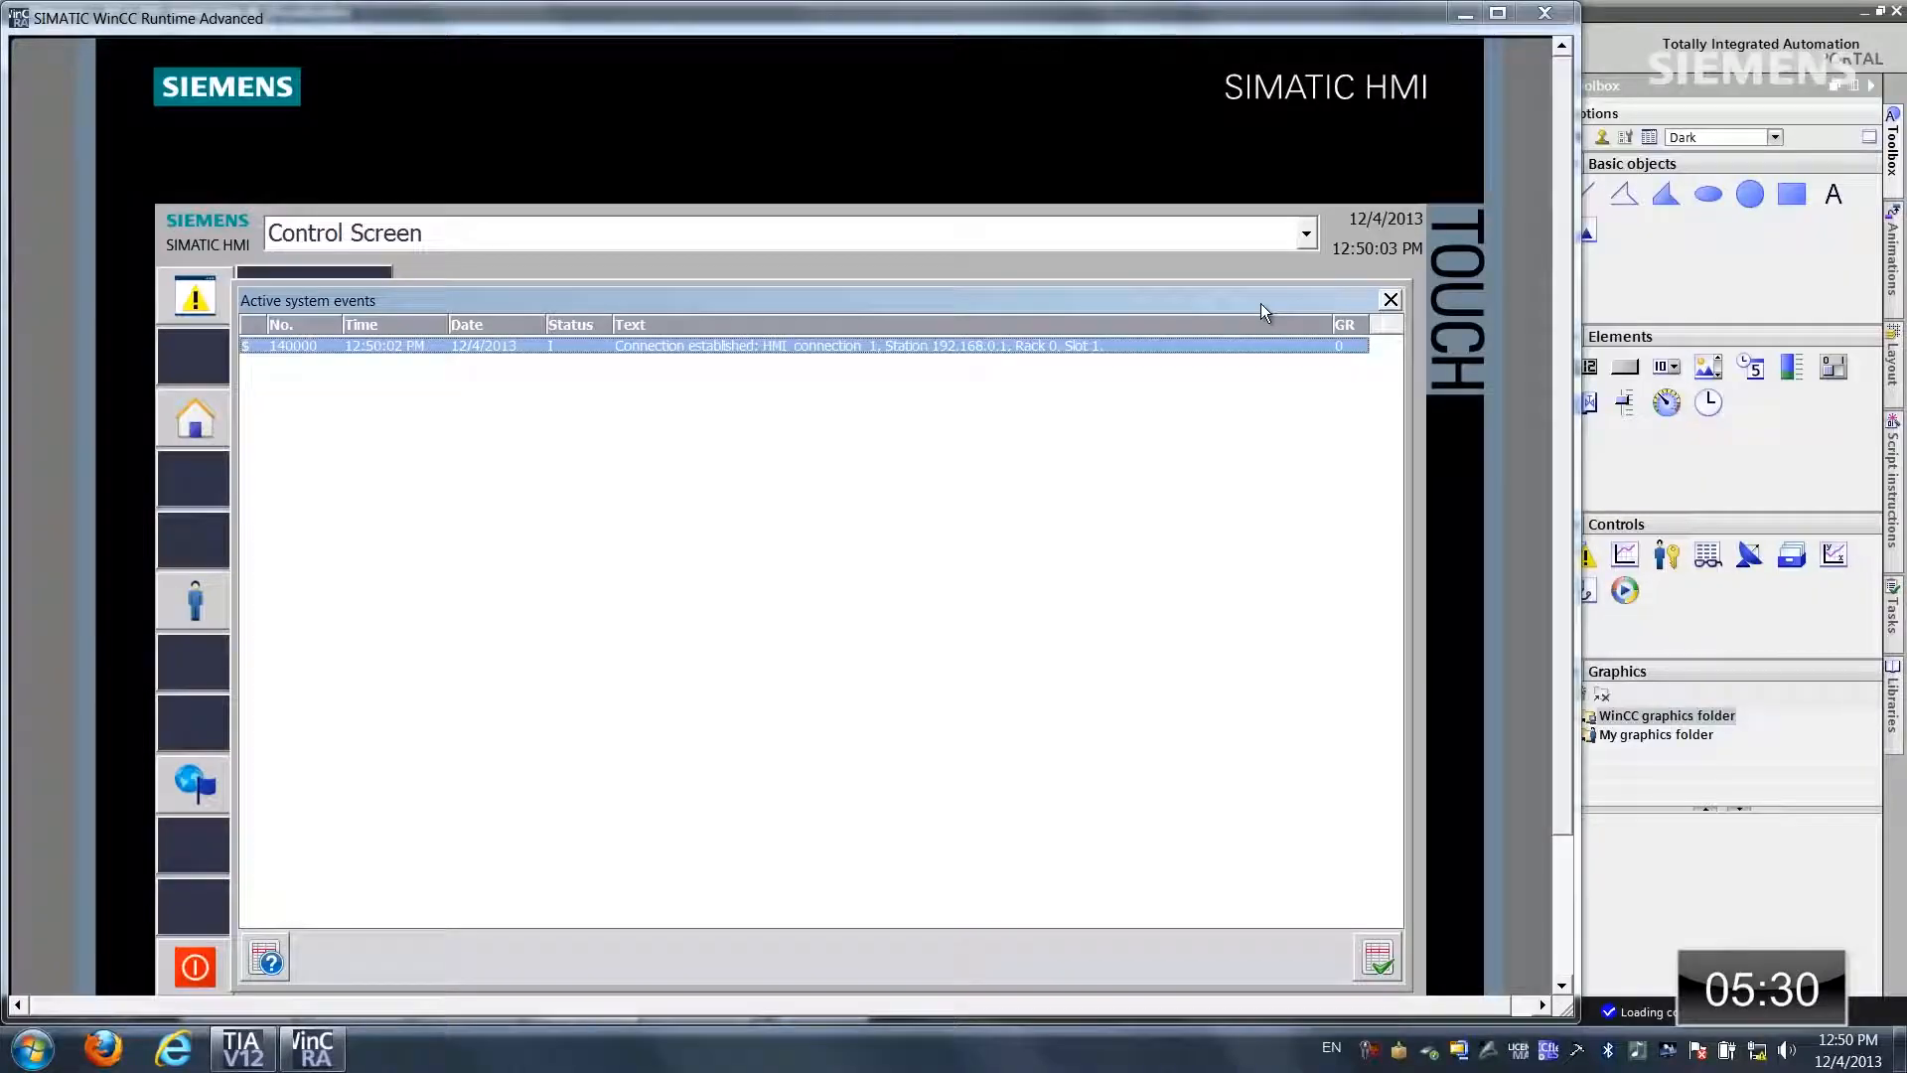
Step: Dismiss the system events message and switch runtime to the Trend Screen
left_click(1390, 299)
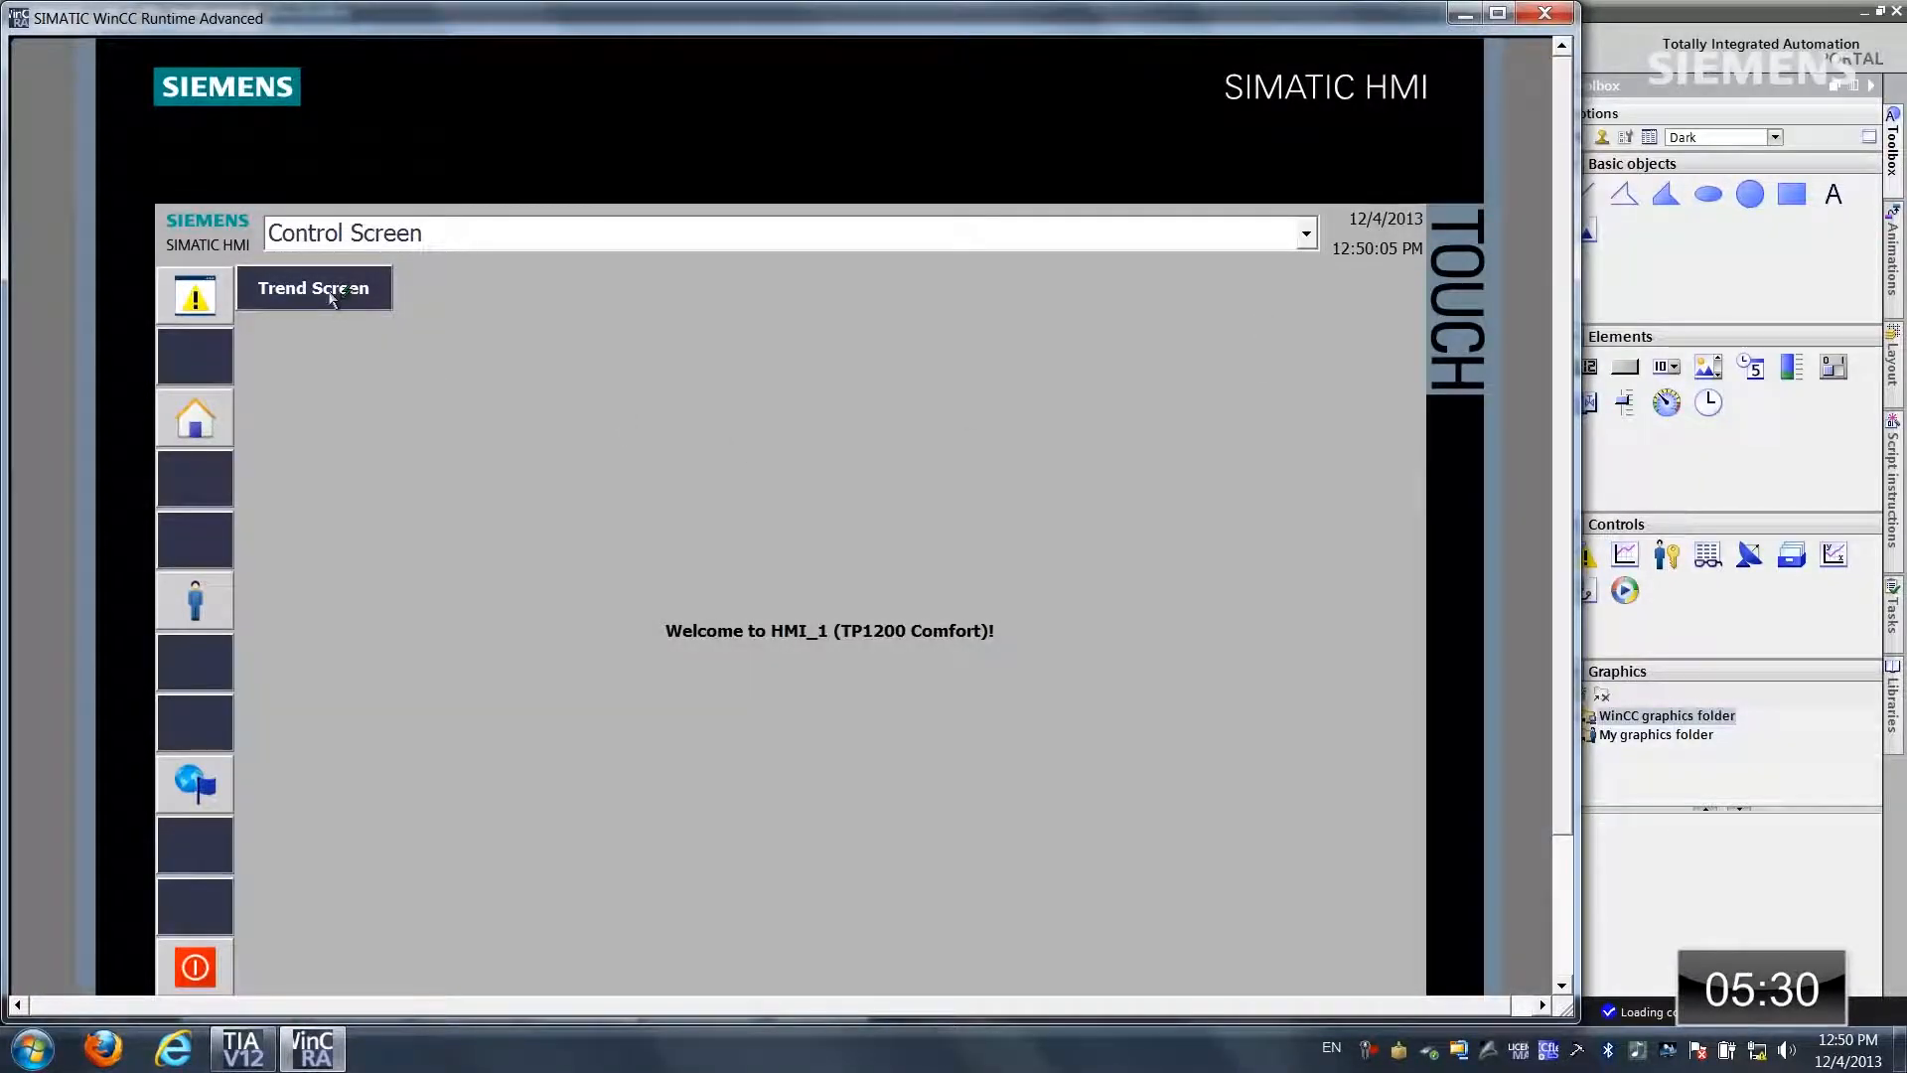
left_click(314, 288)
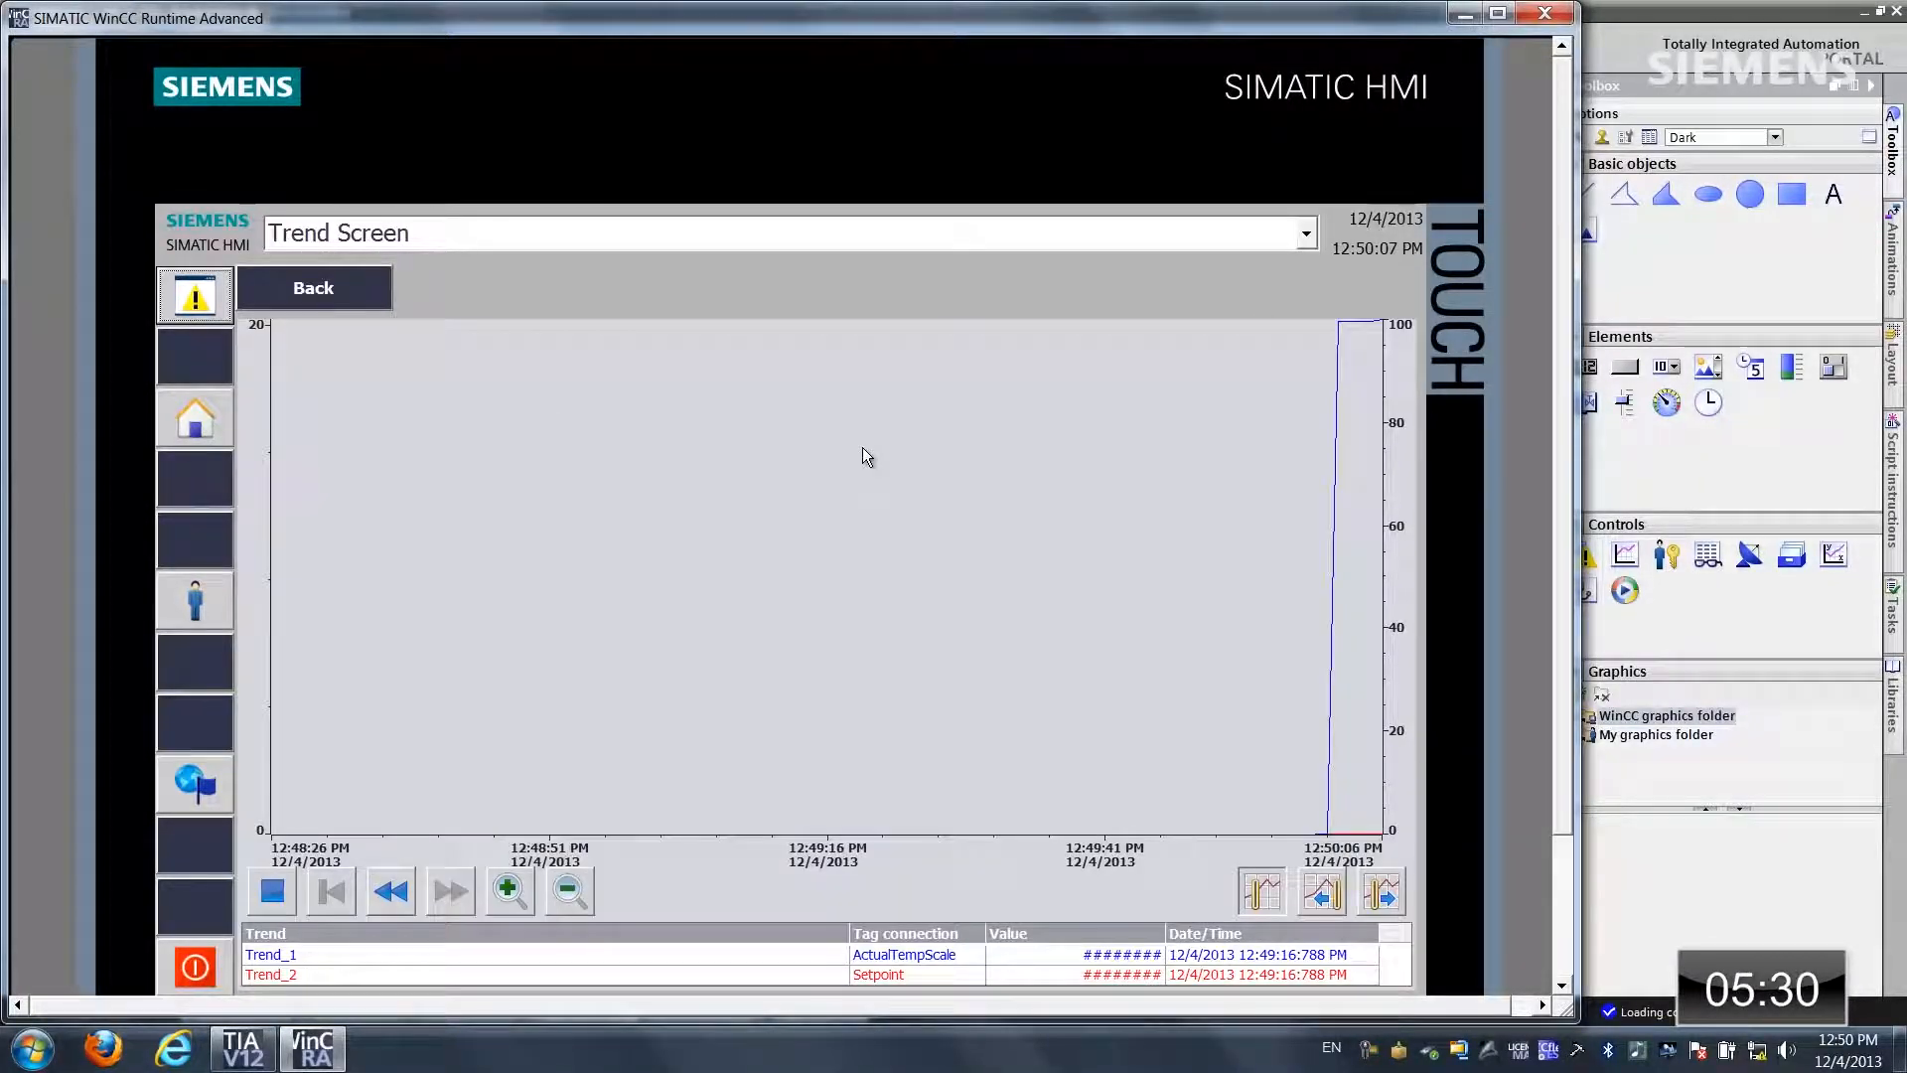